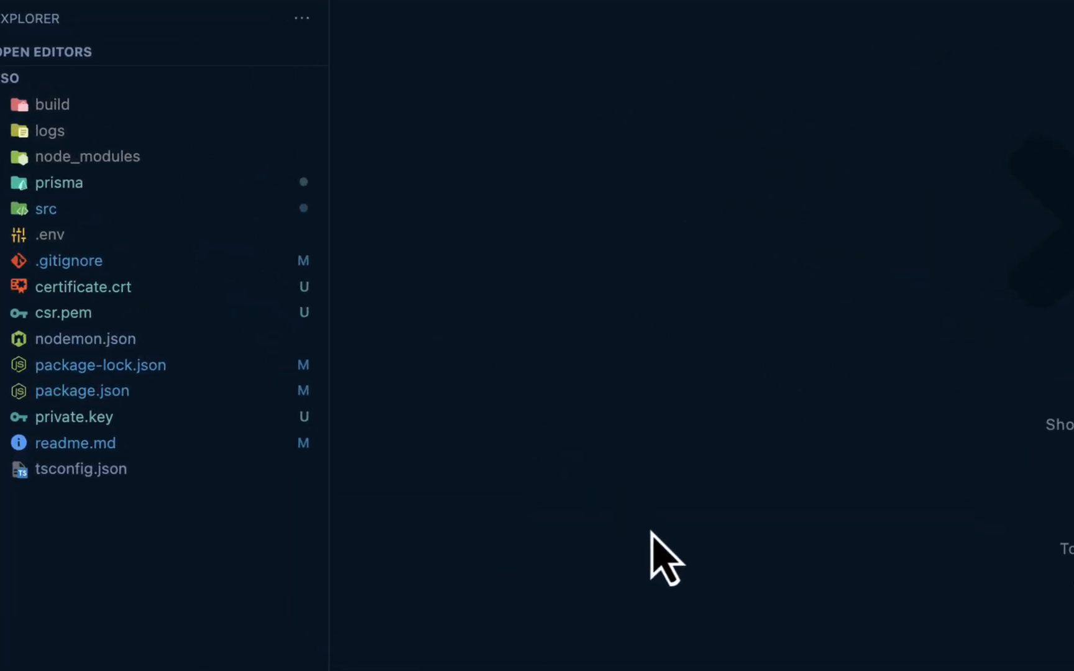
pyautogui.moveTo(648, 661)
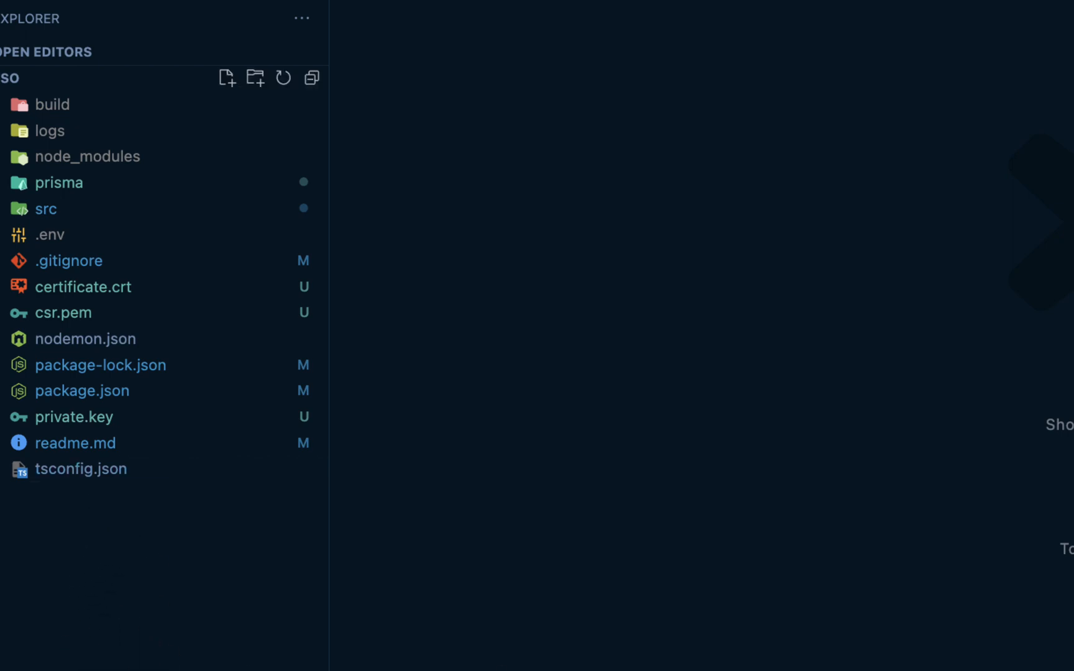
pyautogui.moveTo(176, 562)
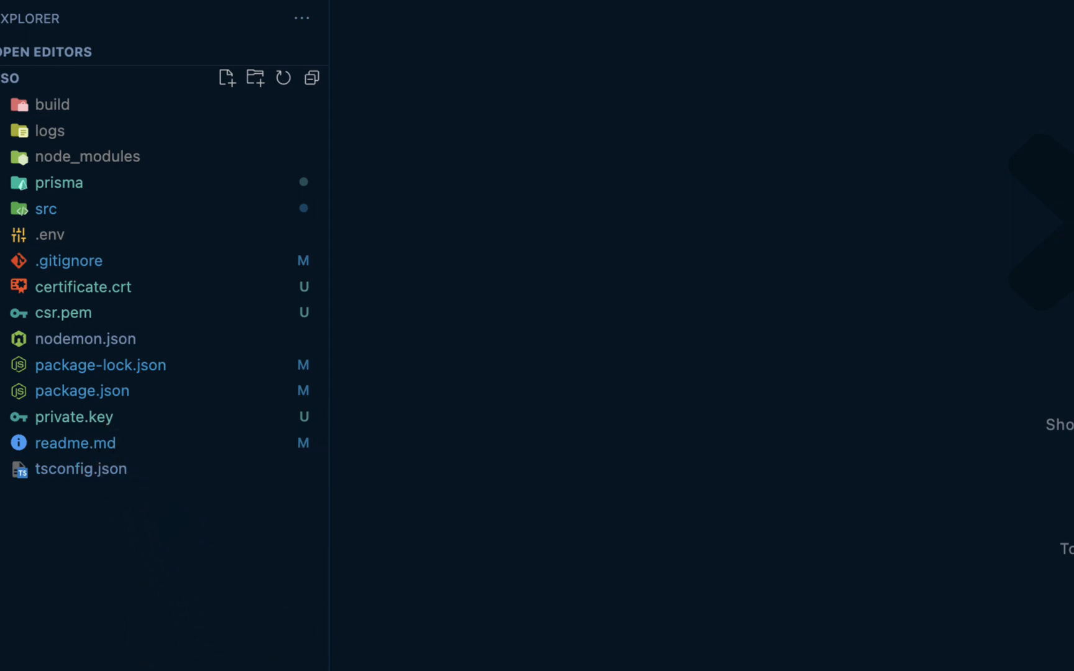
pyautogui.moveTo(171, 613)
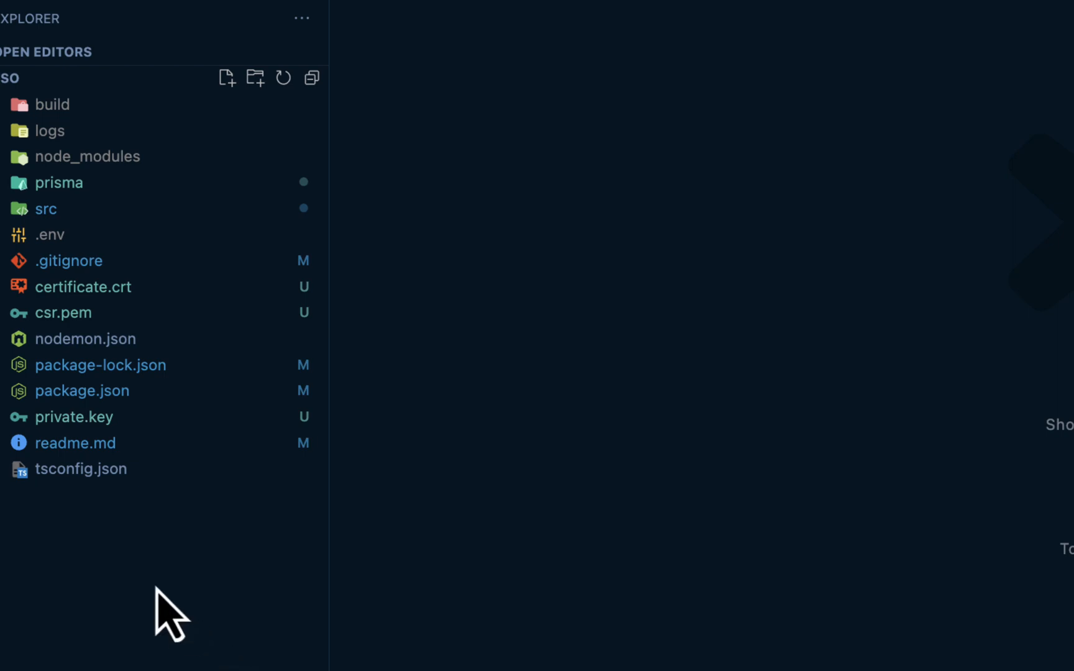
pyautogui.moveTo(100, 576)
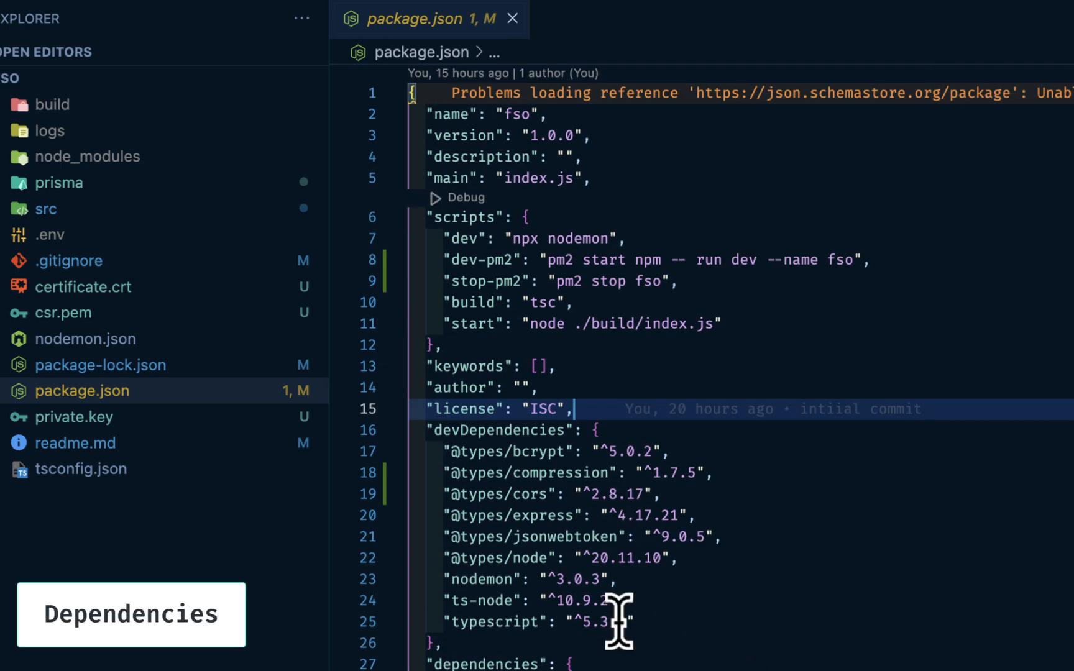
# Step: Scroll package.json down through the devDependencies and dependencies lists
pyautogui.scroll(-3)
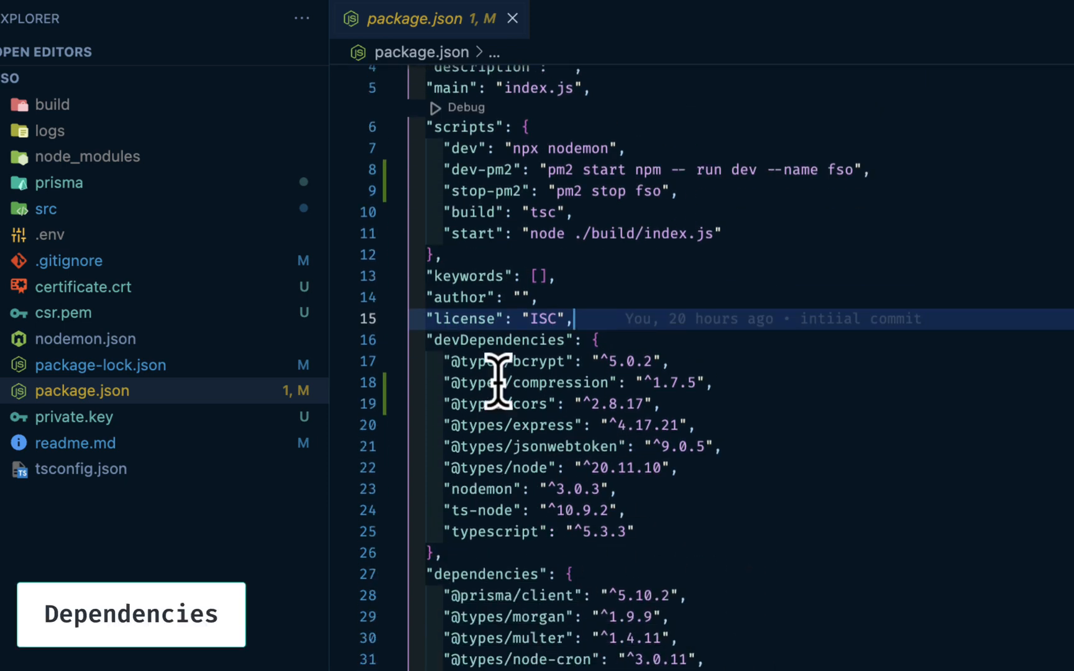
pyautogui.moveTo(620, 496)
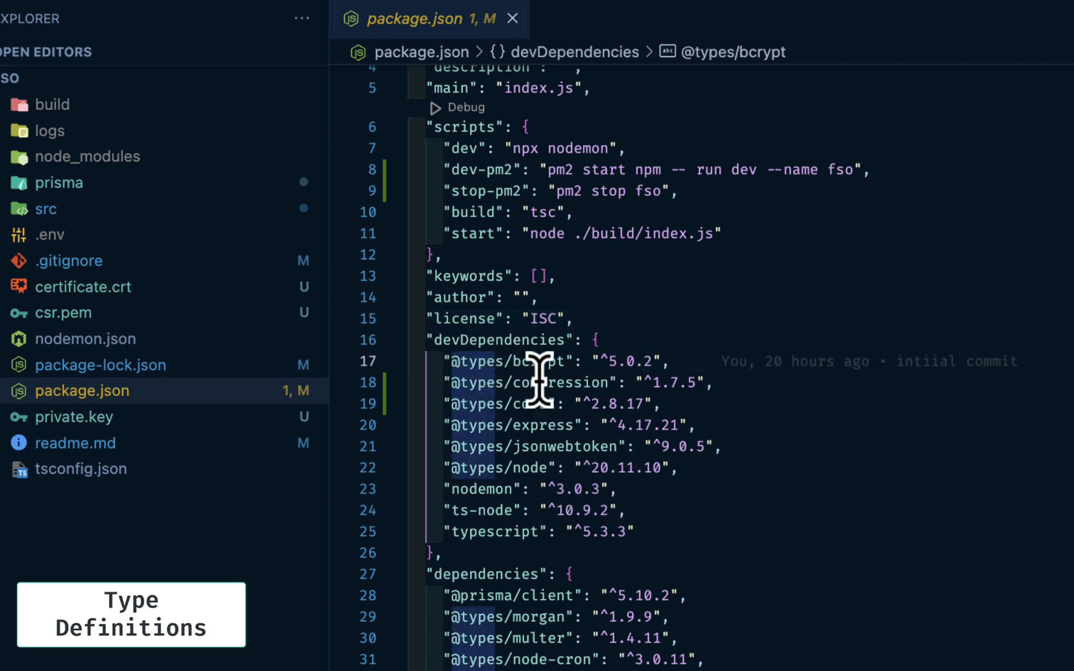
pyautogui.moveTo(531, 408)
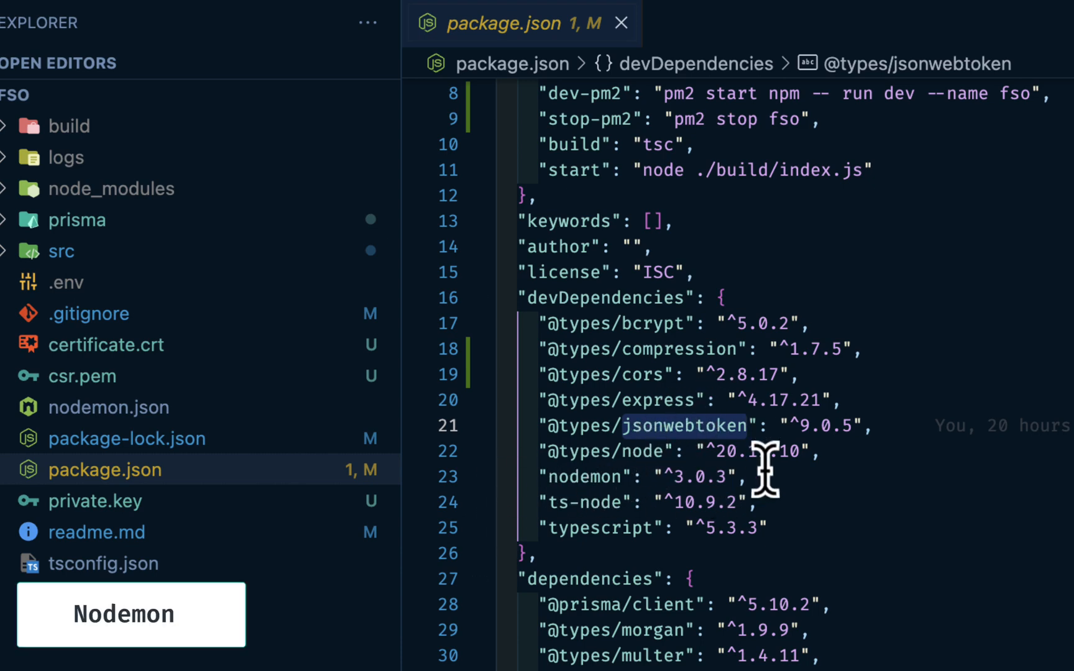
pyautogui.scroll(-3)
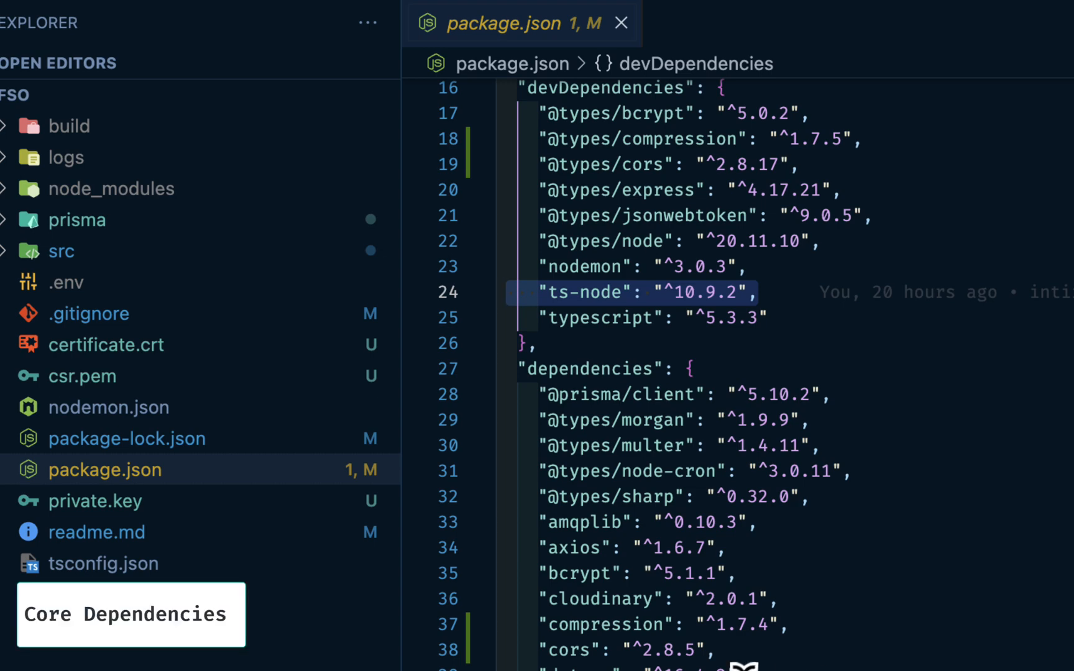
pyautogui.moveTo(709, 468)
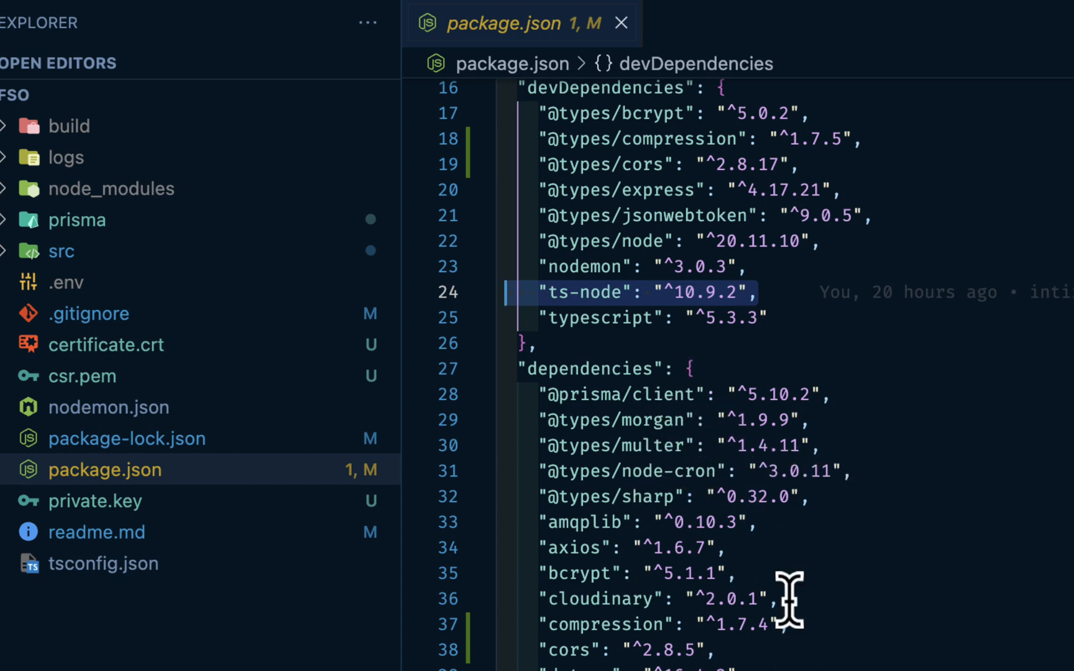
pyautogui.scroll(3)
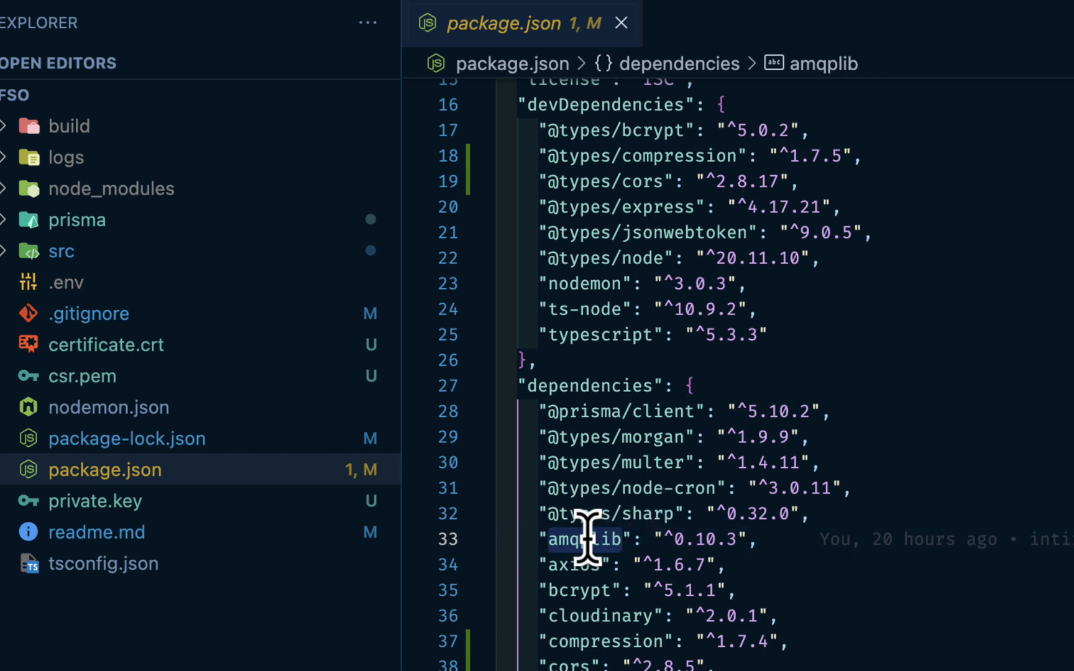
# Step: Point out the amqplib and cloudinary dependencies, then return toward the scripts section
pyautogui.click(580, 564)
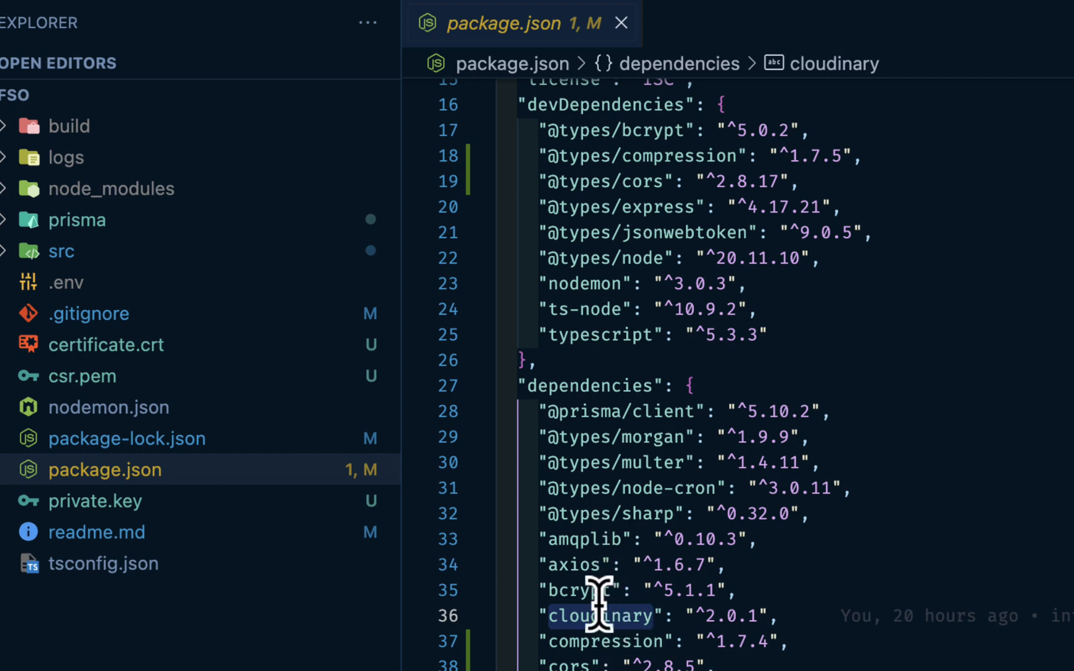
pyautogui.moveTo(775, 613)
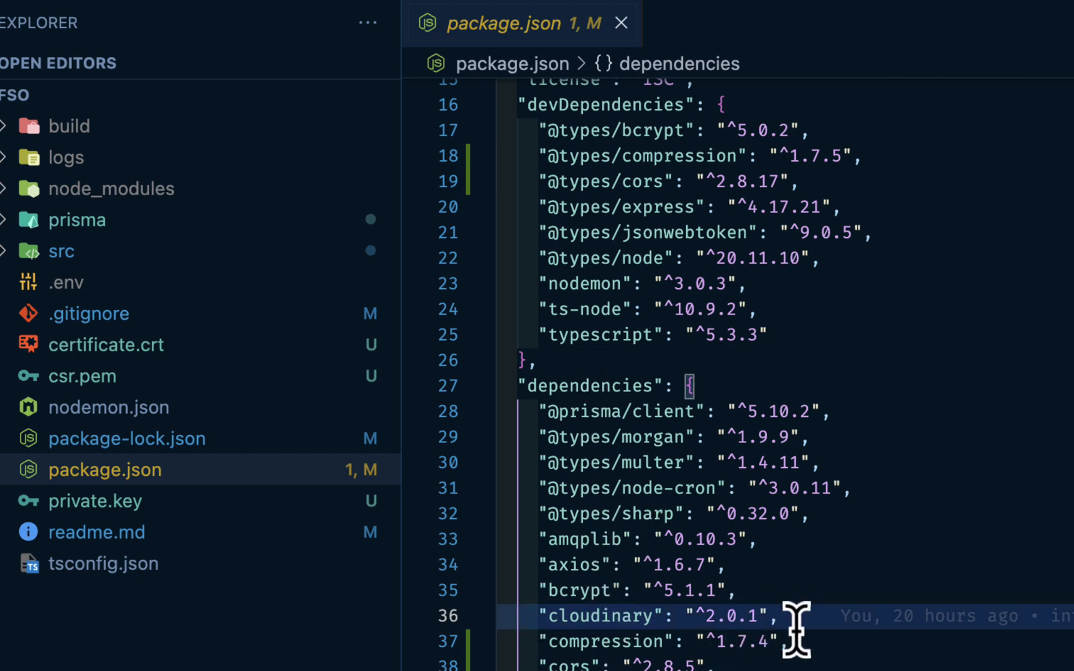
pyautogui.doubleClick(601, 616)
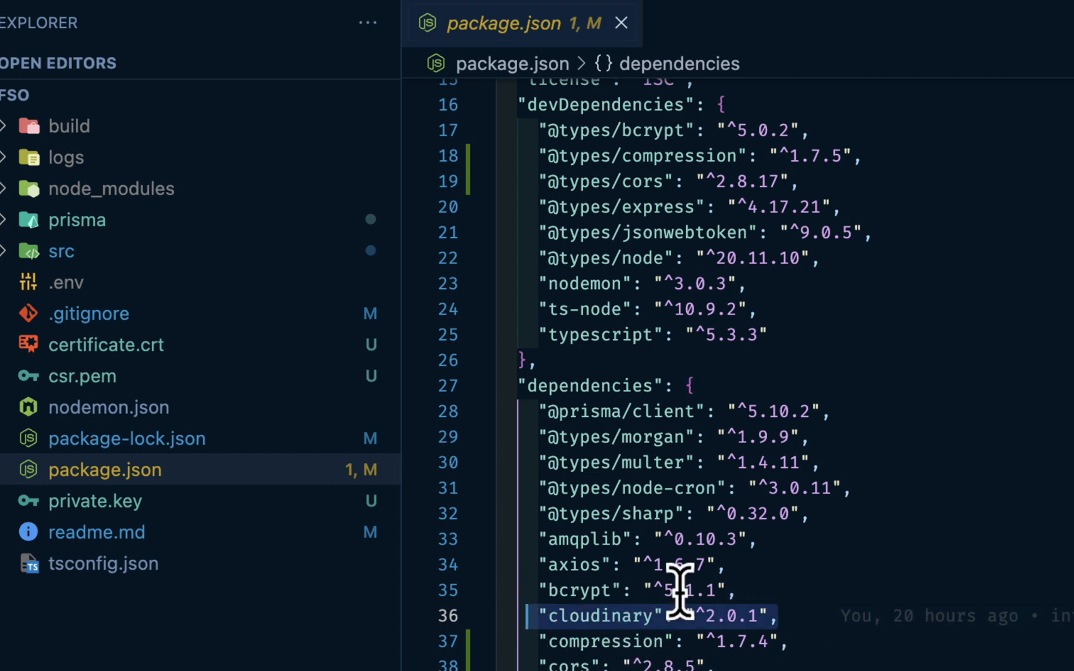
pyautogui.scroll(3)
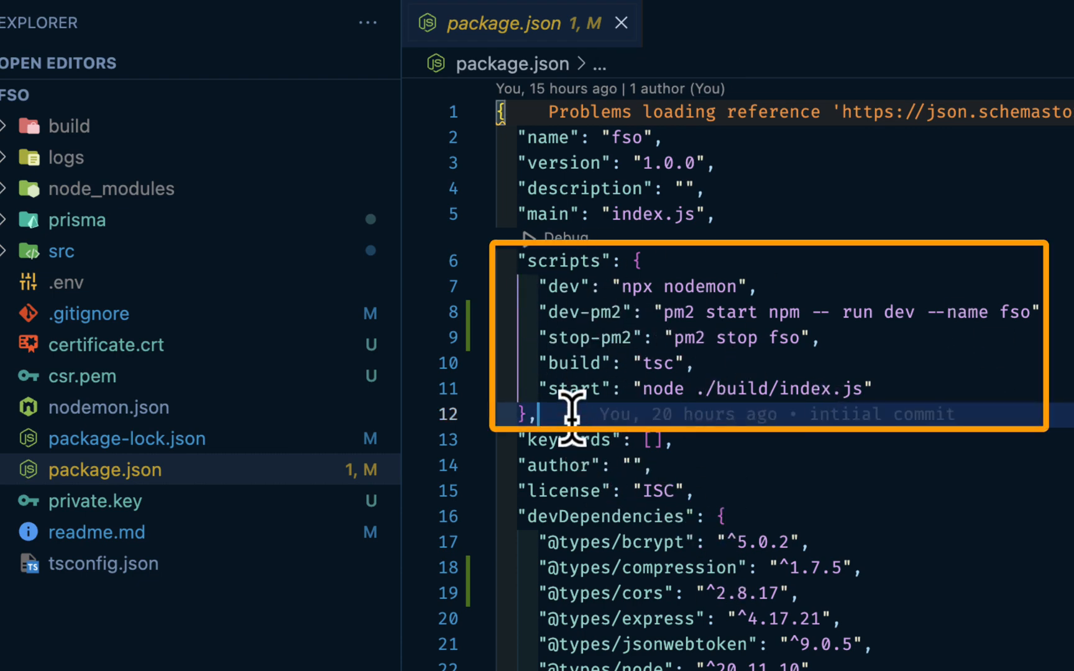
pyautogui.moveTo(620, 285)
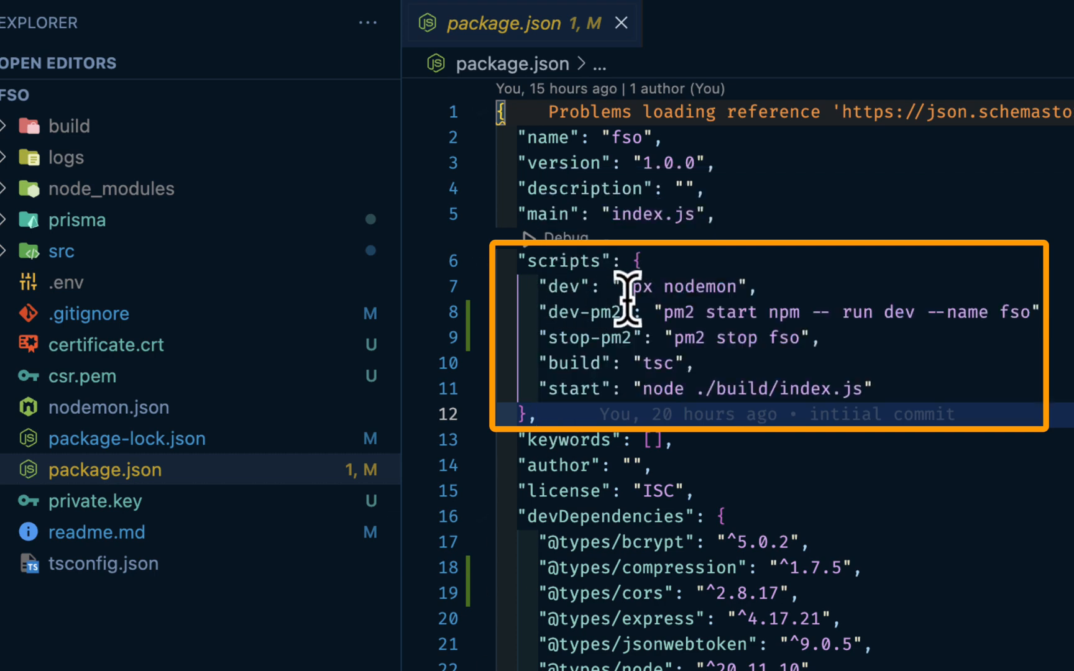
# Step: Highlight nodemon in the dev script and tie the start script to the build folder
pyautogui.doubleClick(695, 285)
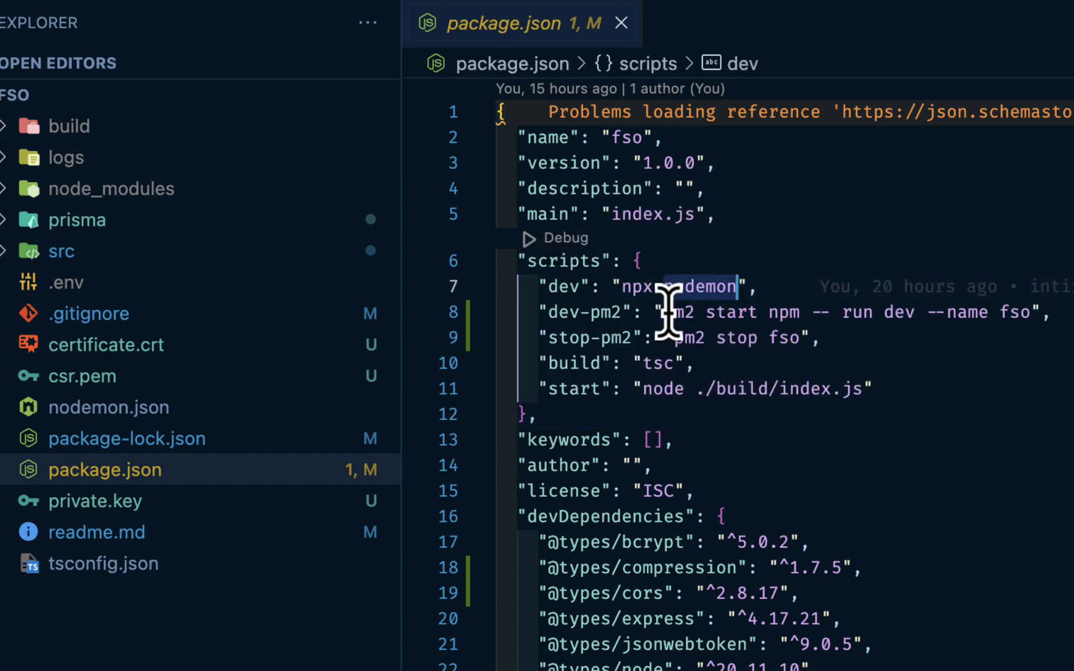
pyautogui.moveTo(630, 380)
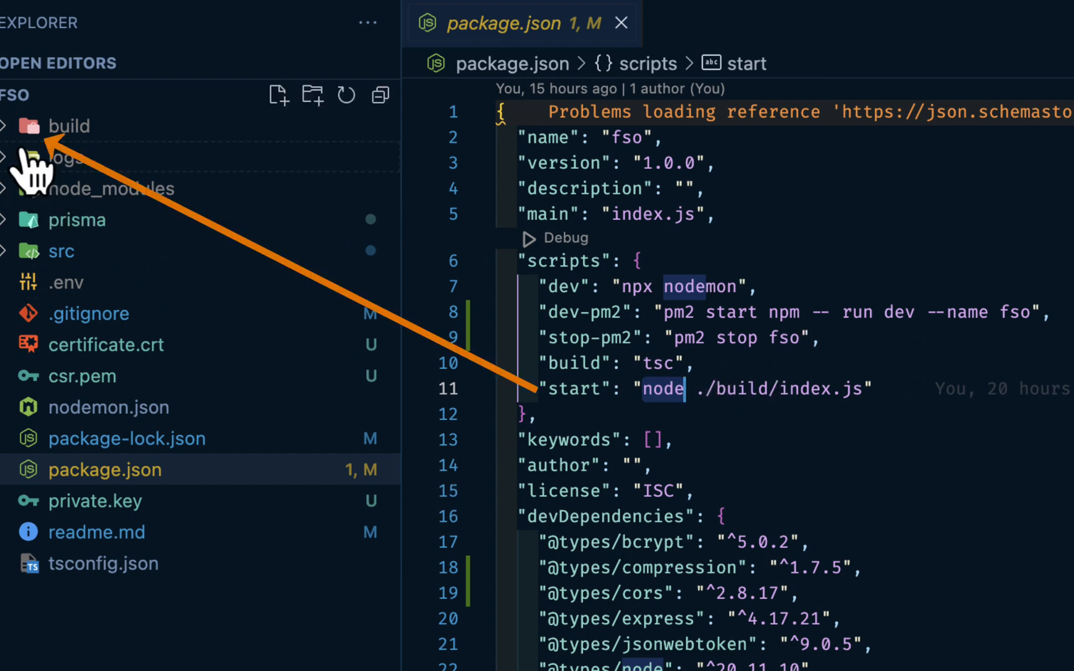
pyautogui.click(69, 125)
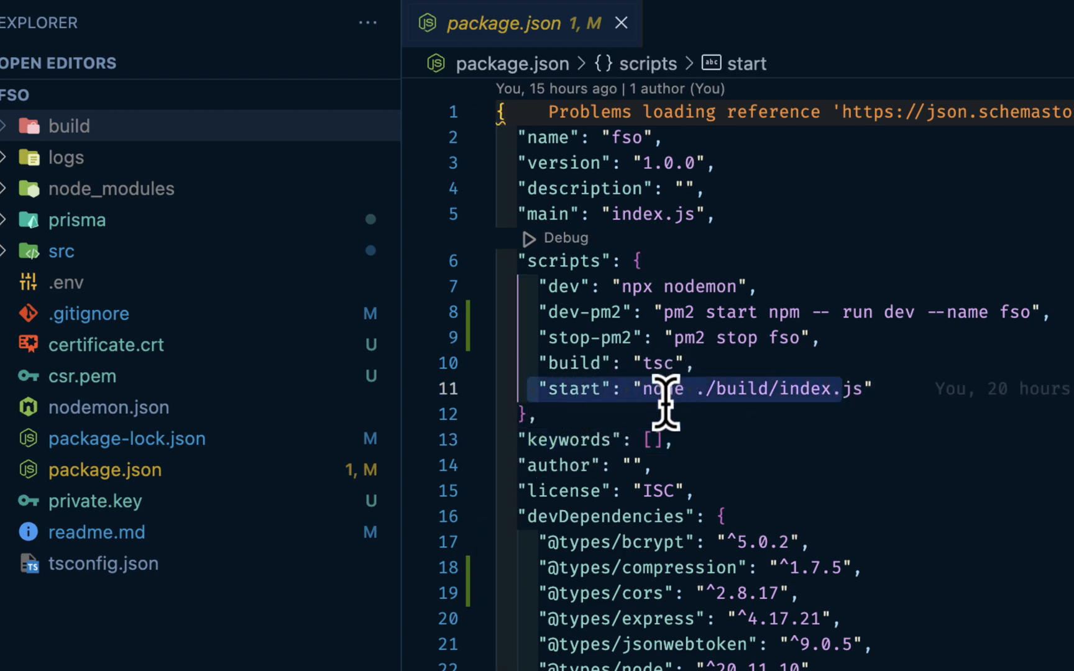
pyautogui.moveTo(127, 164)
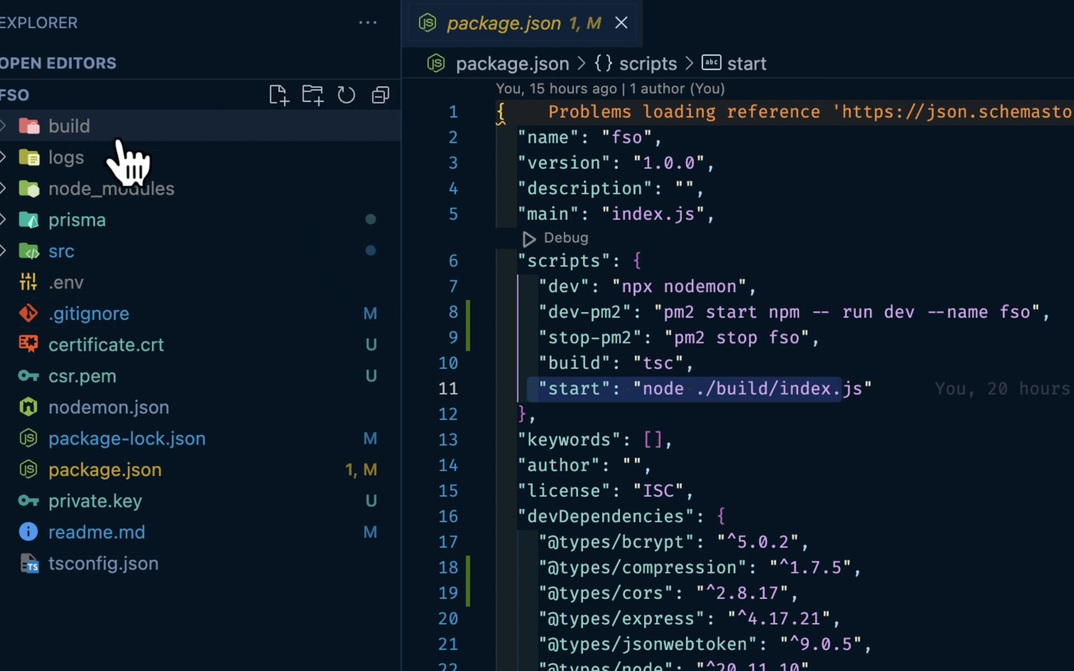
pyautogui.click(69, 125)
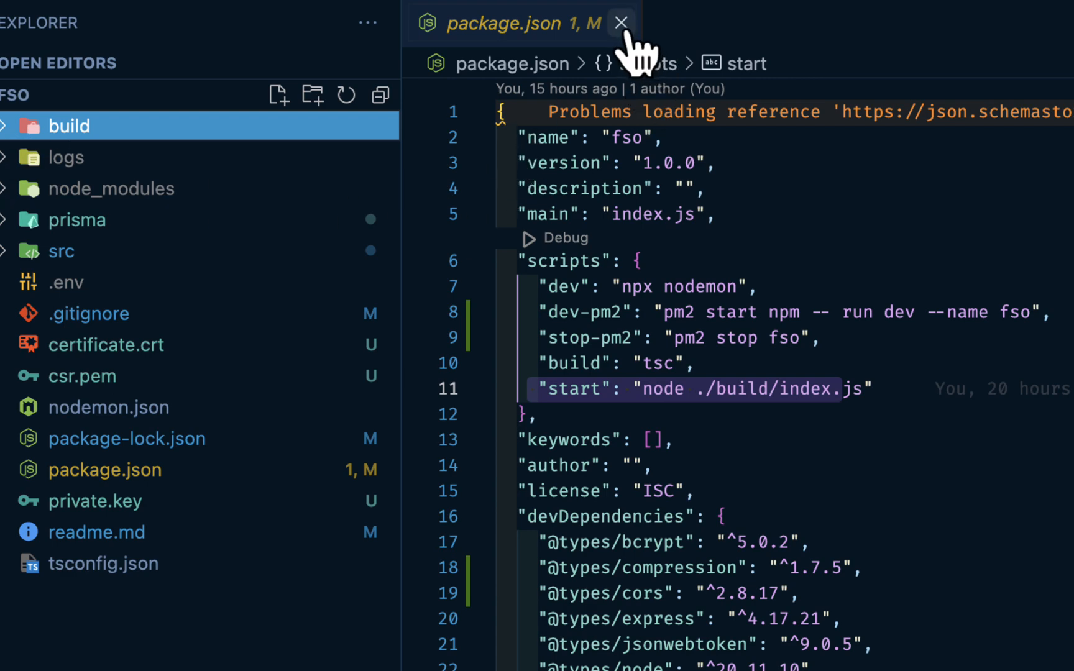
# Step: Close package.json, expand the src folder and collapse its utils subfolder
pyautogui.click(621, 22)
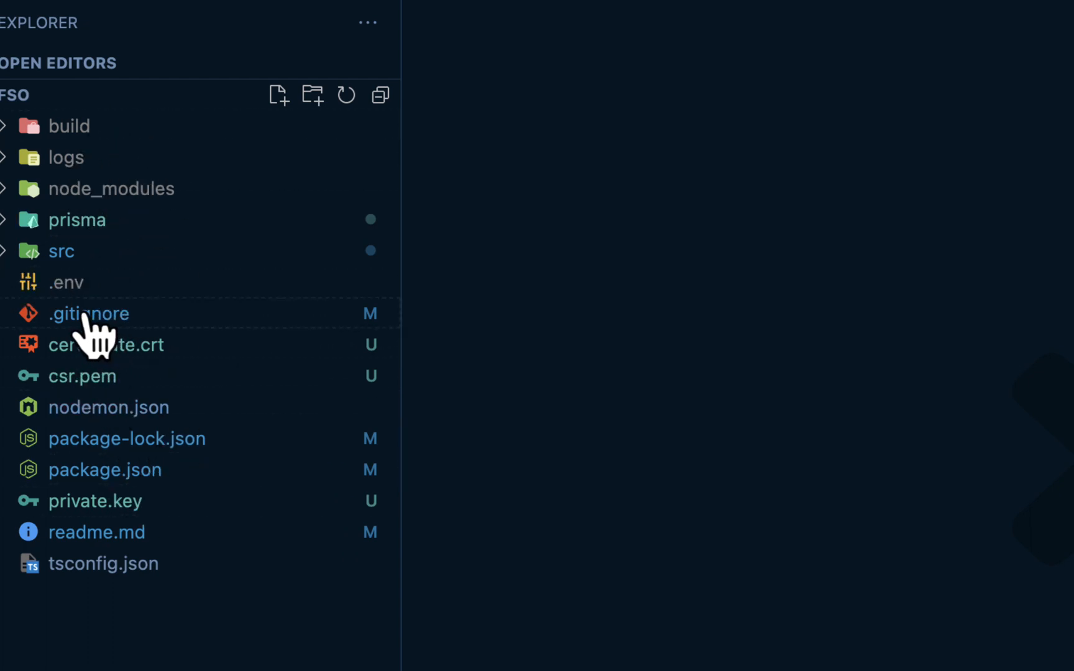
pyautogui.moveTo(90, 176)
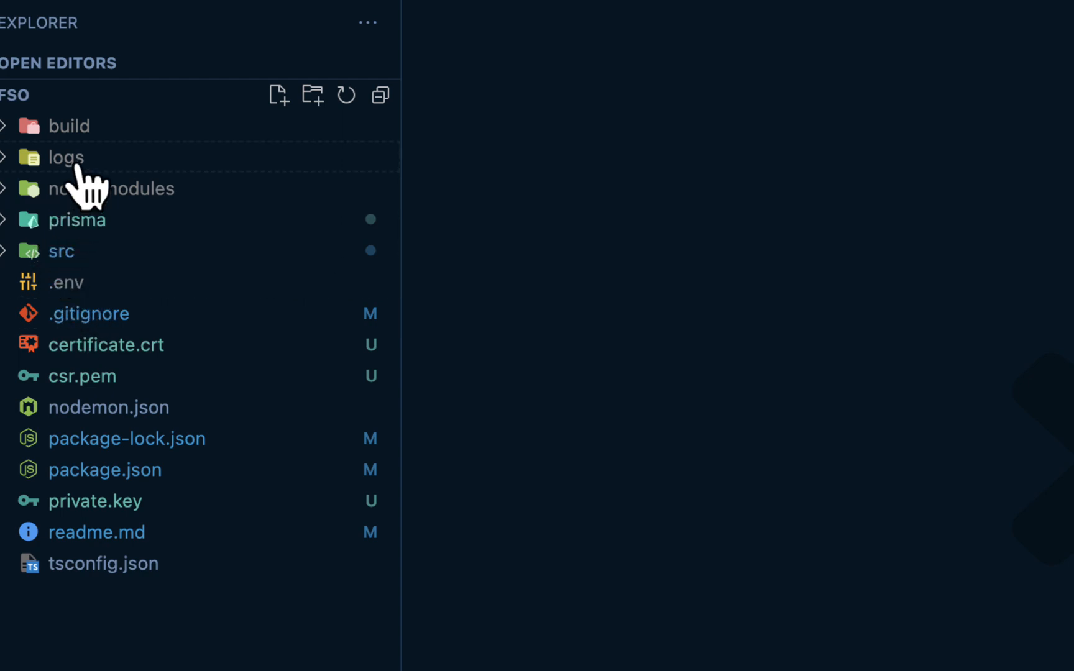
pyautogui.moveTo(95, 144)
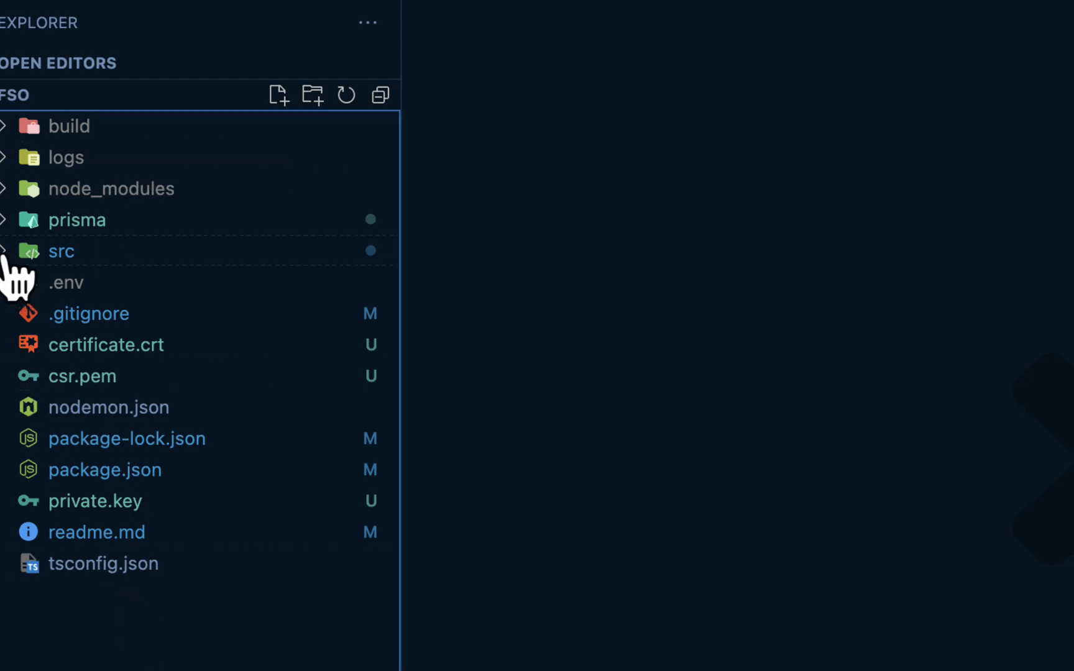
pyautogui.click(59, 251)
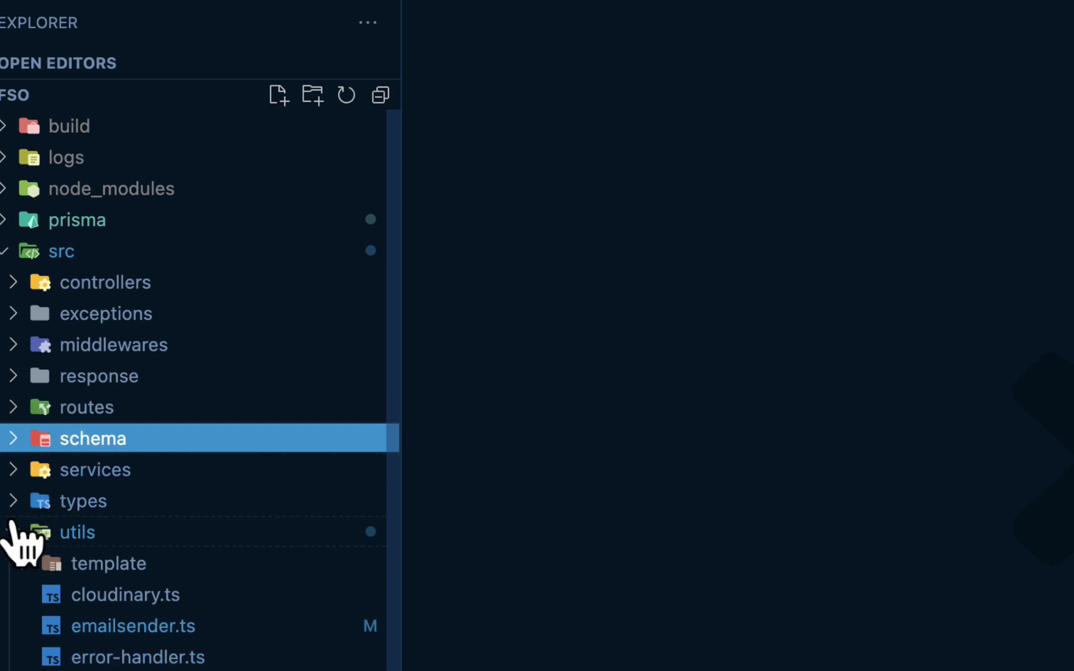
pyautogui.click(77, 531)
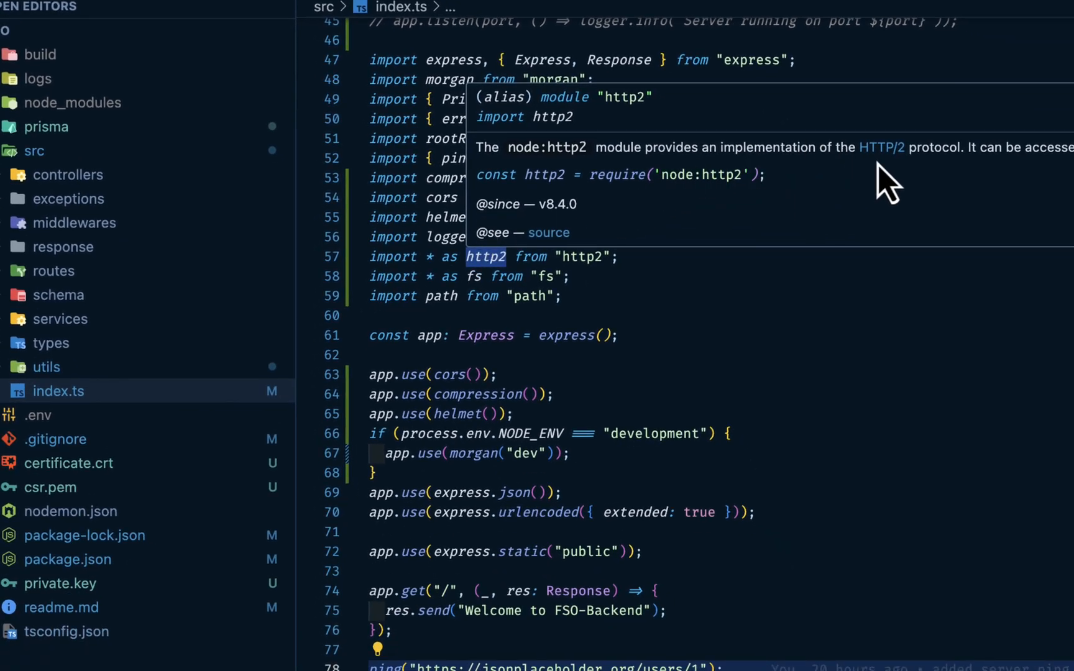
pyautogui.moveTo(681, 254)
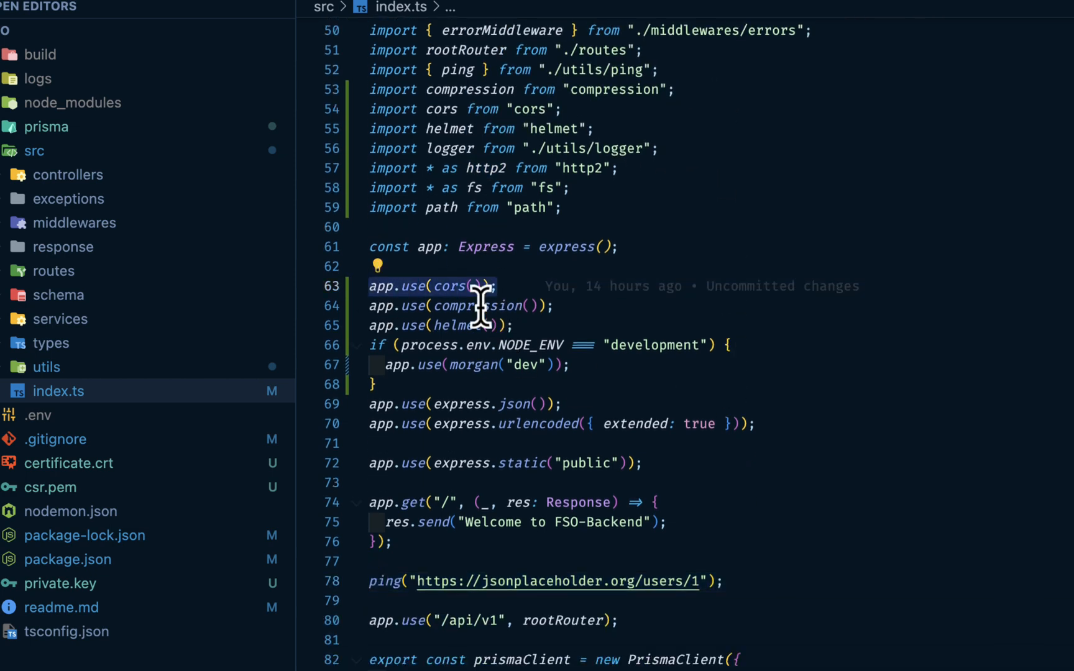
pyautogui.moveTo(544, 403)
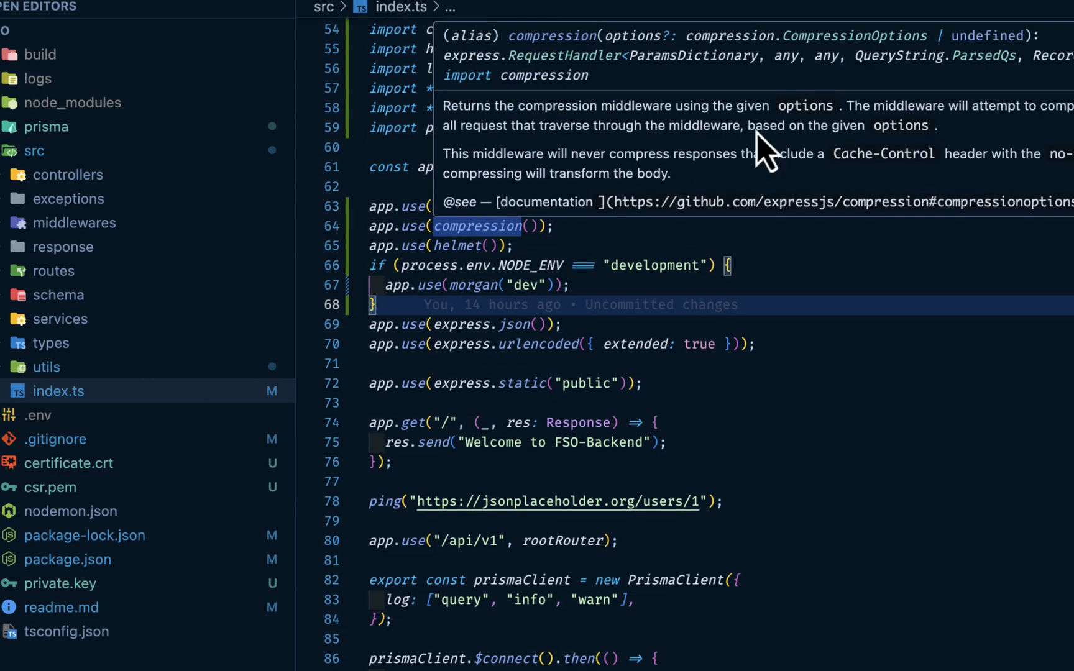
pyautogui.moveTo(1062, 123)
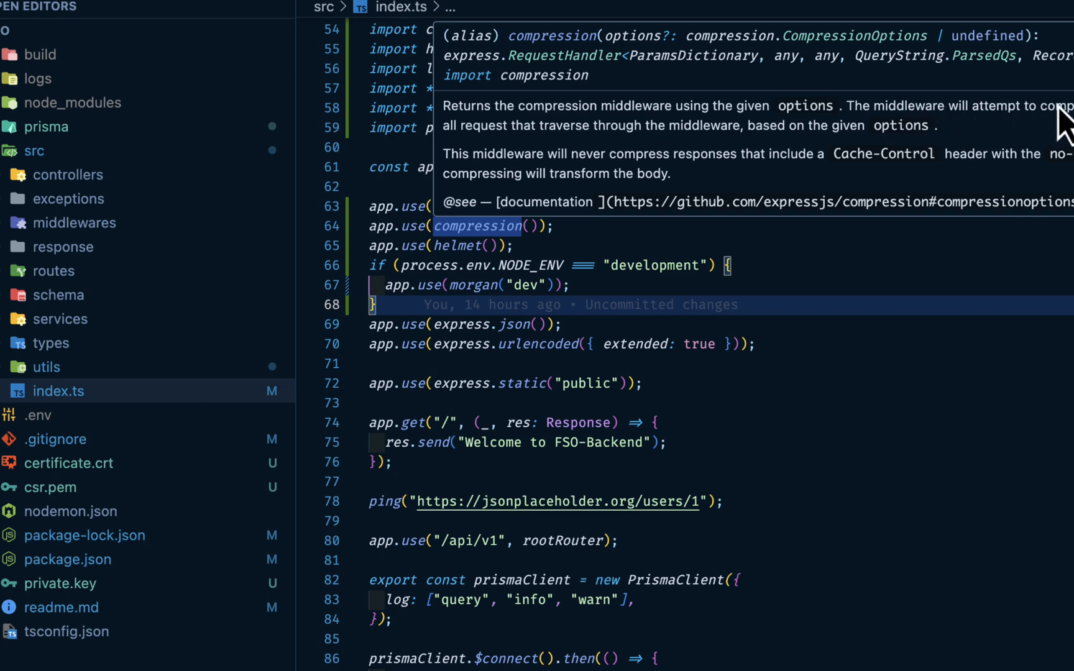
pyautogui.moveTo(649, 160)
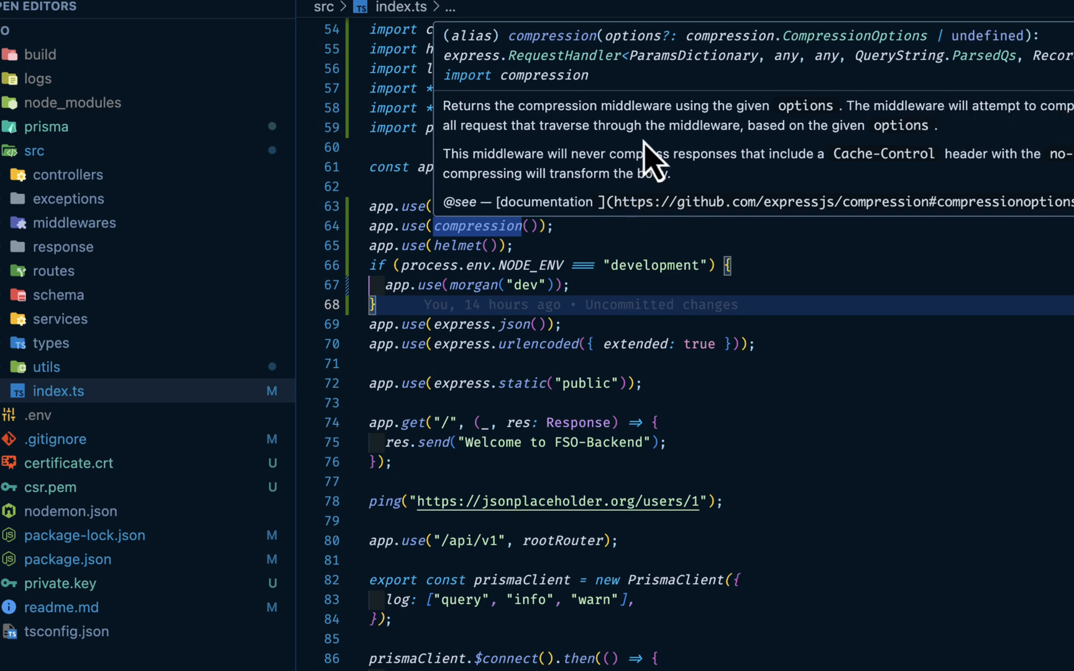
pyautogui.moveTo(694, 407)
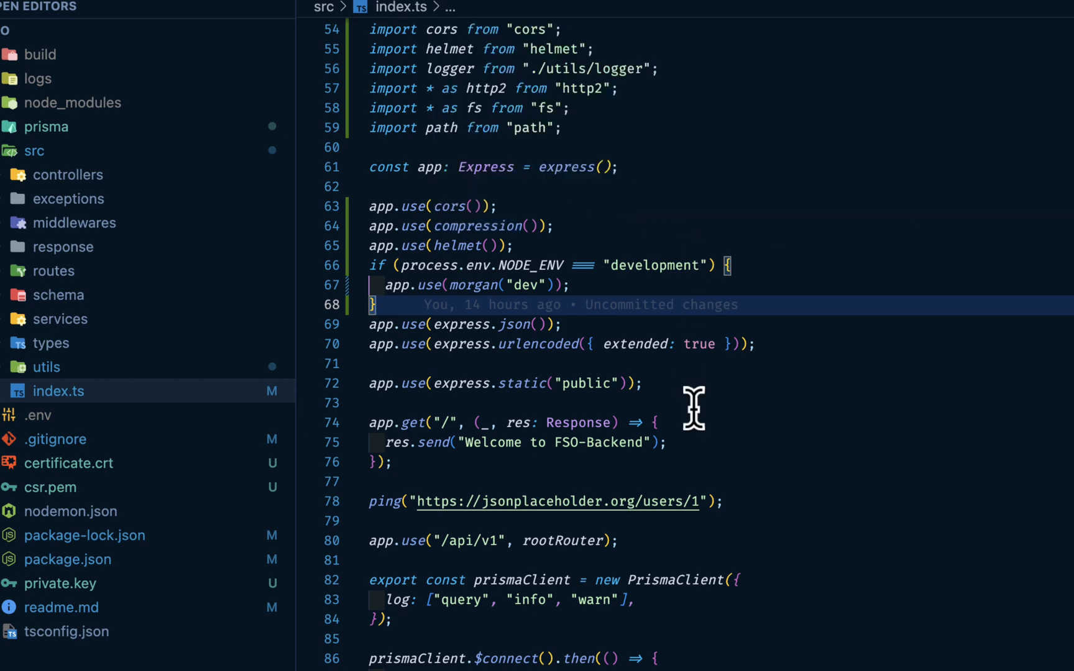
pyautogui.moveTo(490, 345)
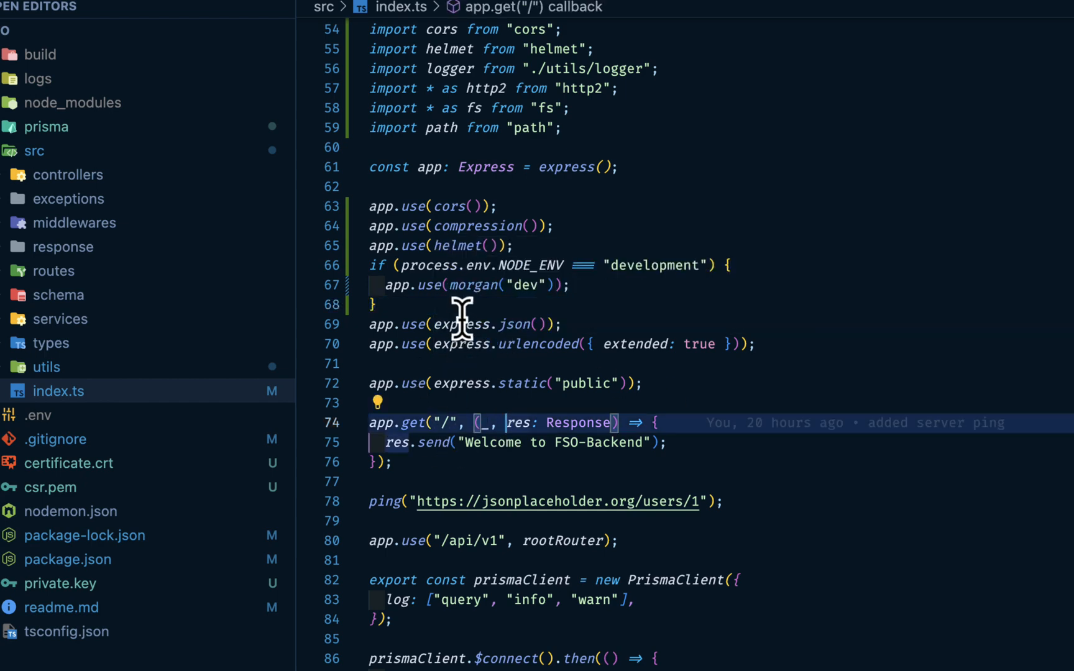
pyautogui.moveTo(540, 428)
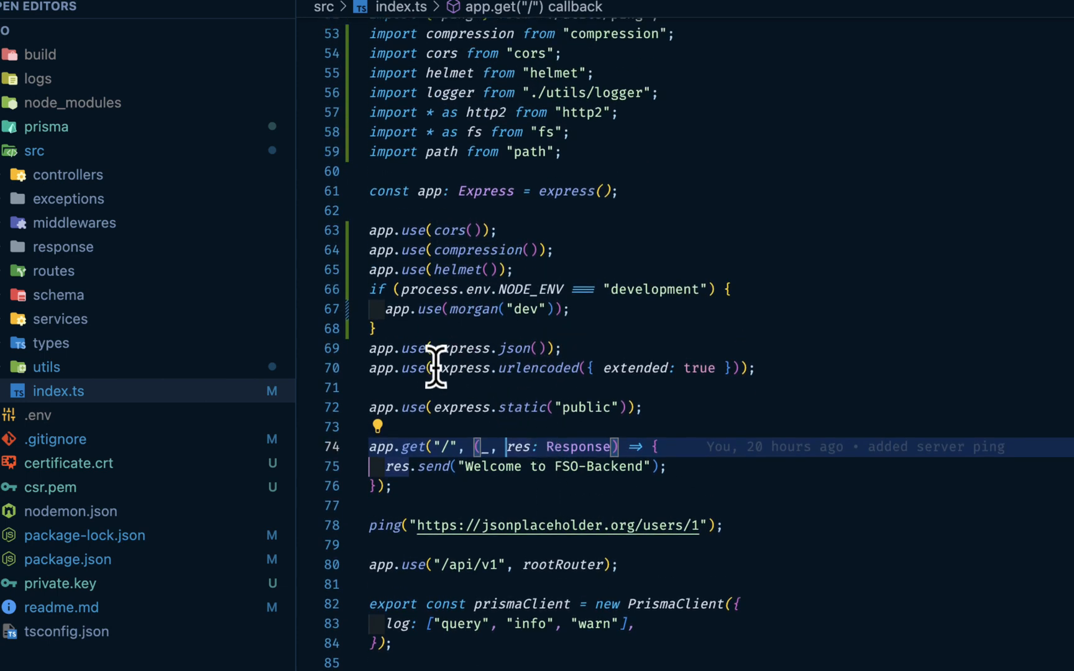
pyautogui.scroll(-3)
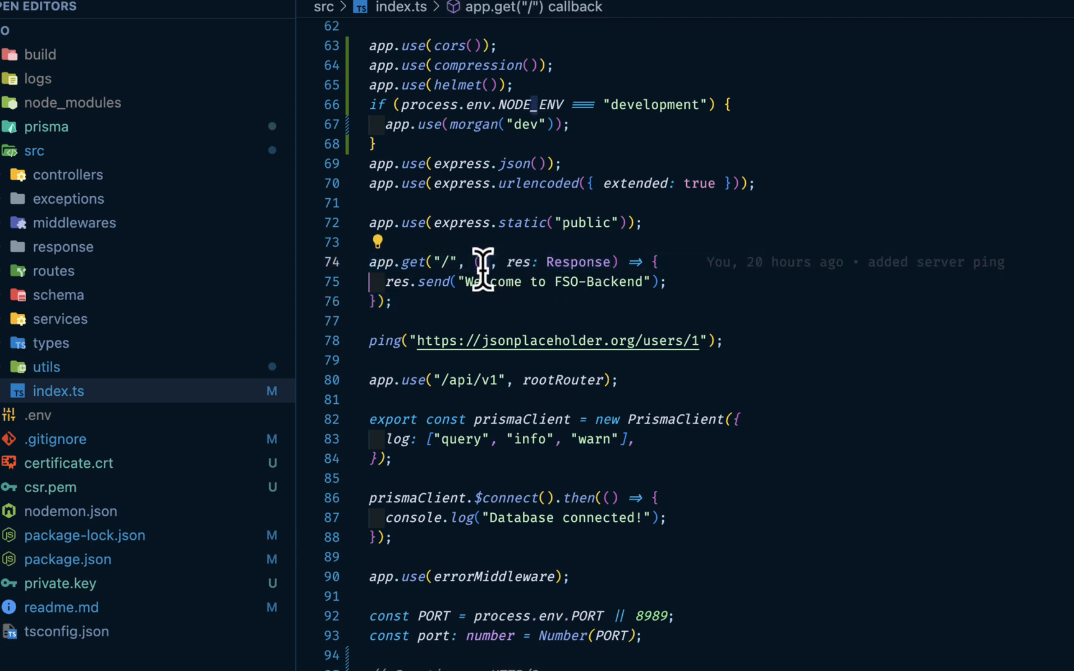
pyautogui.moveTo(535, 288)
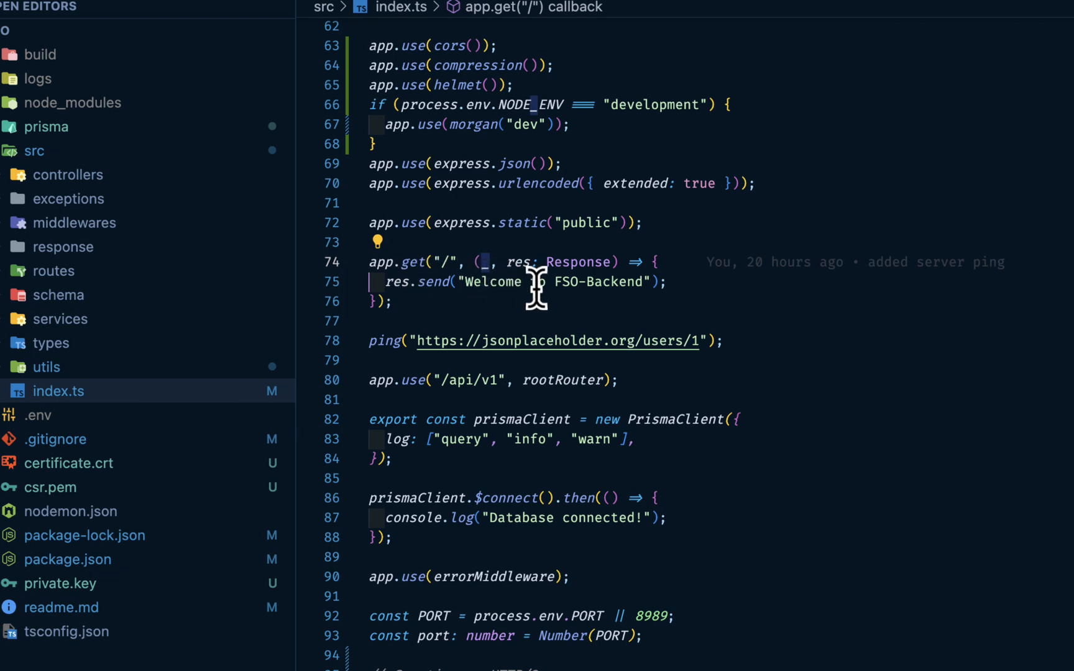
pyautogui.scroll(-3)
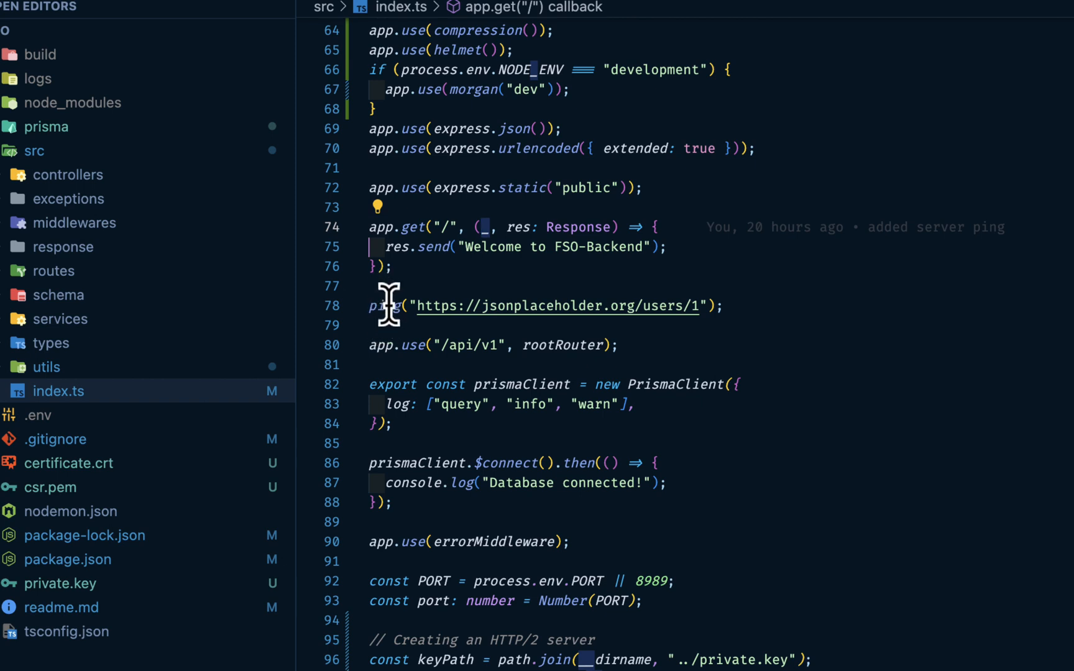
pyautogui.moveTo(435, 343)
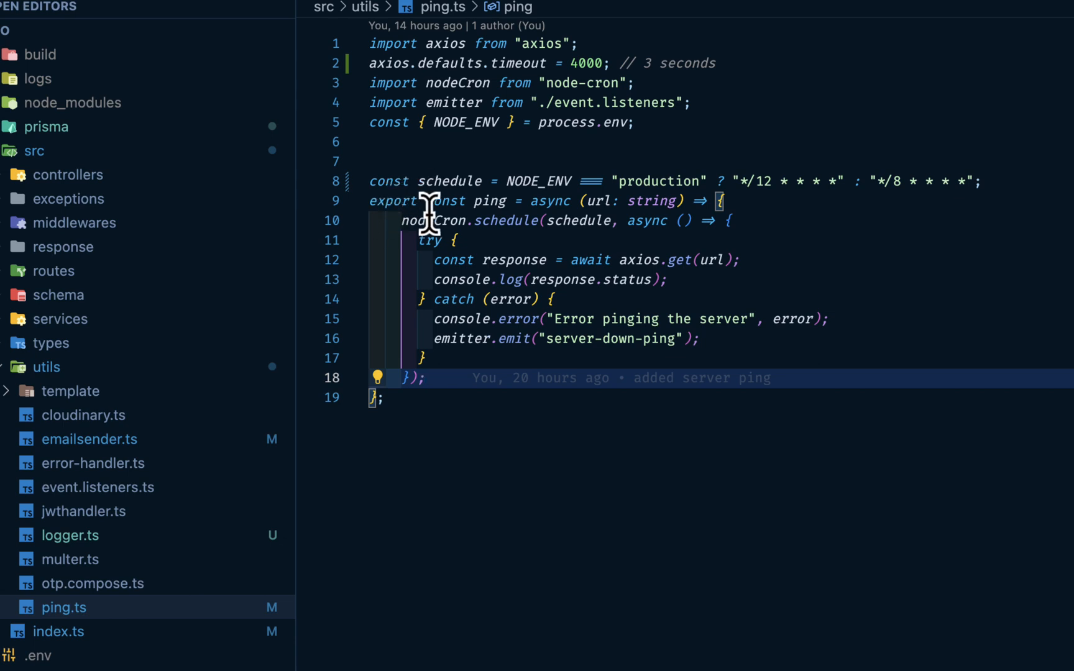
pyautogui.moveTo(526, 181)
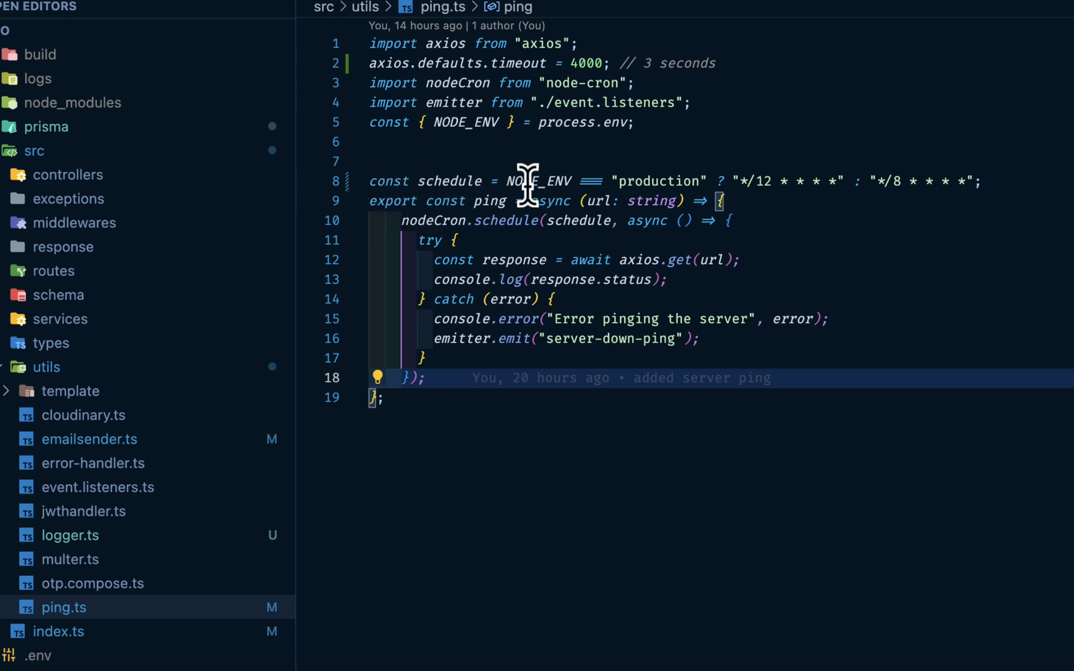
# Step: Edit the non-production cron interval in utils/ping.ts, checking index.ts in between
pyautogui.doubleClick(541, 180)
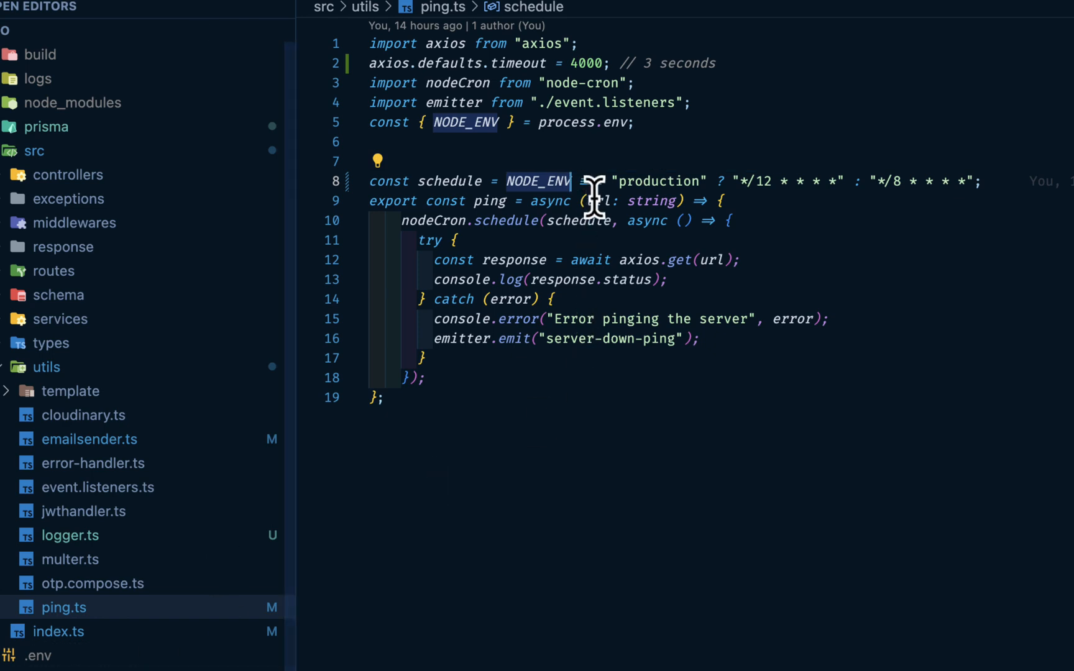
pyautogui.moveTo(749, 182)
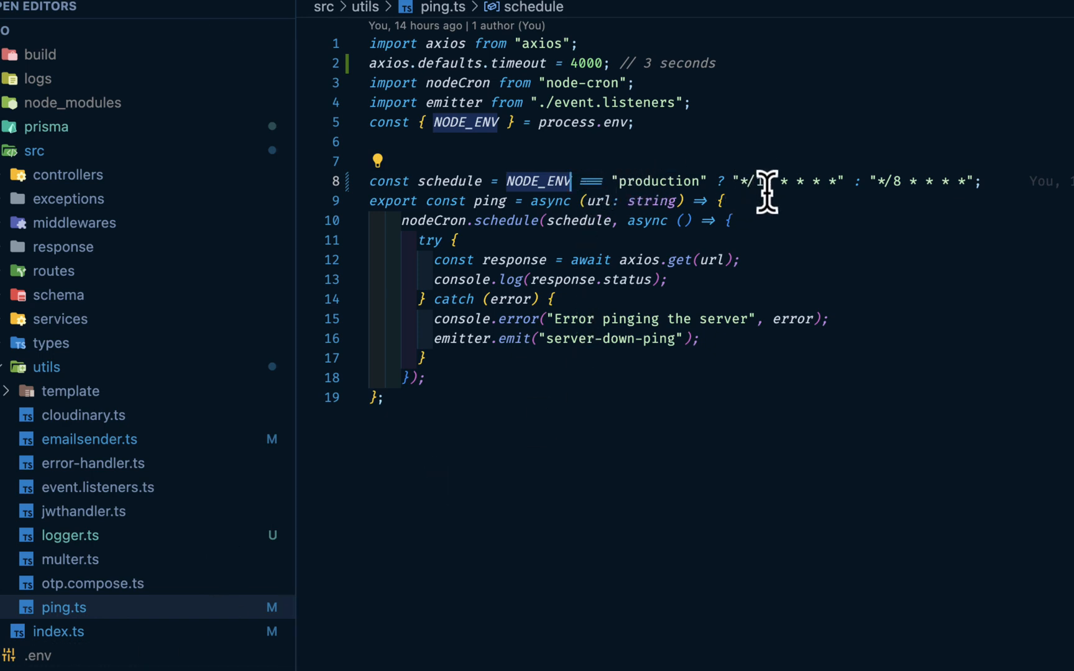
pyautogui.write('12')
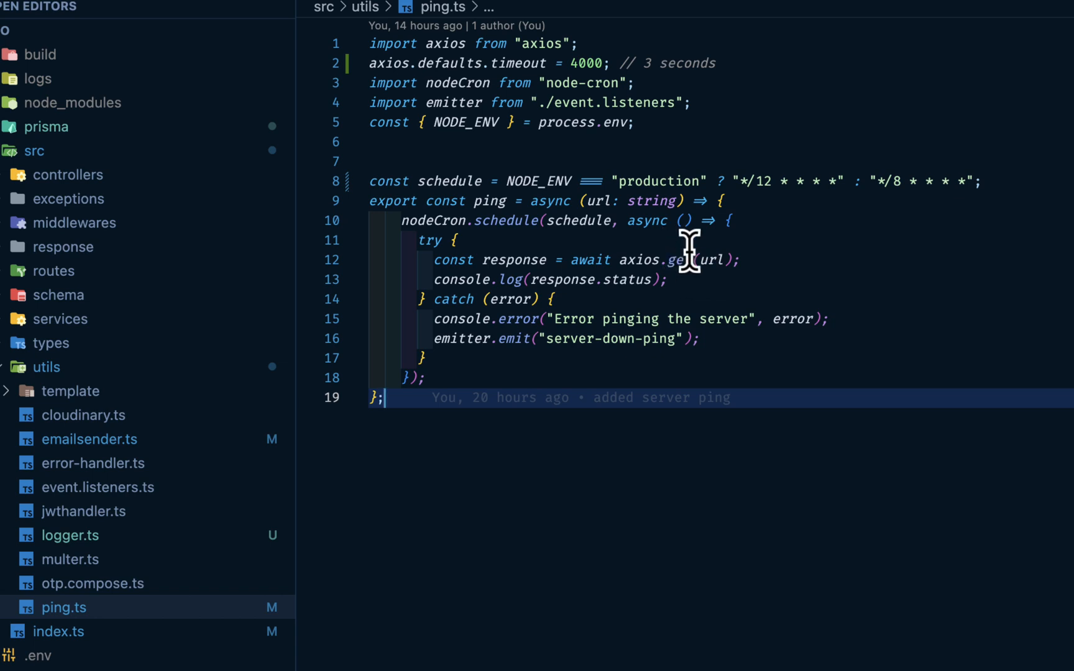
pyautogui.moveTo(685, 267)
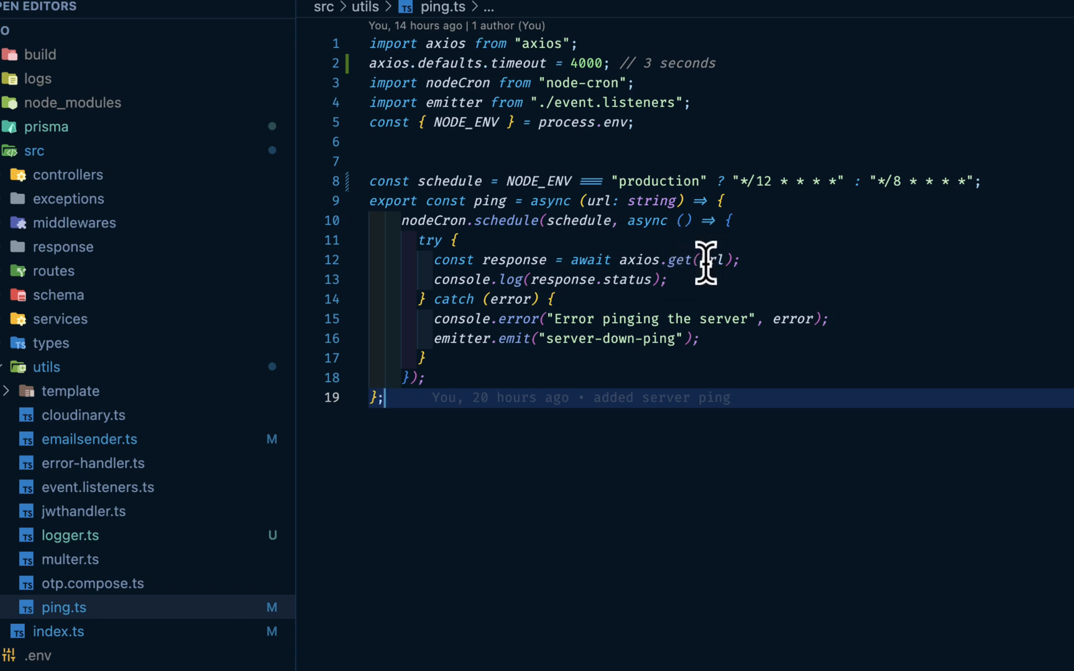
pyautogui.moveTo(712, 260)
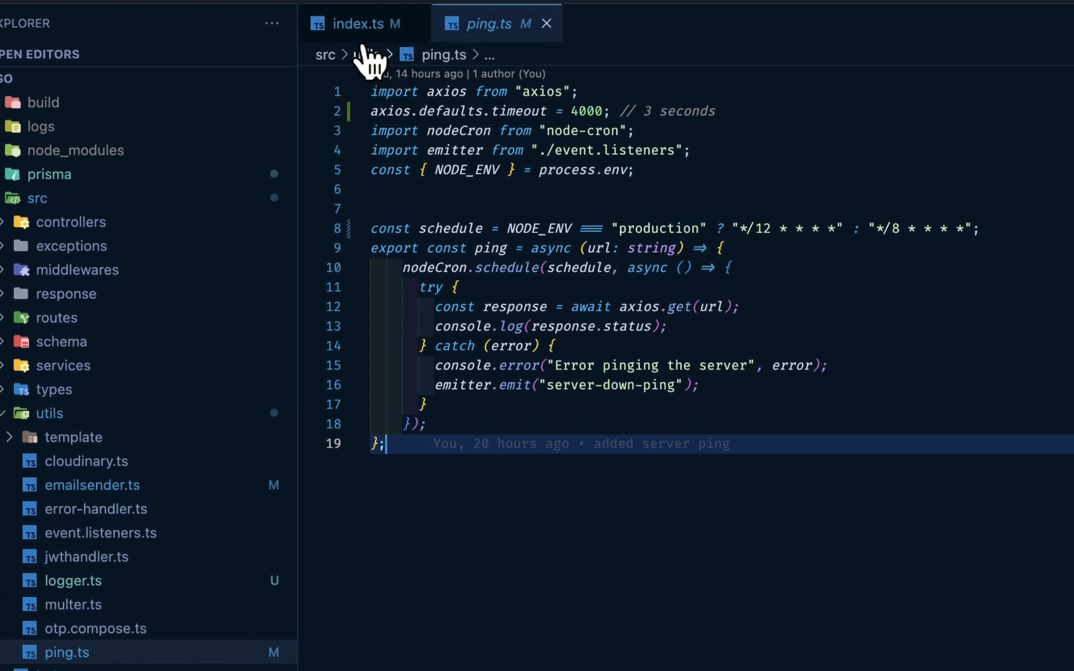
pyautogui.click(357, 24)
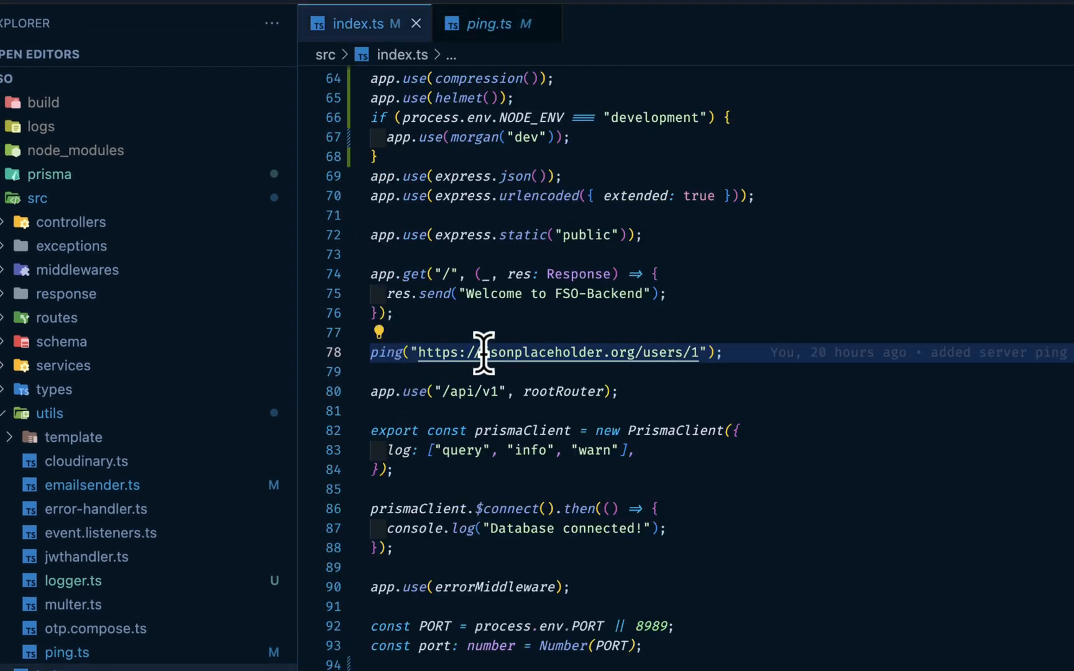
pyautogui.click(487, 24)
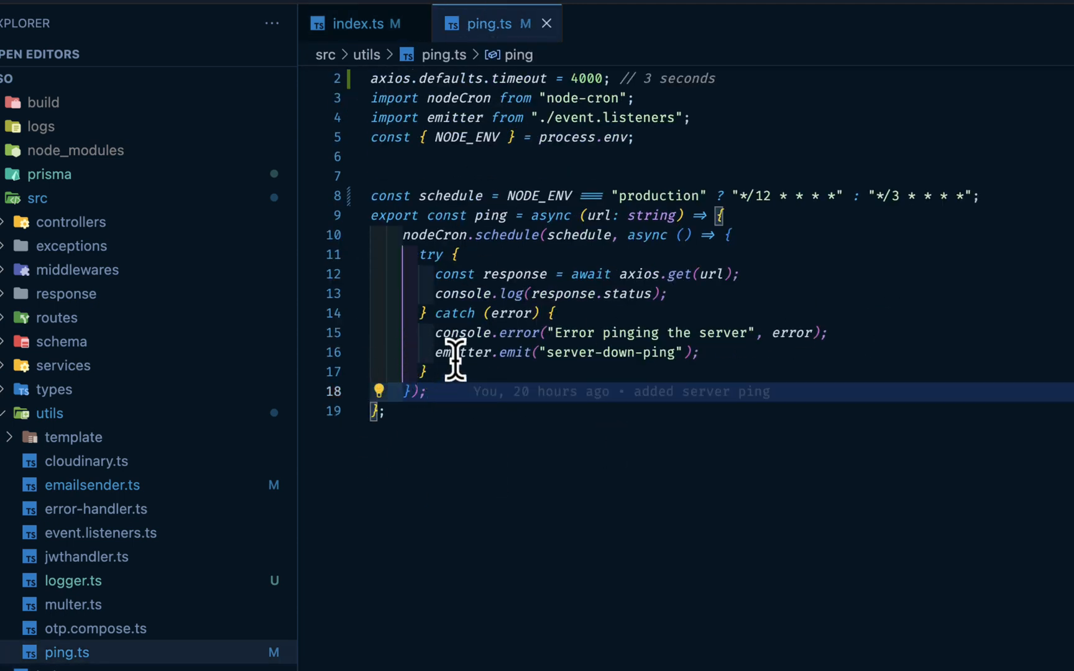
pyautogui.moveTo(601, 361)
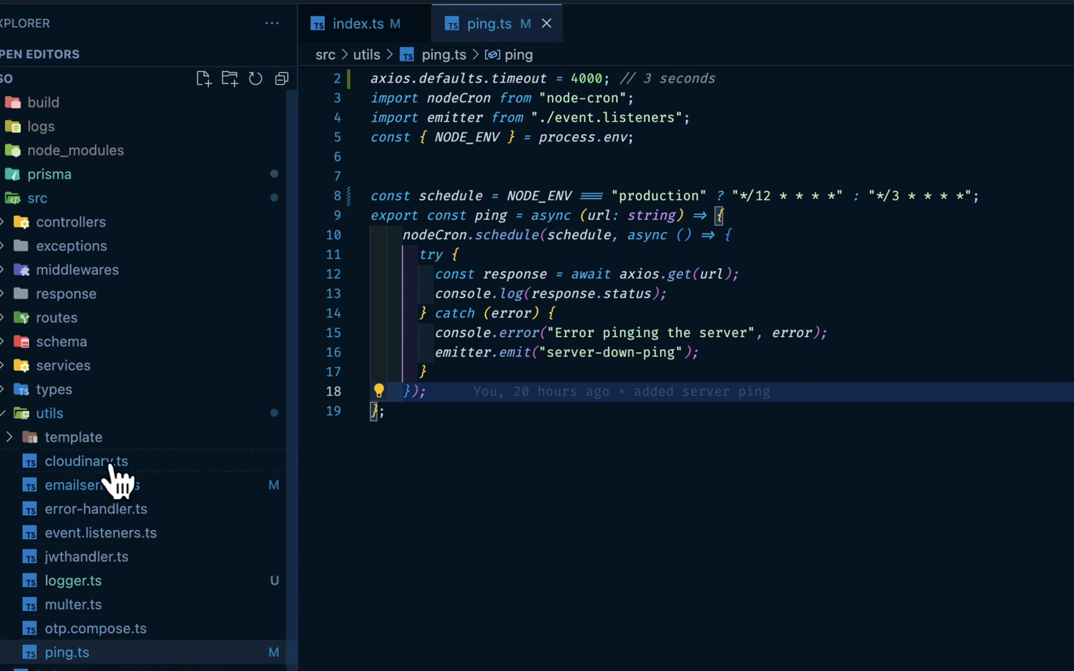
pyautogui.moveTo(119, 541)
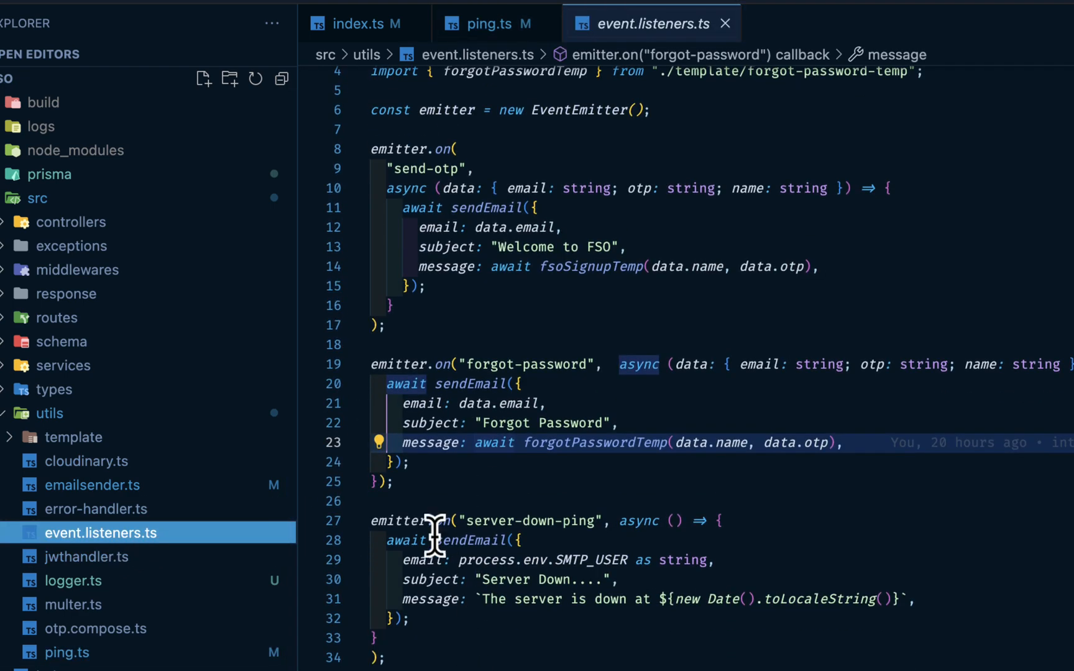
pyautogui.moveTo(526, 620)
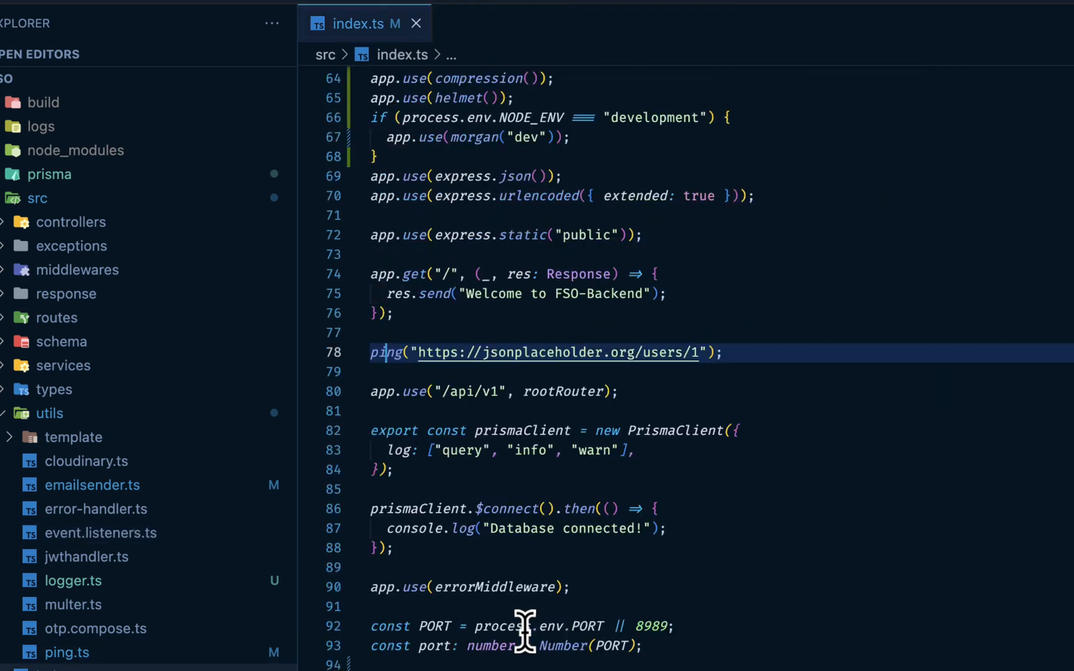
# Step: Scroll index.ts down to the app.use(errorMiddleware) line
pyautogui.scroll(-3)
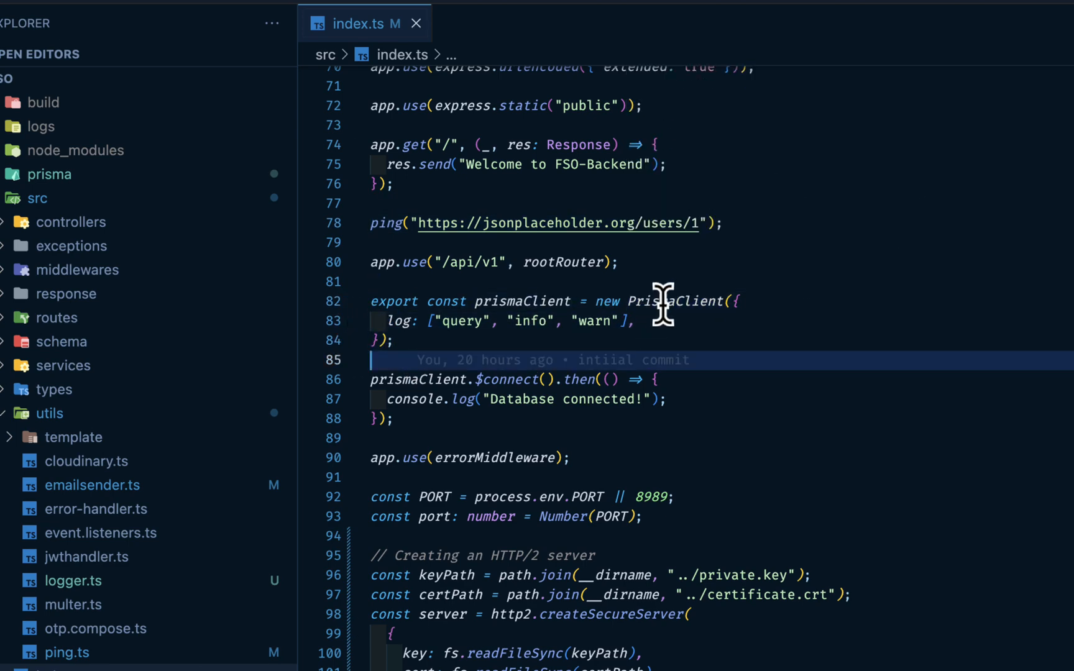
pyautogui.moveTo(675, 301)
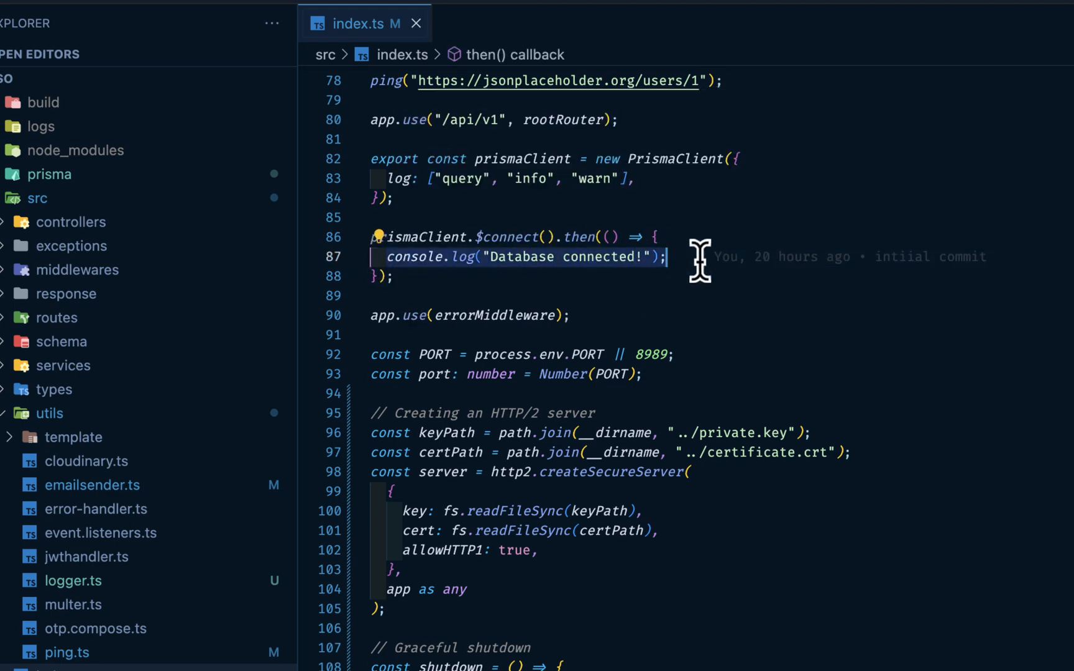
pyautogui.moveTo(609, 471)
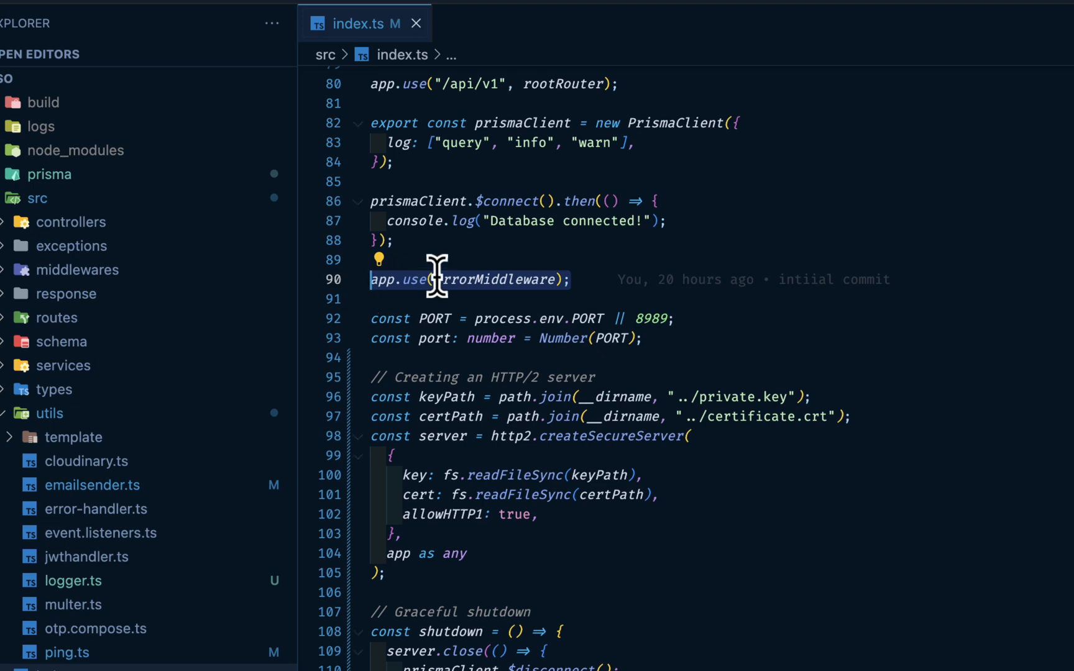
pyautogui.moveTo(517, 268)
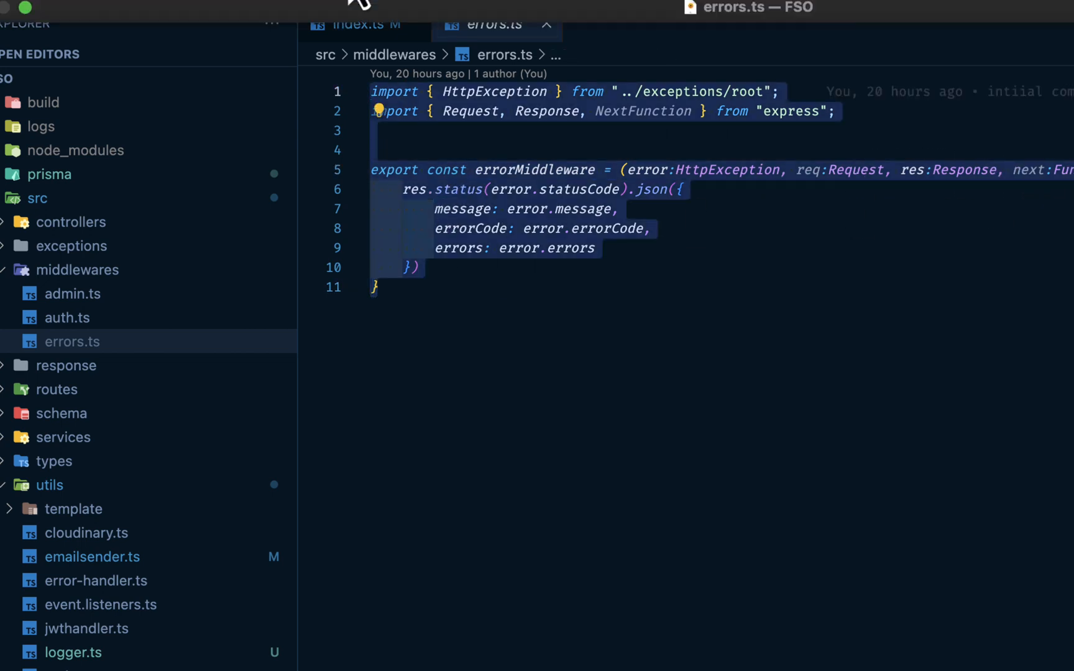
pyautogui.doubleClick(640, 110)
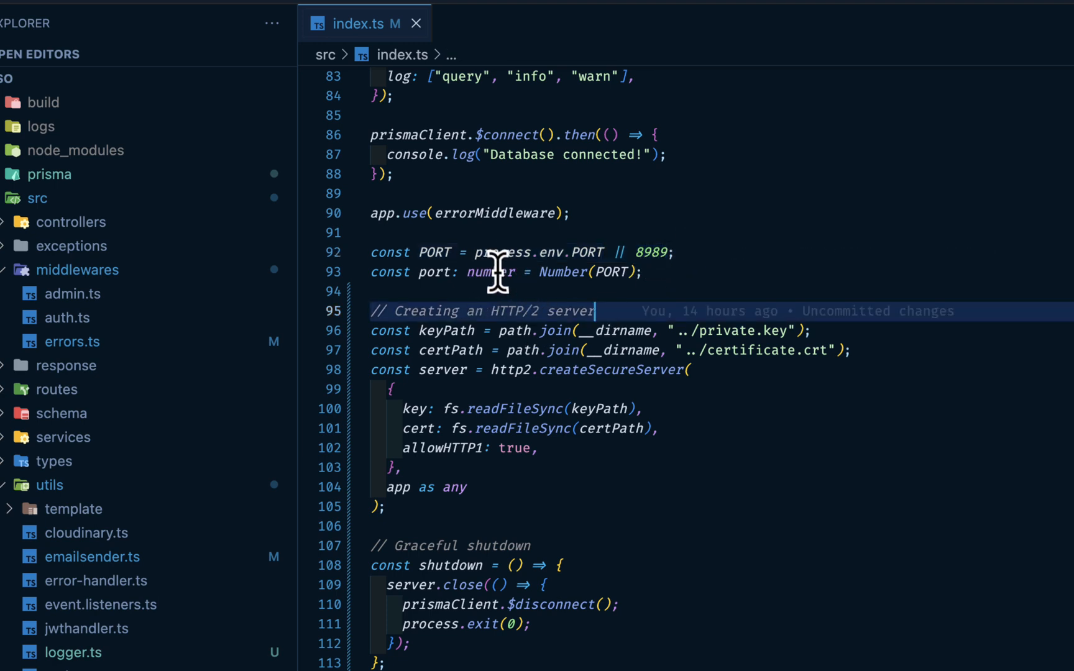
pyautogui.moveTo(558, 272)
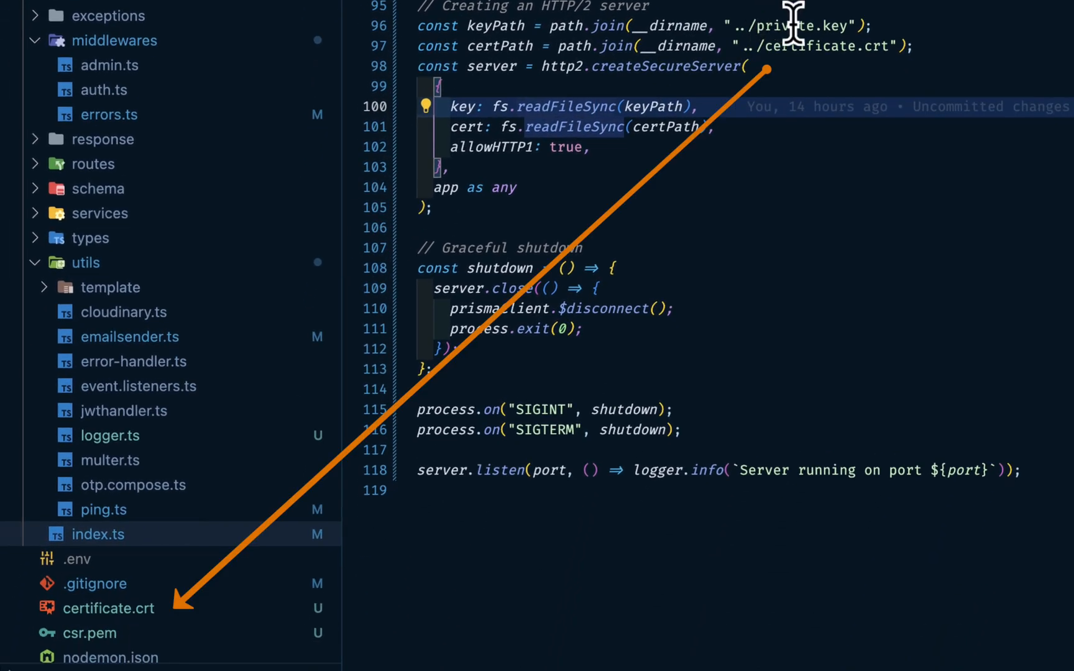
pyautogui.moveTo(857, 175)
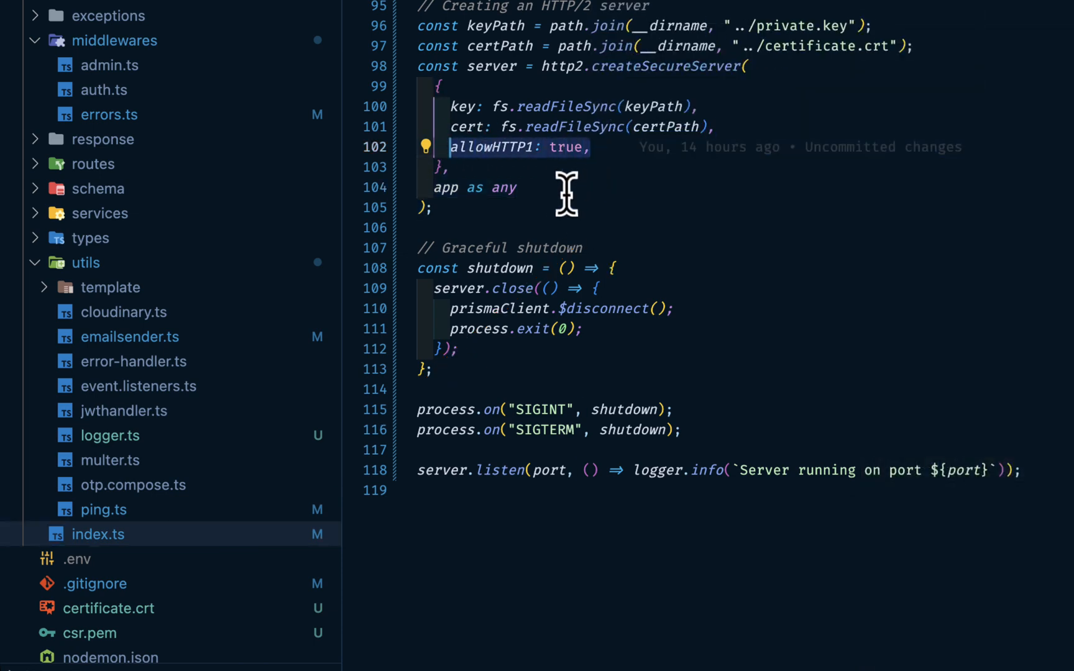
pyautogui.moveTo(572, 267)
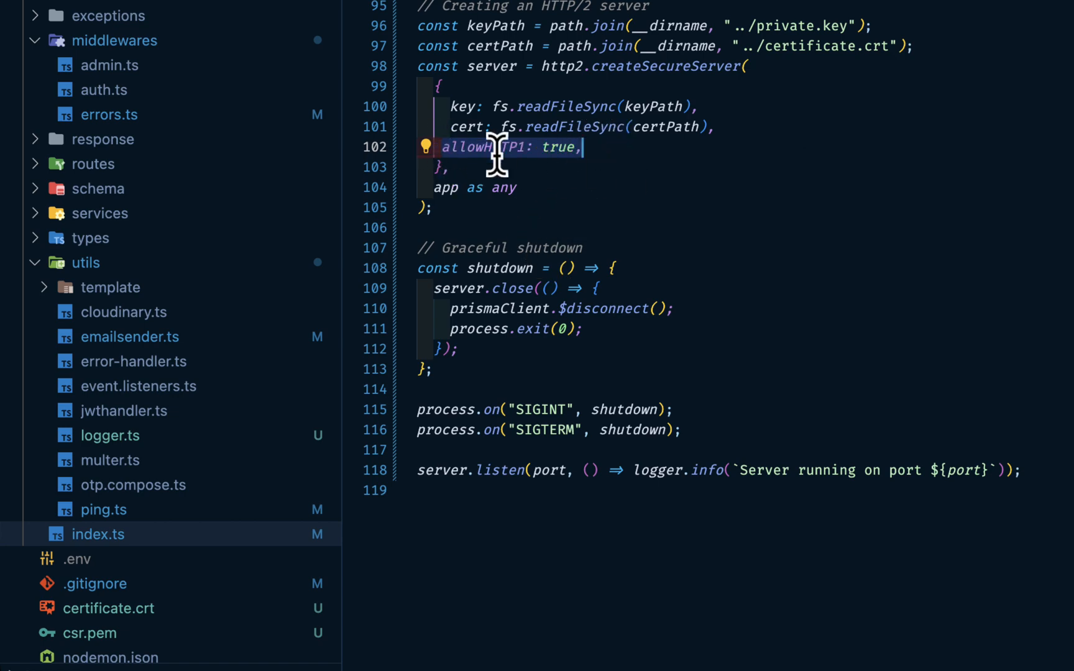
pyautogui.scroll(-3)
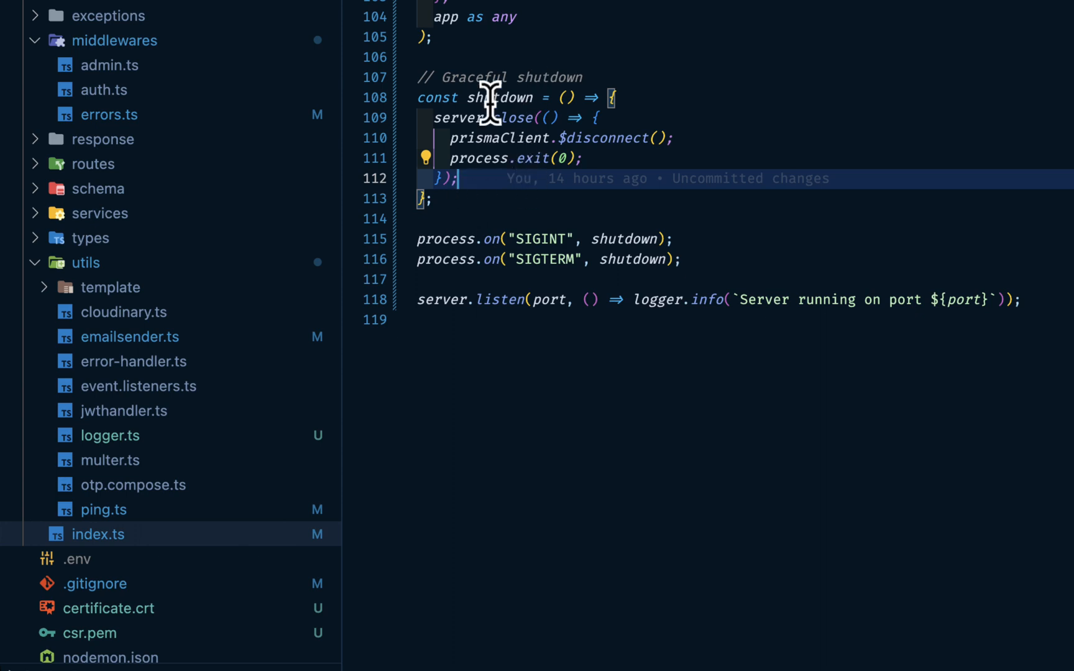
pyautogui.moveTo(442, 317)
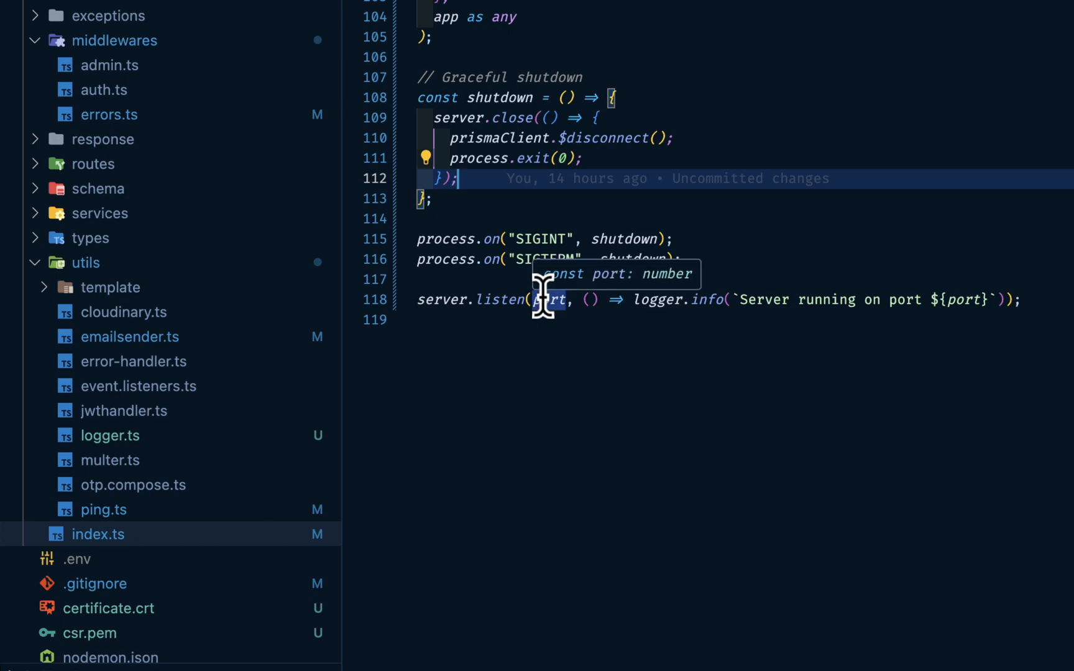
pyautogui.scroll(-3)
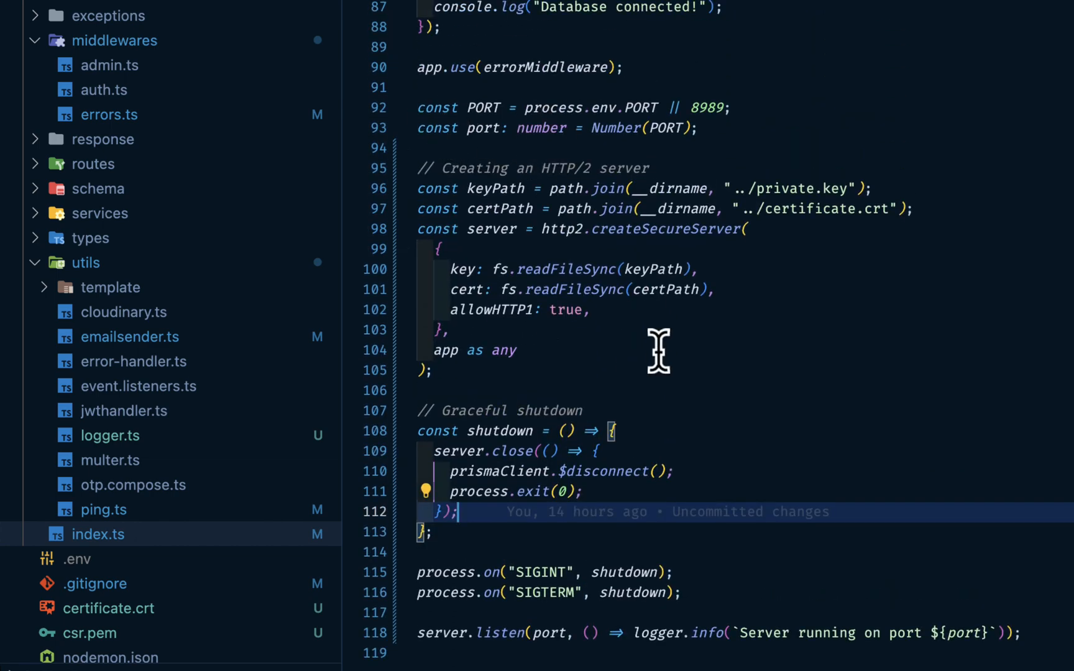
pyautogui.scroll(-3)
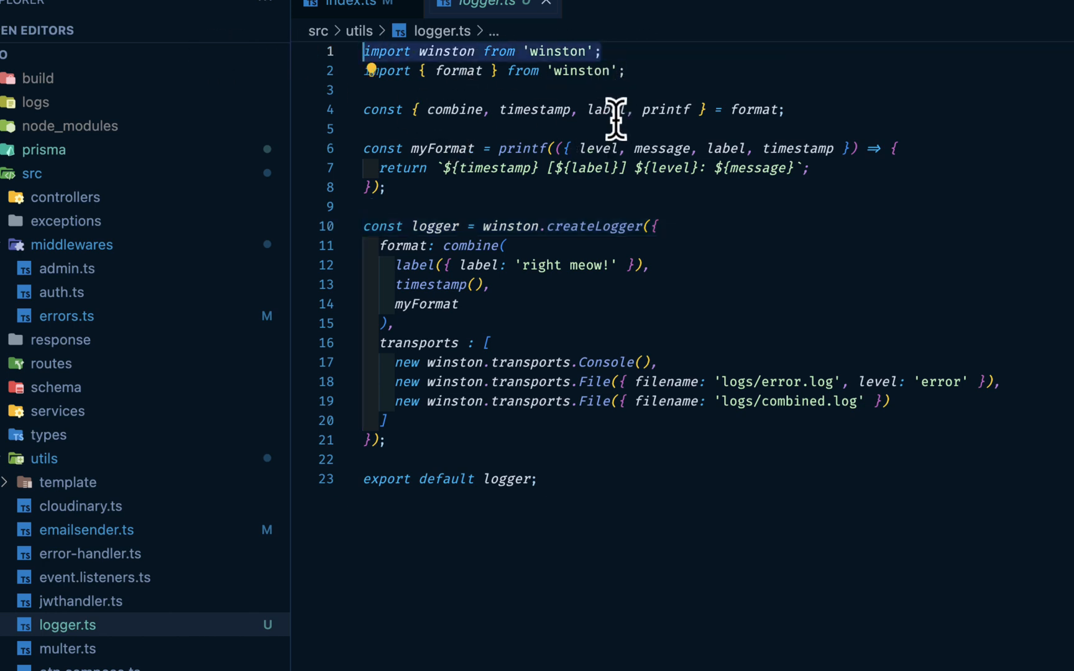
pyautogui.moveTo(758, 435)
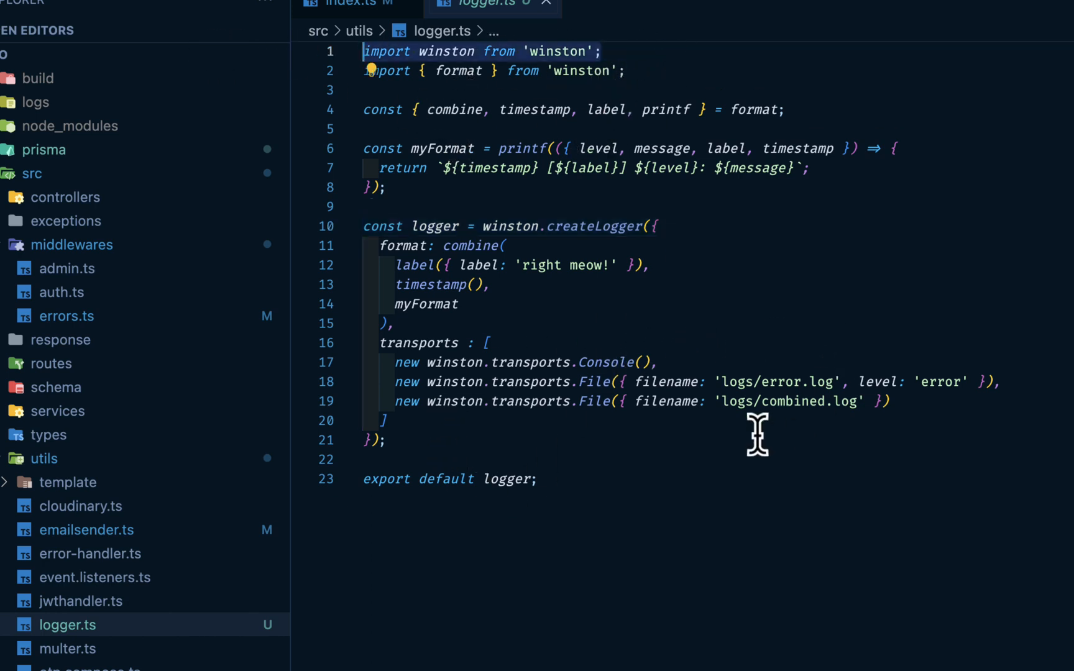
pyautogui.moveTo(740, 390)
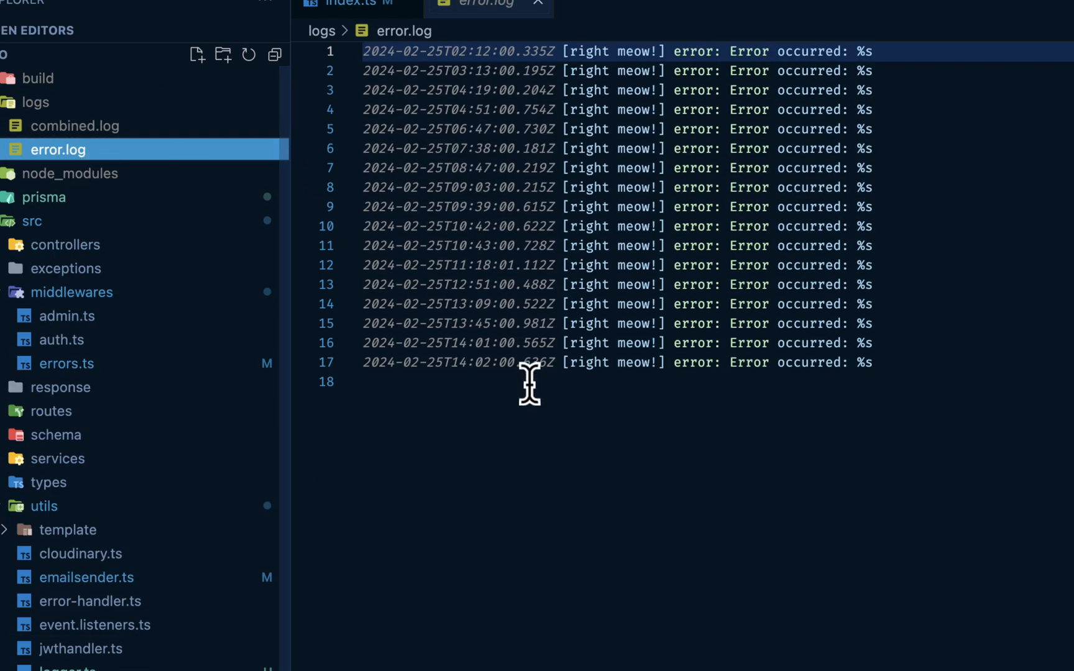
pyautogui.moveTo(622, 206)
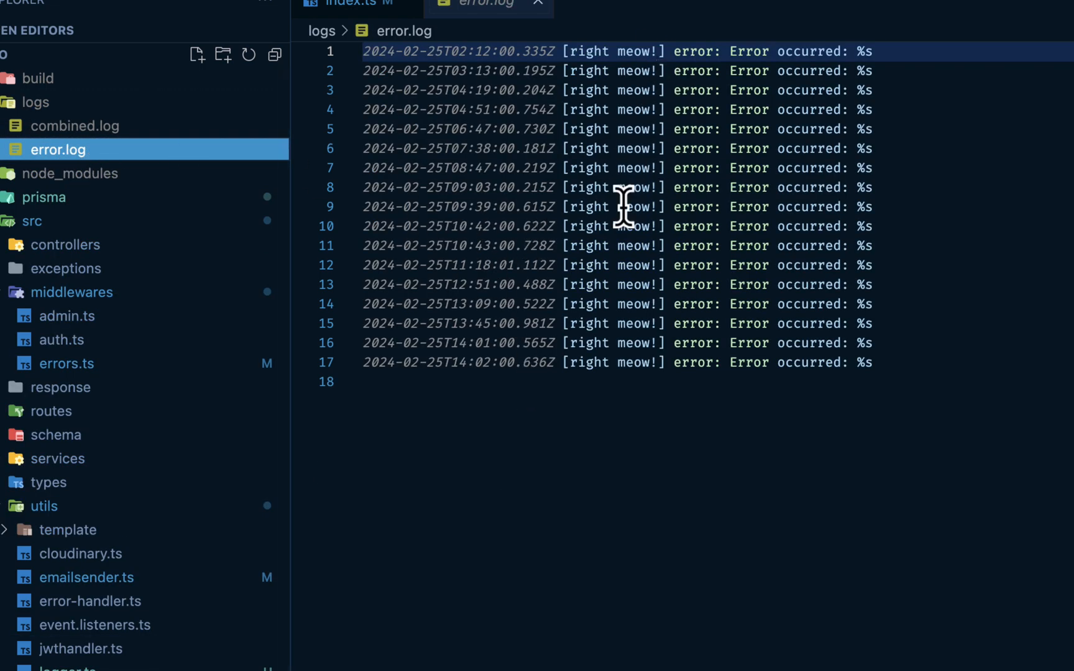
# Step: Close error.log, view combined.log, then close it and index.ts so no file remains open
pyautogui.click(353, 8)
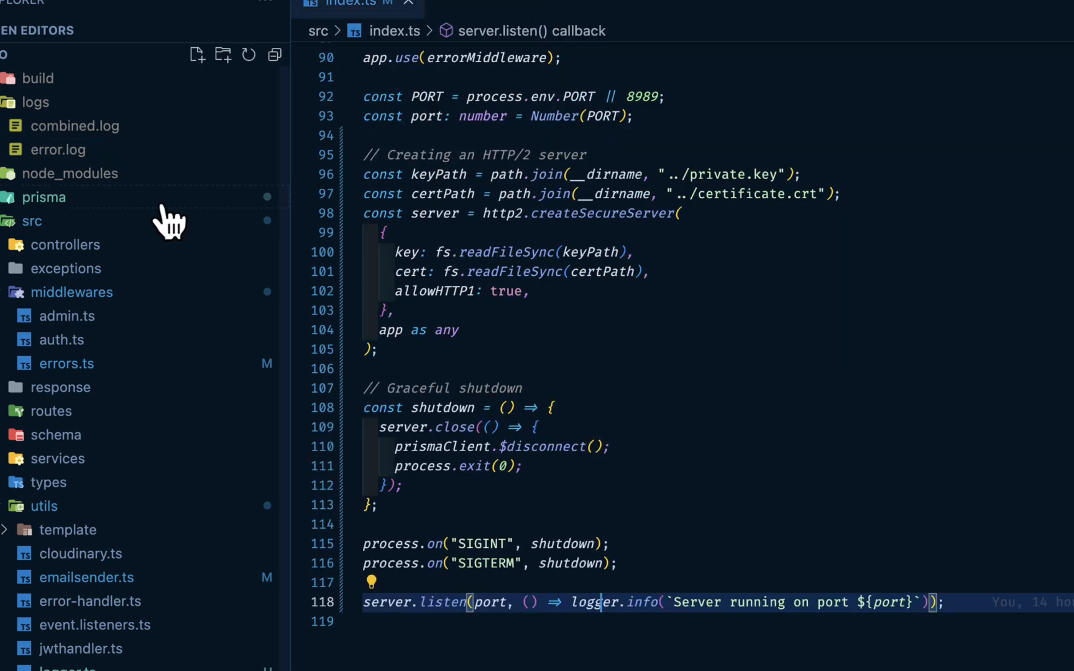
pyautogui.click(75, 126)
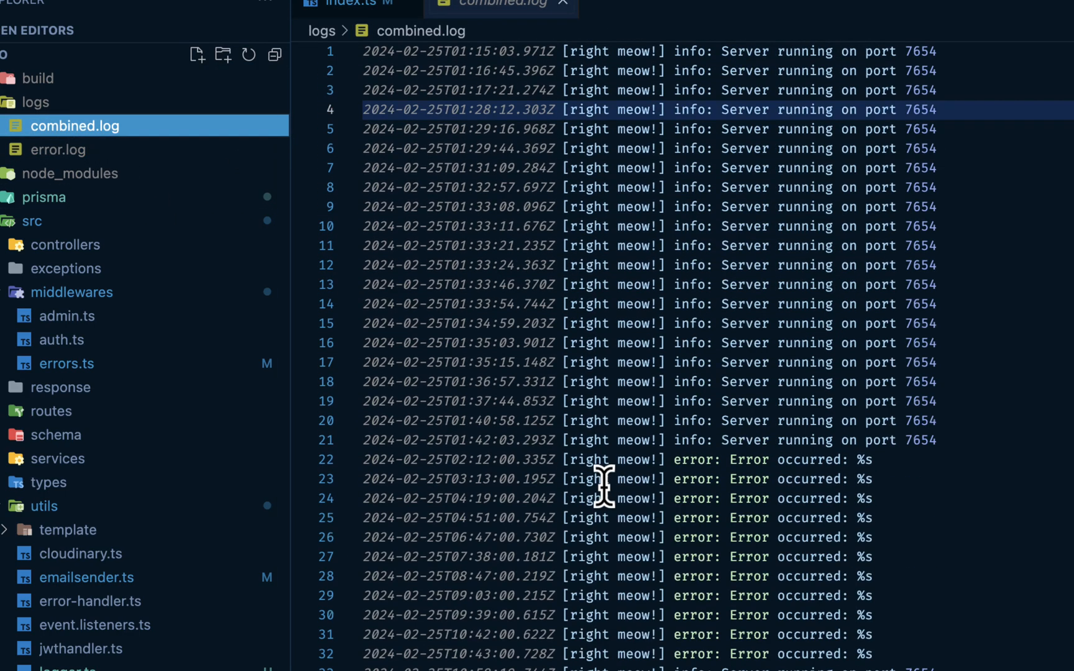
pyautogui.moveTo(602, 417)
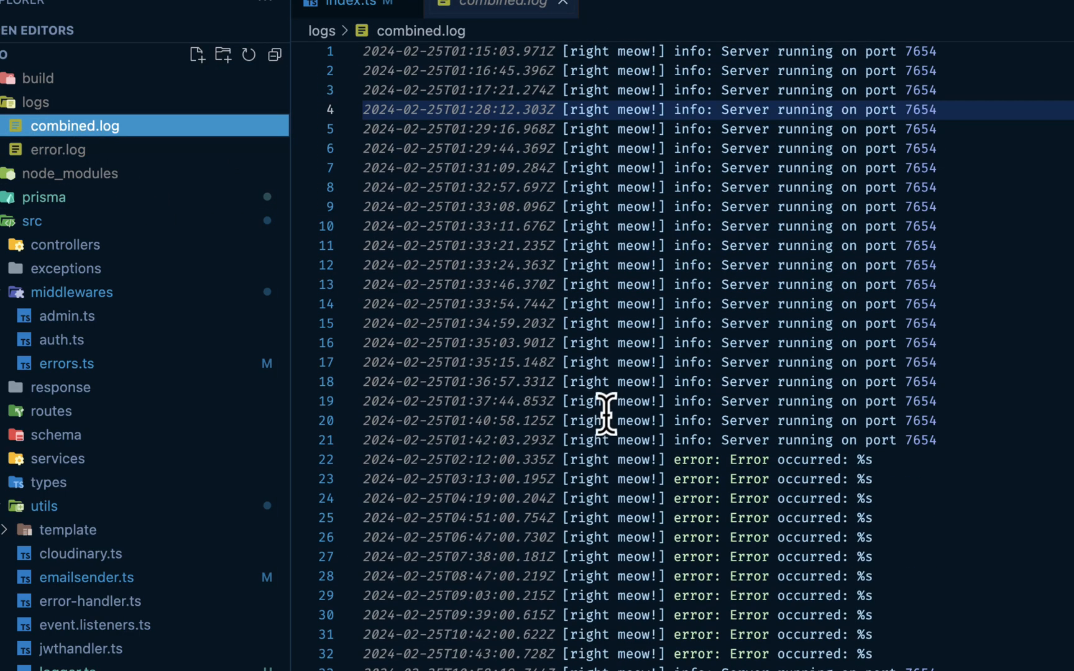
pyautogui.moveTo(582, 55)
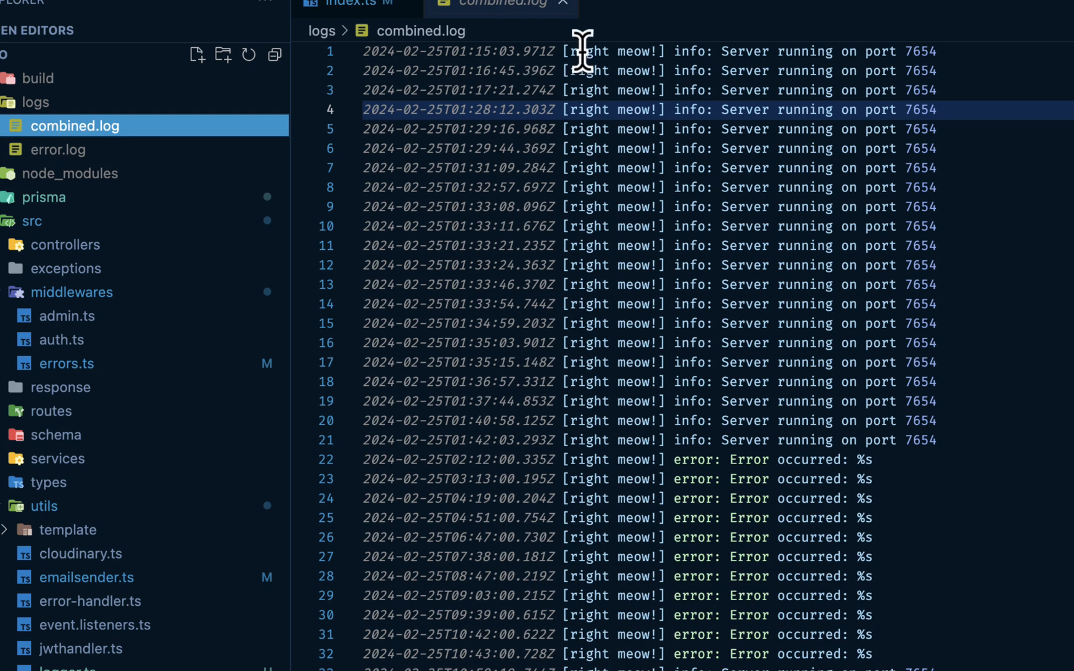
pyautogui.click(353, 5)
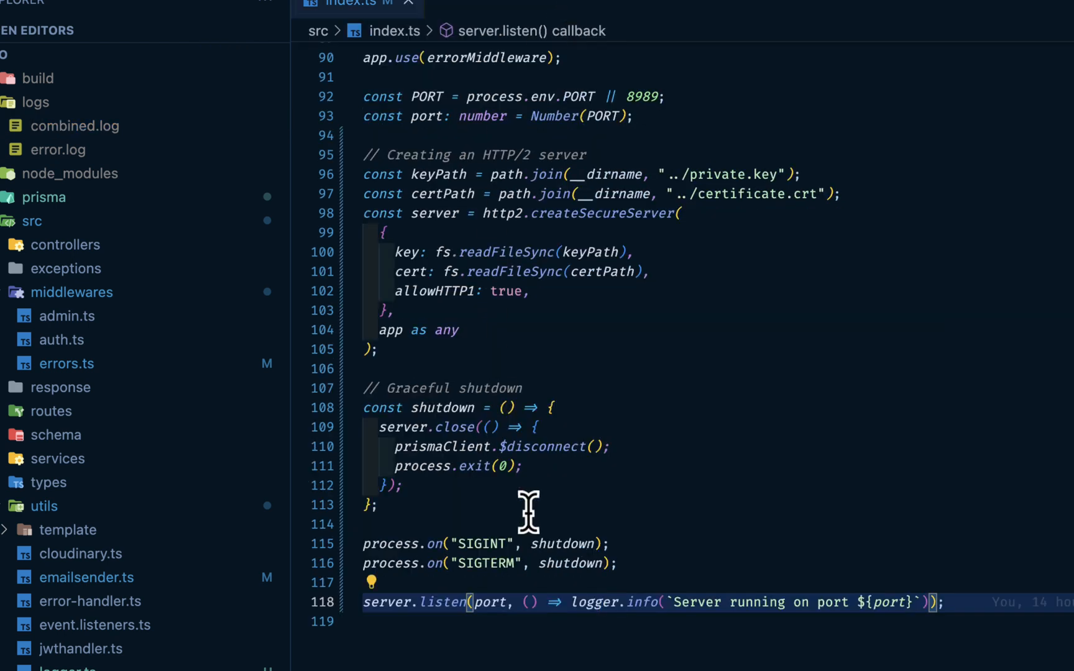
pyautogui.click(408, 4)
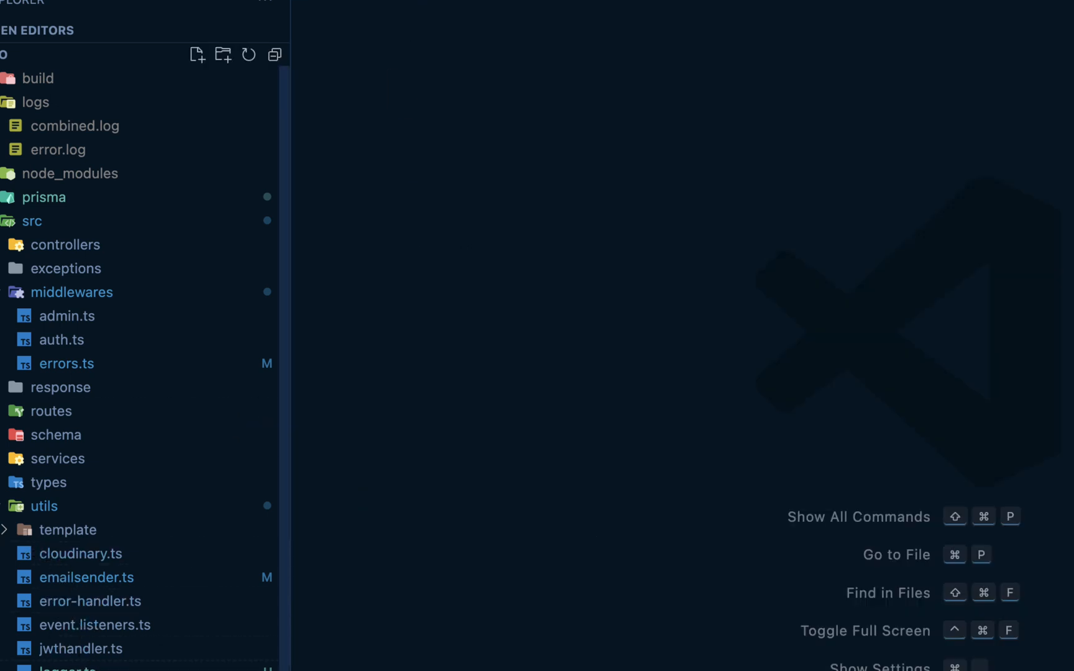
# Step: Collapse the middlewares folder and expand utils to list its helper files
pyautogui.click(44, 506)
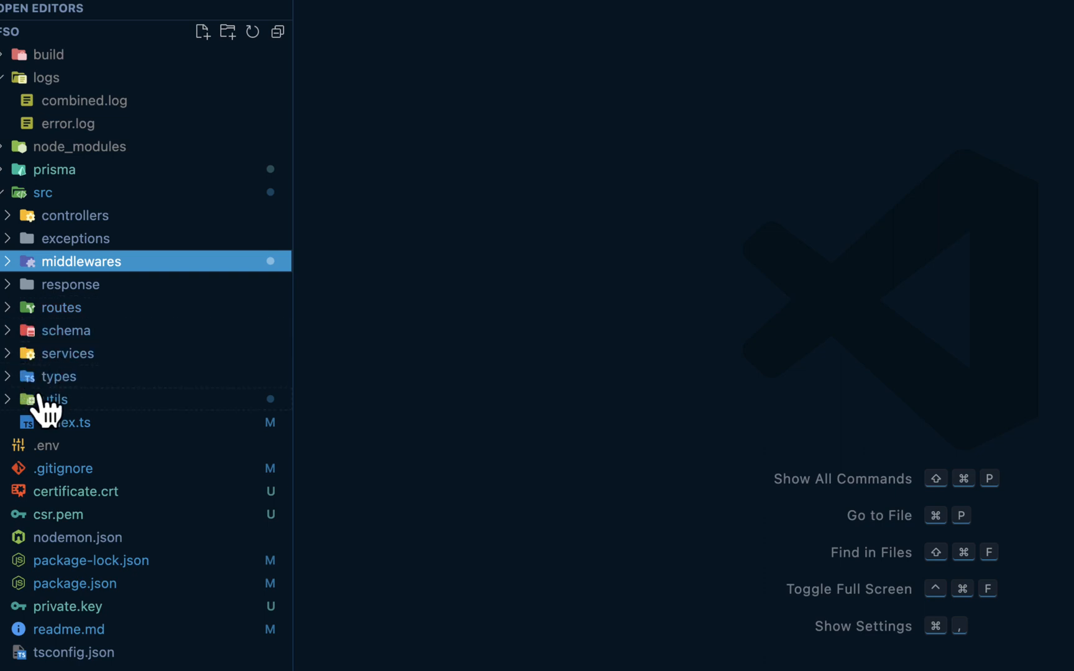
pyautogui.moveTo(123, 380)
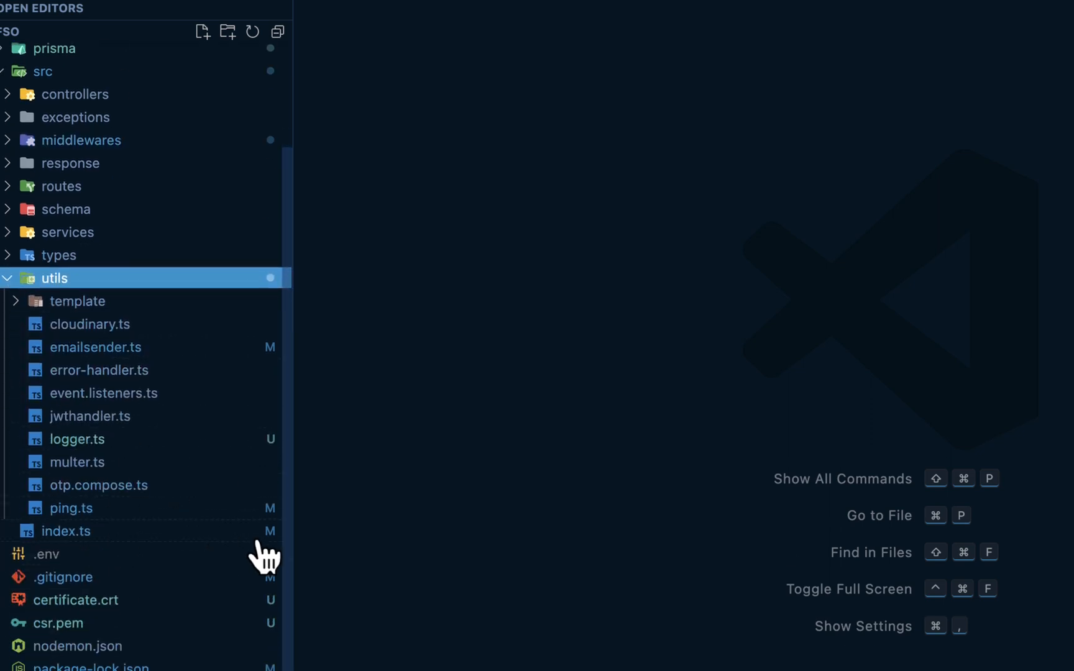
pyautogui.moveTo(262, 548)
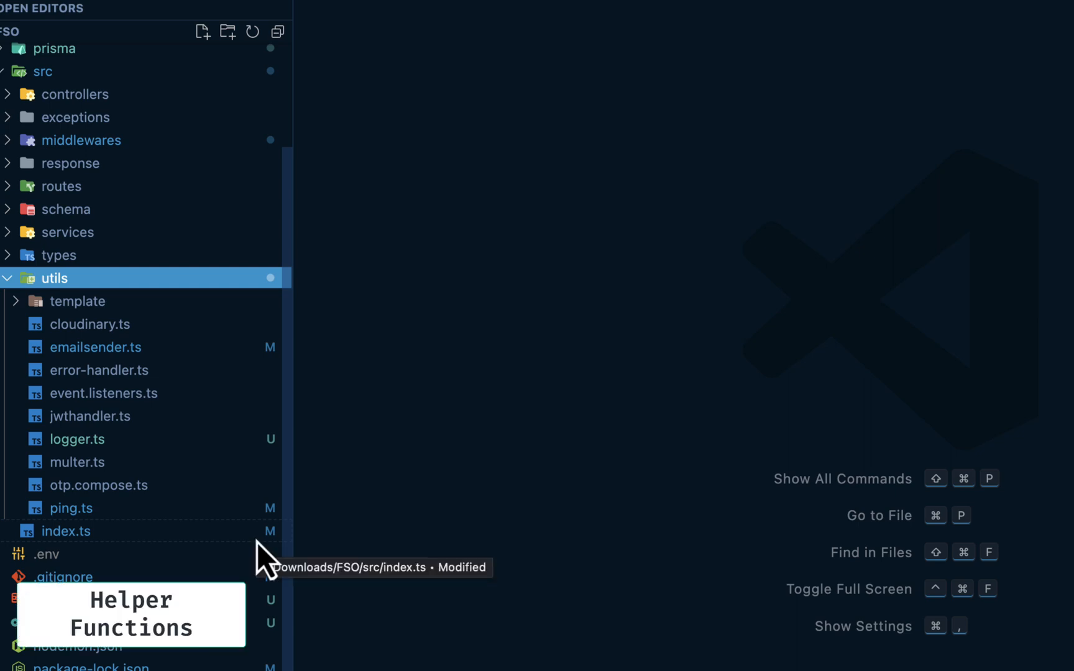
pyautogui.click(77, 462)
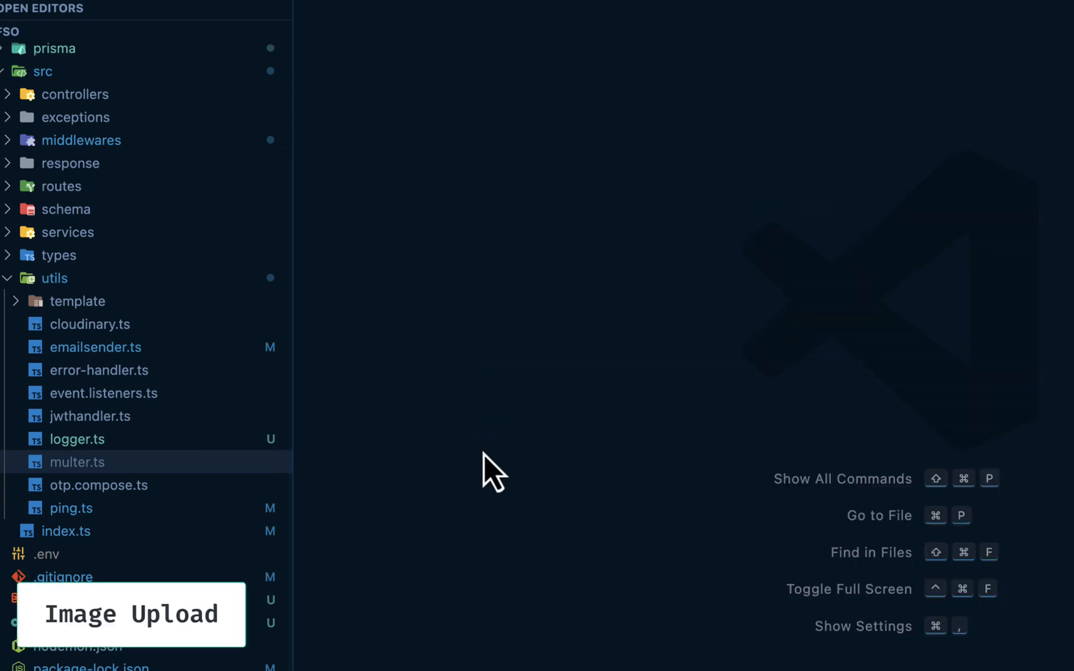
pyautogui.doubleClick(98, 485)
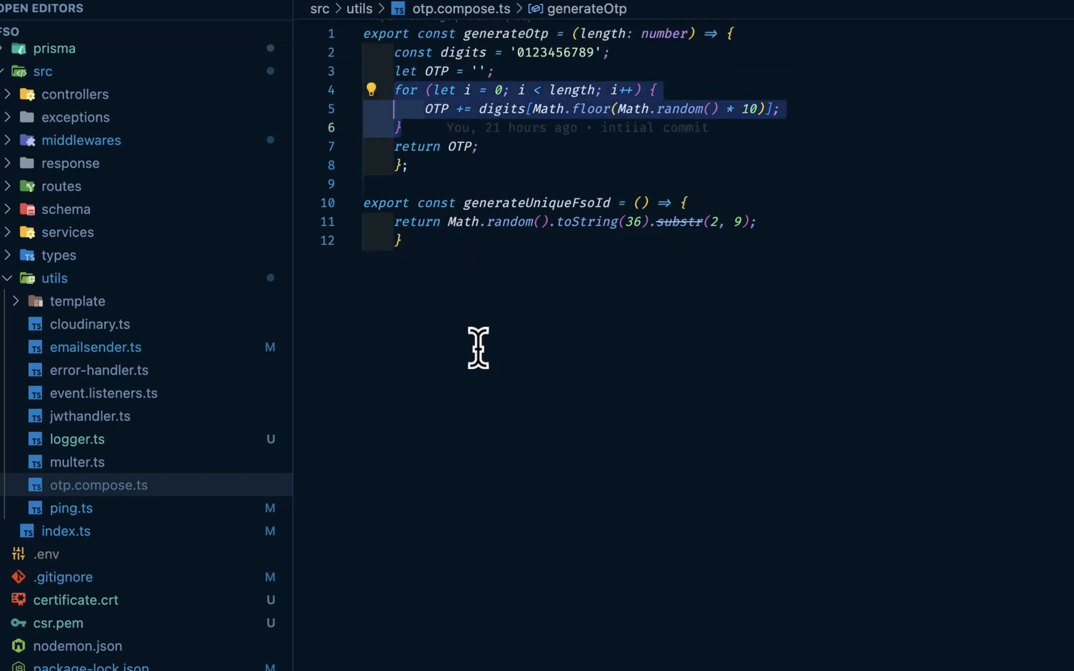
pyautogui.moveTo(464, 231)
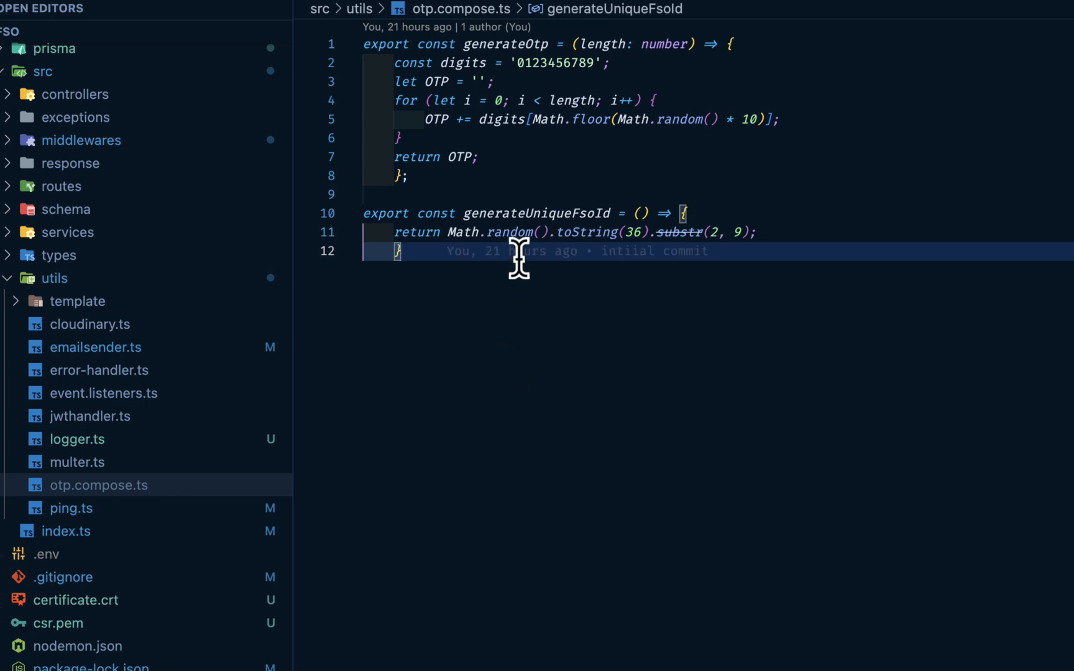
pyautogui.moveTo(496, 236)
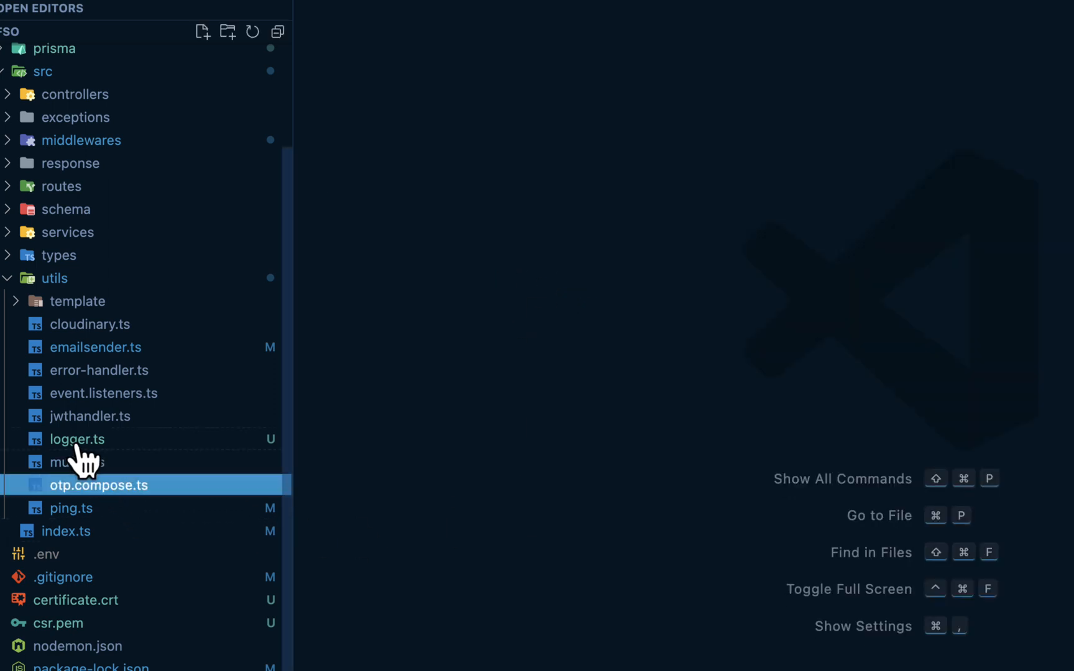
pyautogui.click(77, 438)
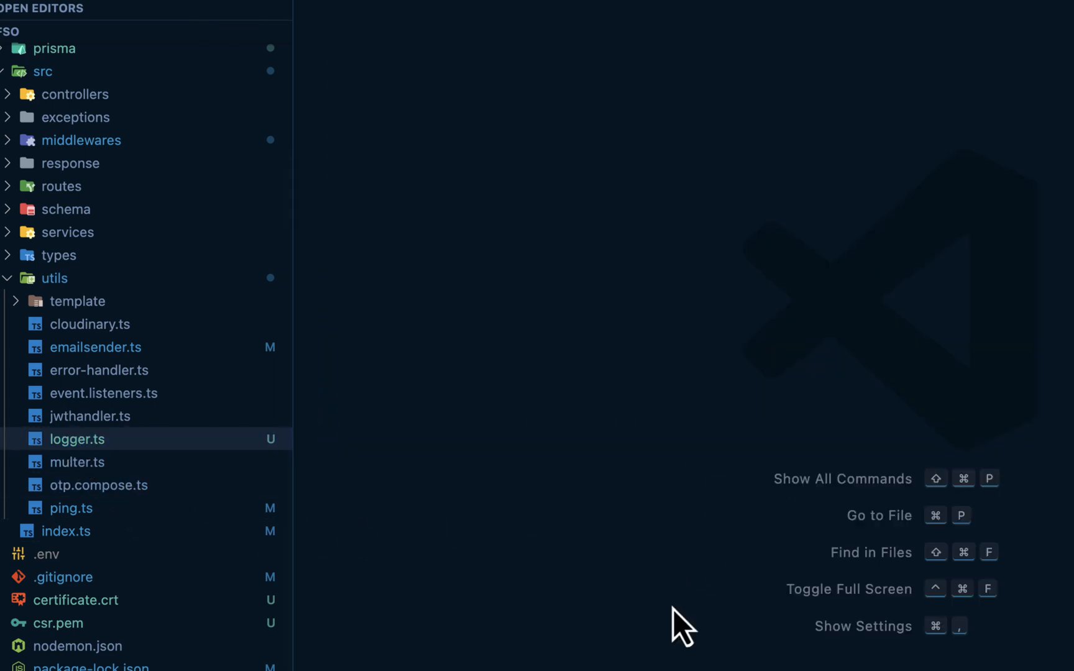
pyautogui.click(90, 415)
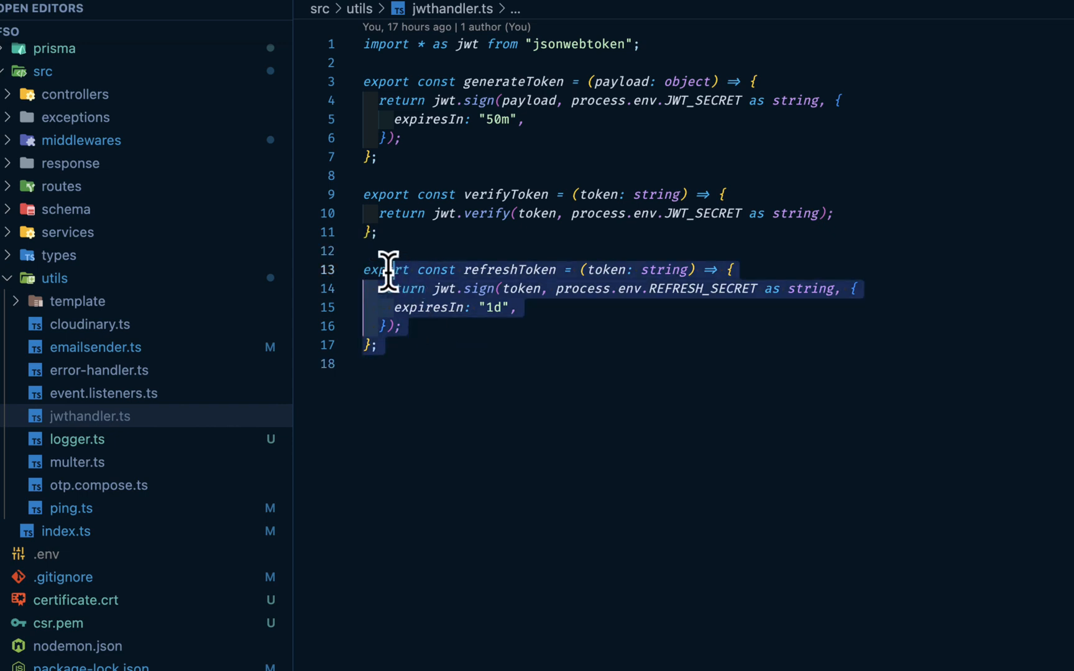
pyautogui.moveTo(526, 382)
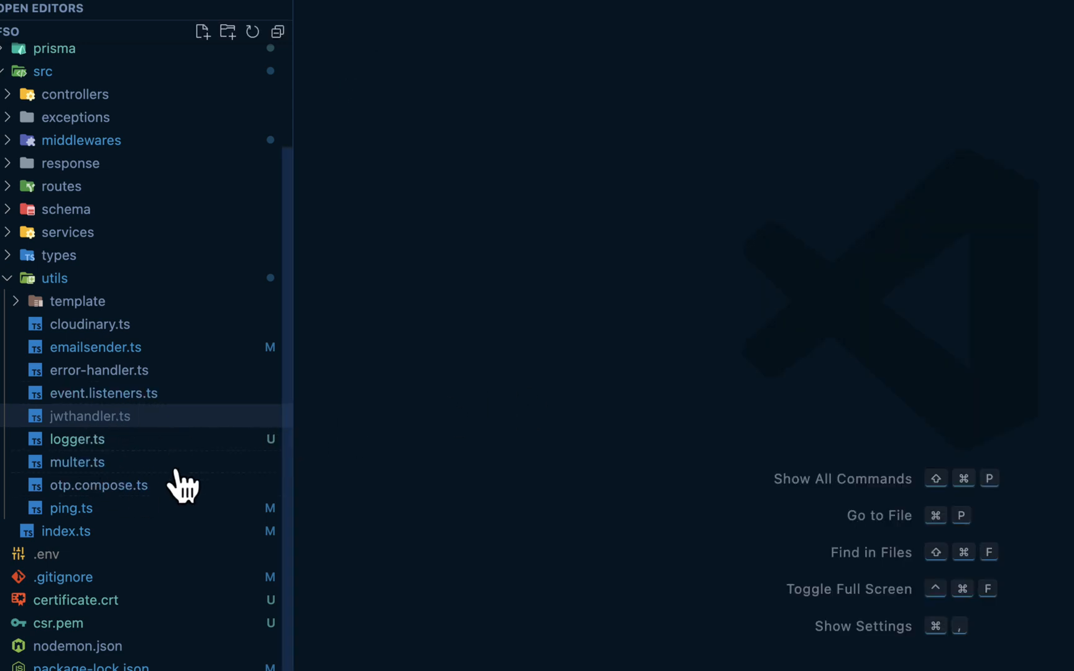
# Step: Open event.listeners.ts from utils showing its EventEmitter email handlers
pyautogui.click(90, 416)
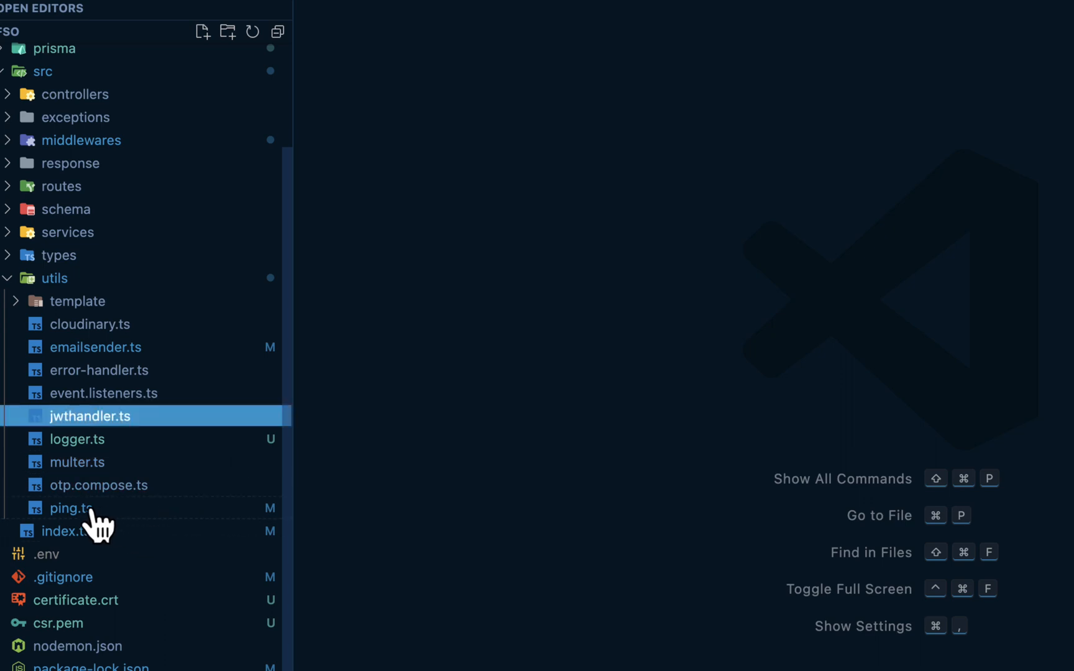
pyautogui.click(71, 508)
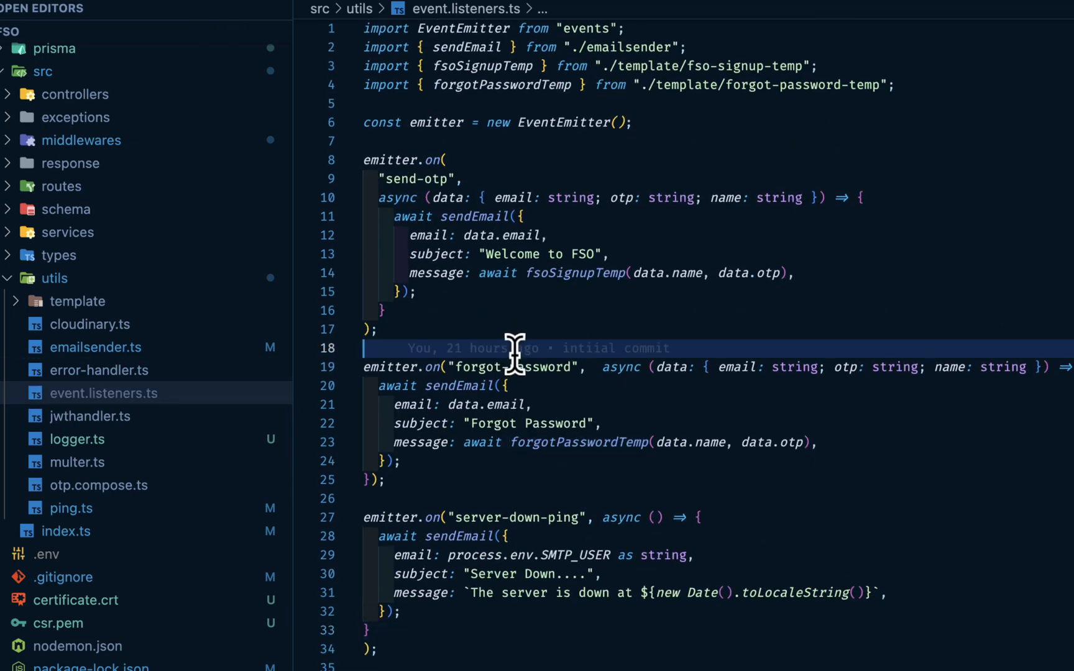
pyautogui.moveTo(401, 219)
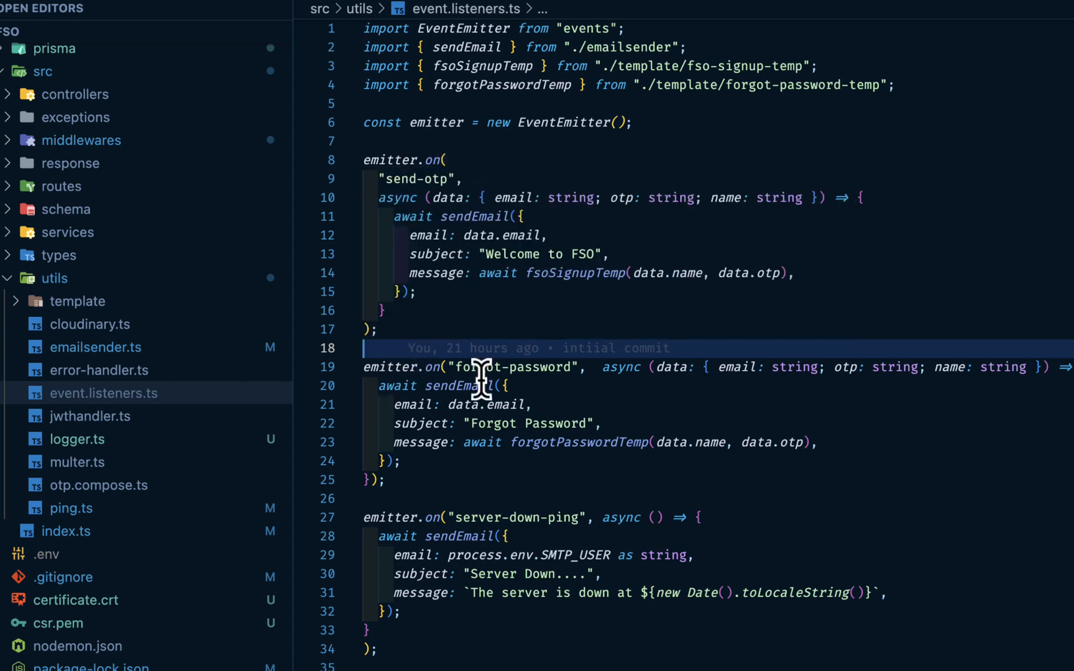
pyautogui.moveTo(475, 479)
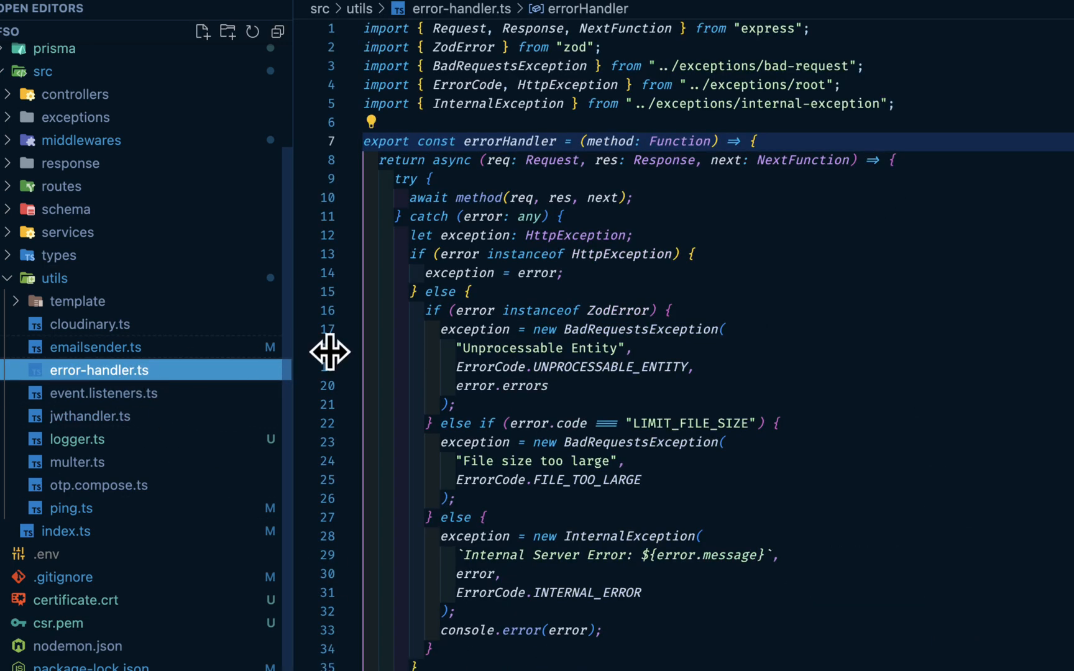
# Step: Open the email sender file, scroll through it and close it
pyautogui.click(96, 347)
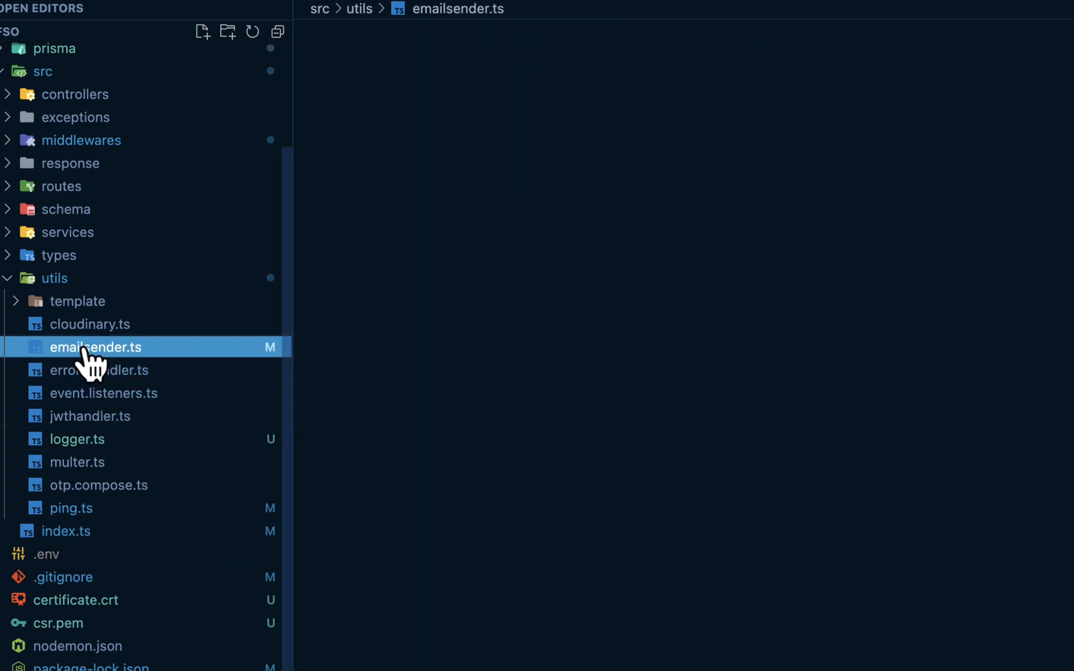
pyautogui.click(96, 347)
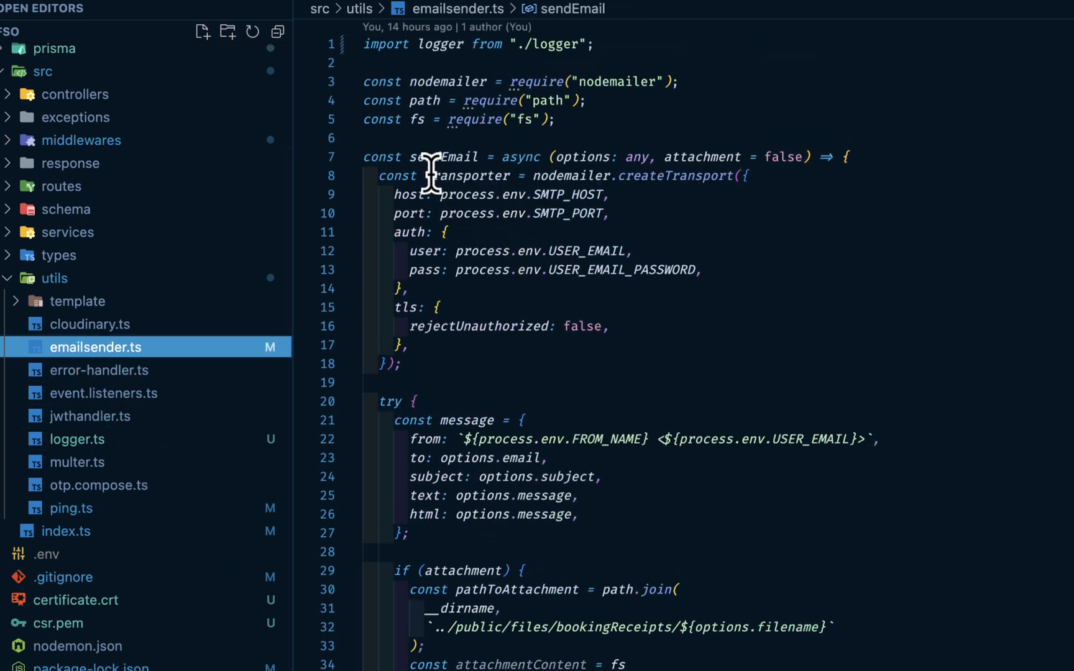
pyautogui.moveTo(554, 205)
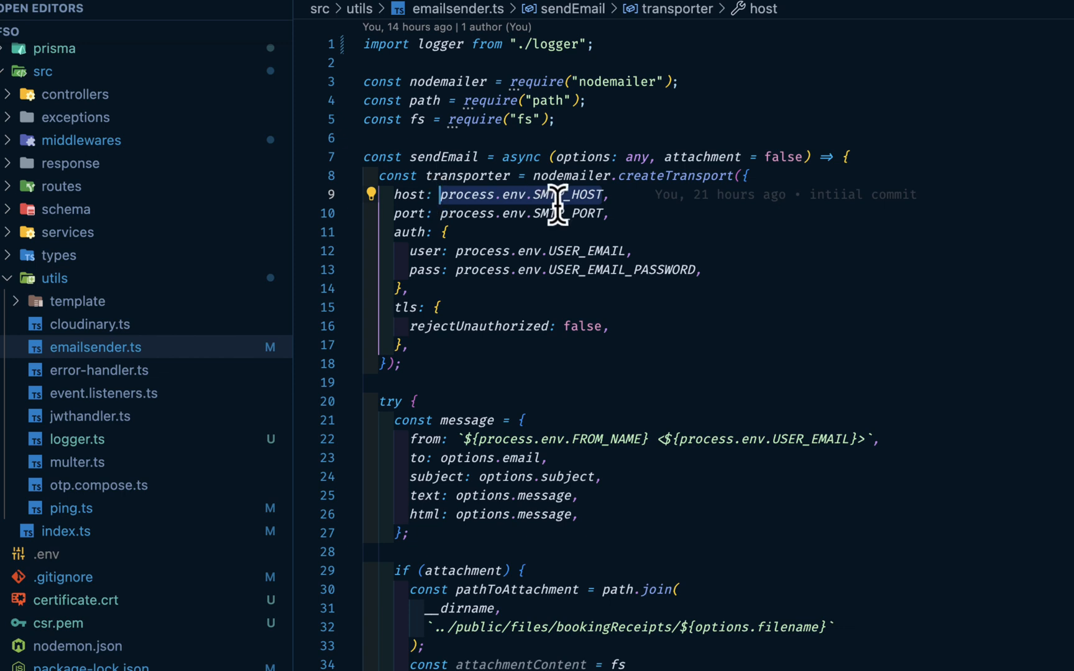
pyautogui.moveTo(563, 269)
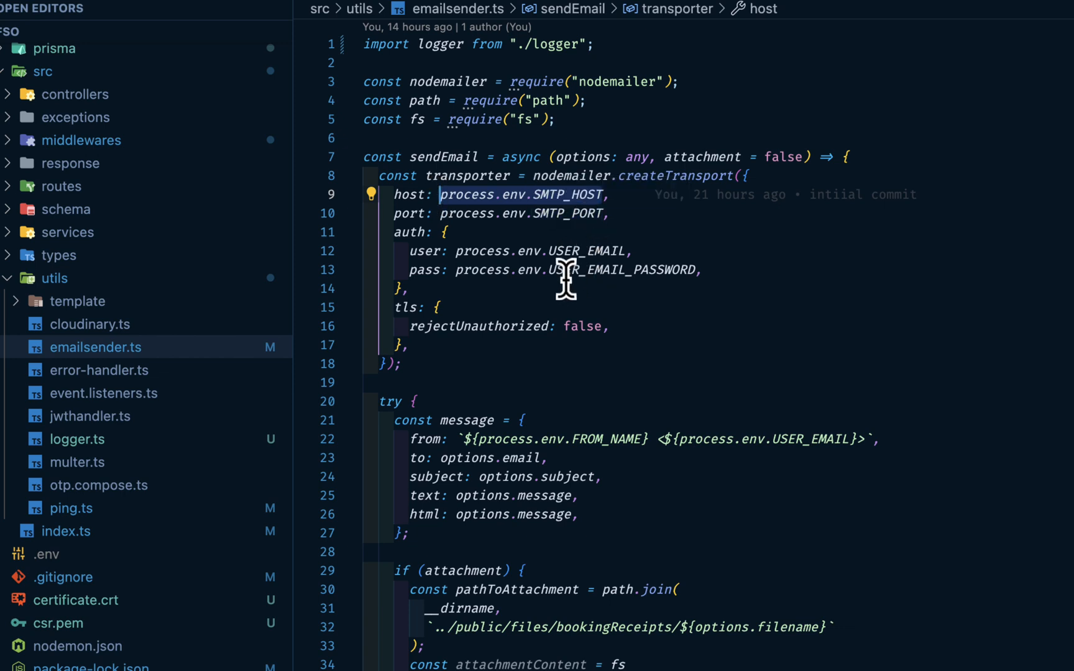
pyautogui.scroll(-3)
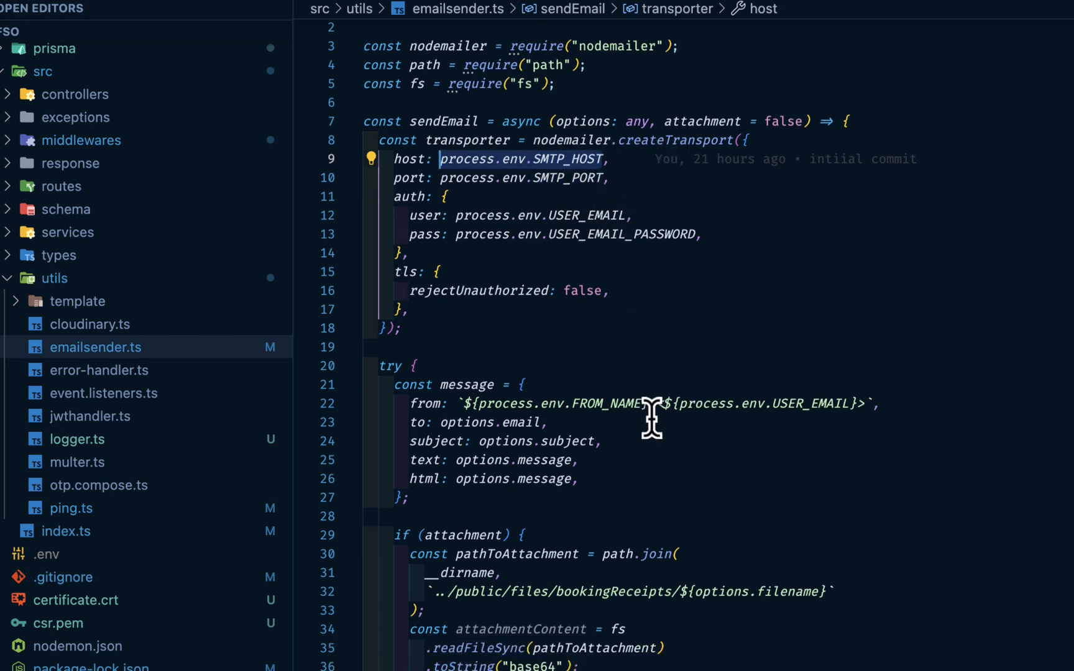
pyautogui.scroll(-3)
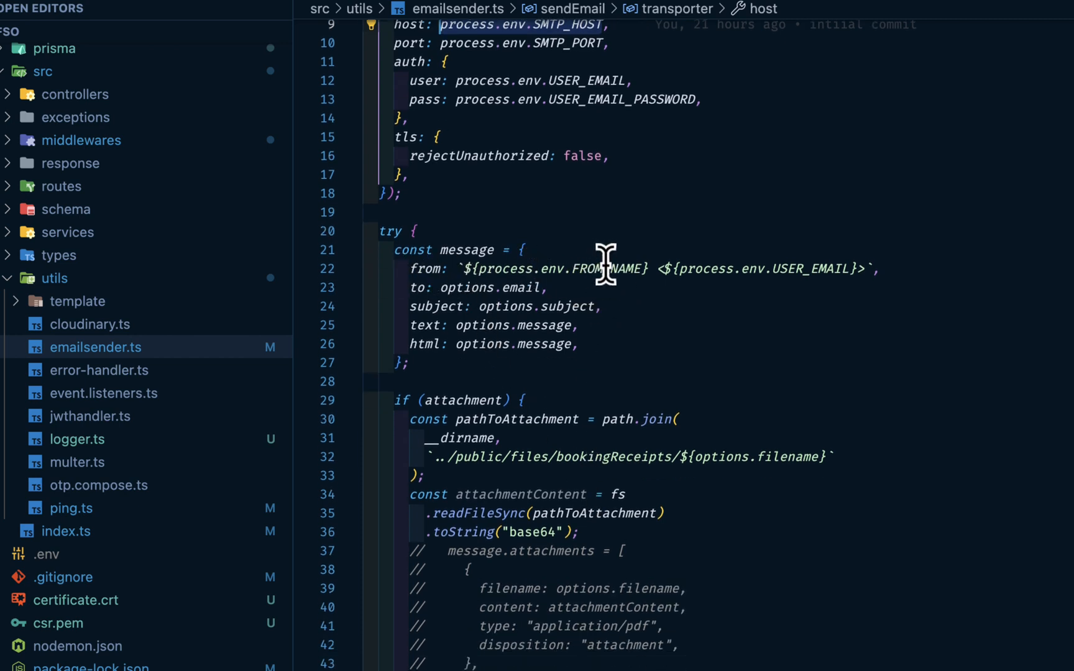
pyautogui.moveTo(565, 287)
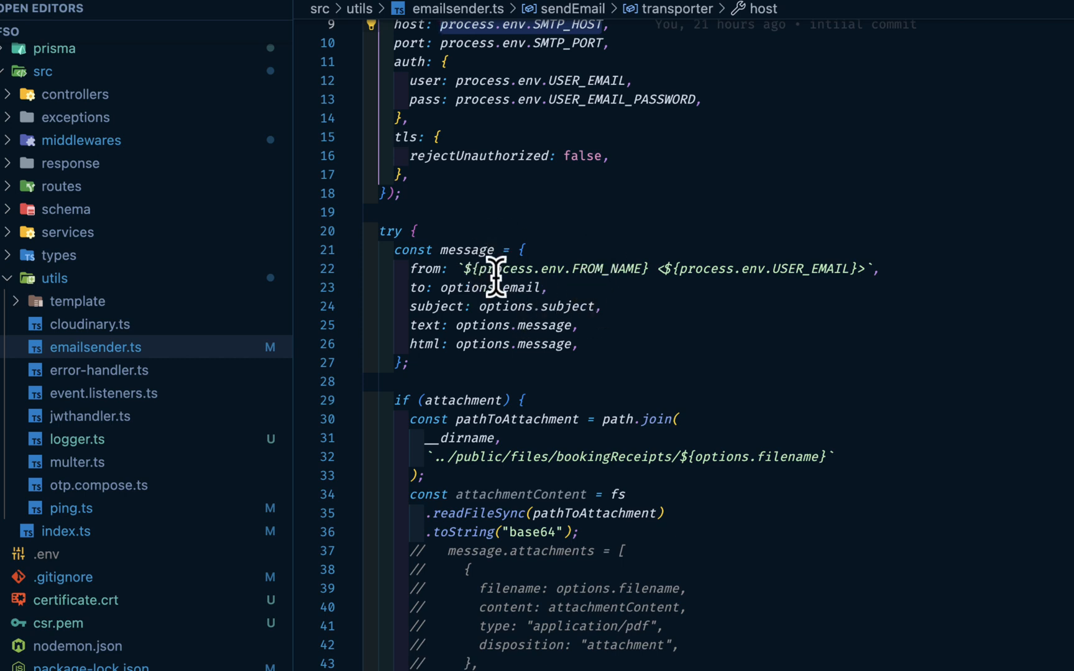
pyautogui.moveTo(654, 268)
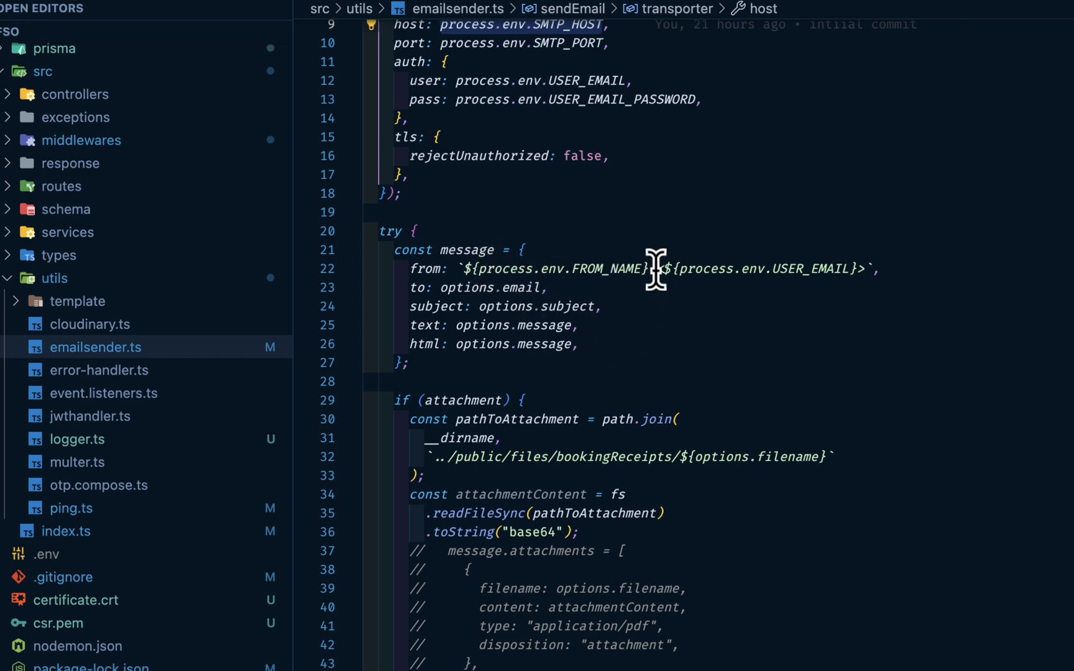
pyautogui.click(650, 269)
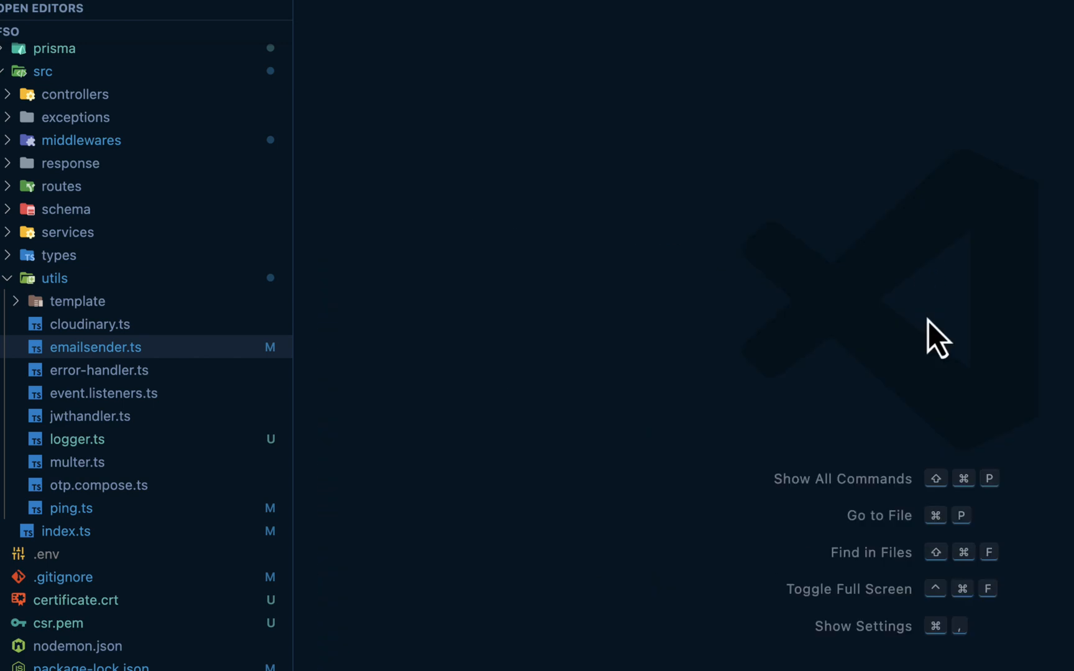
# Step: Open utils/cloudinary.ts with its cloud name, API key and secret config
pyautogui.click(89, 324)
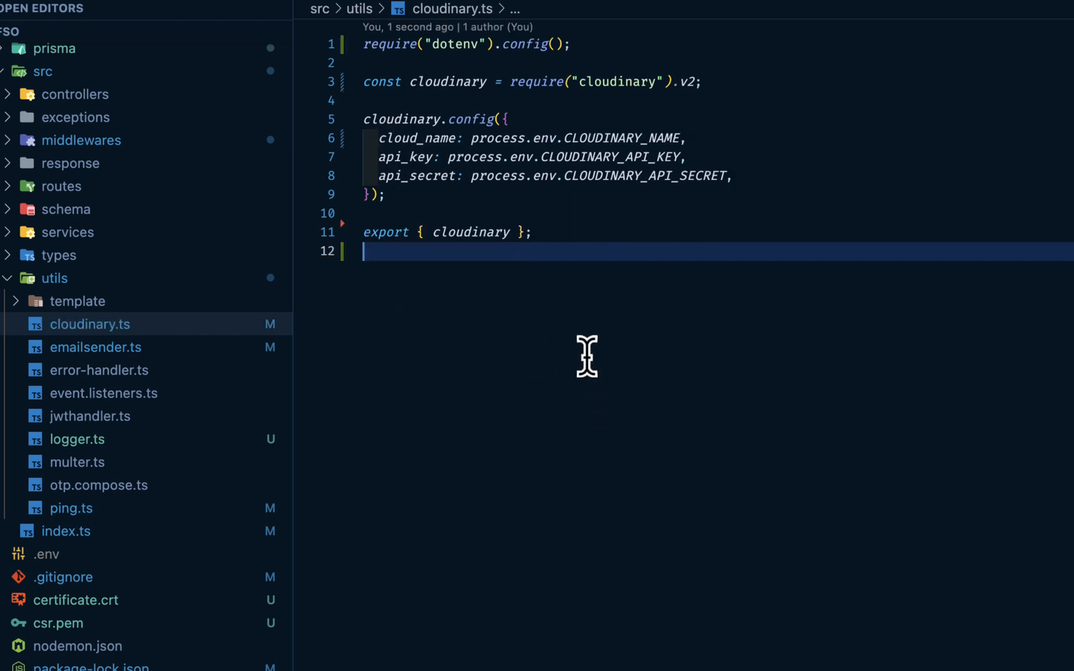
pyautogui.moveTo(901, 172)
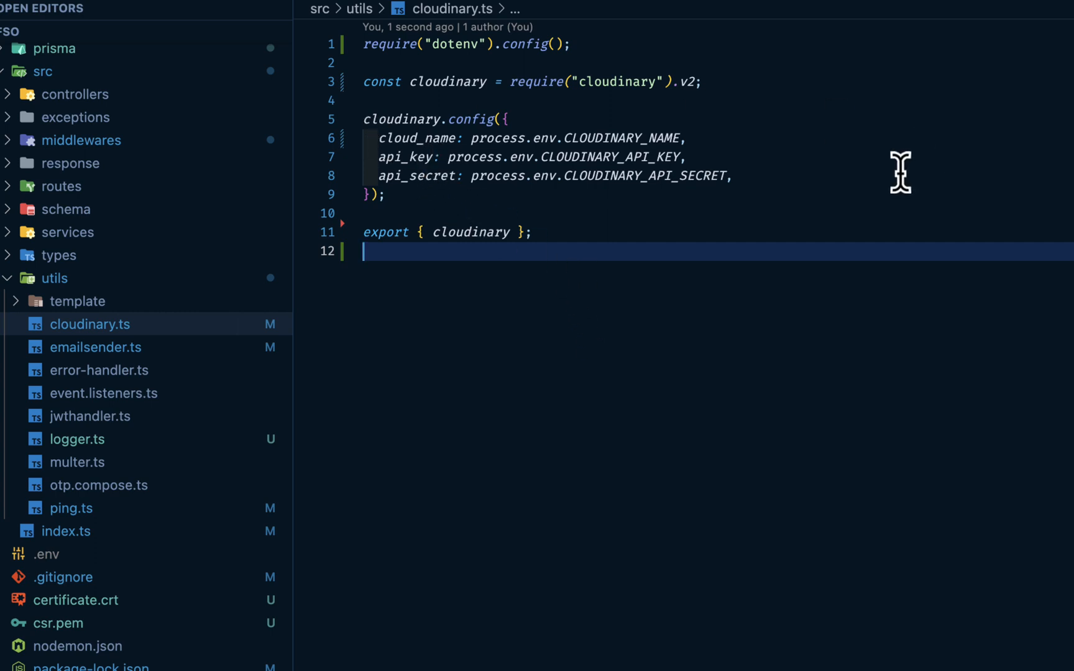
pyautogui.moveTo(478, 294)
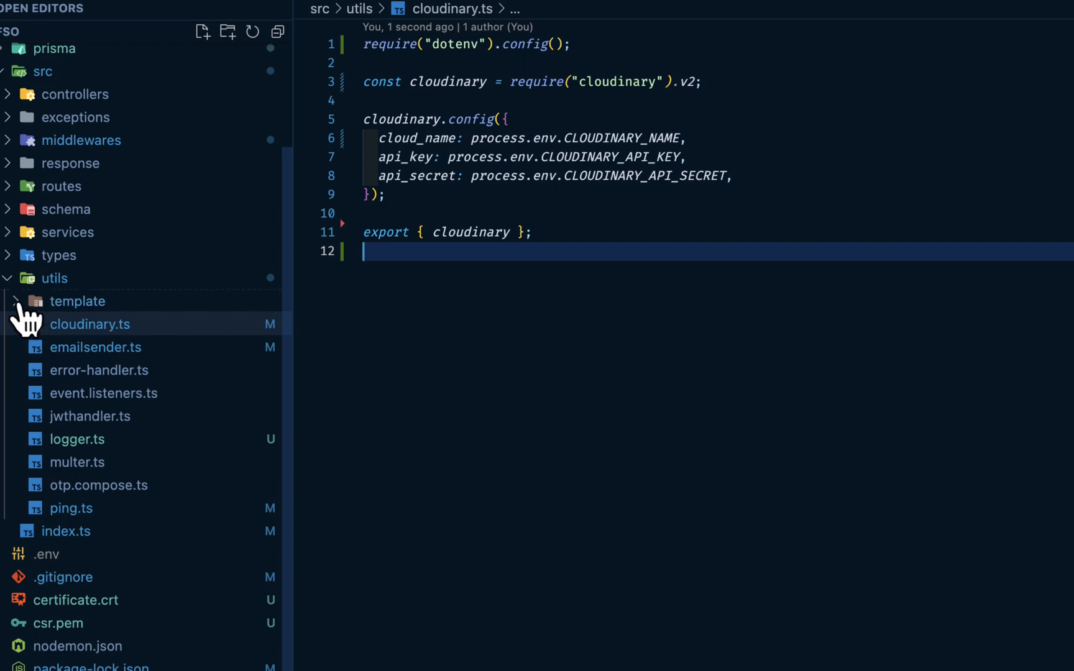
# Step: Open forgot-password-temp.ts and scroll through its email HTML template
pyautogui.click(77, 301)
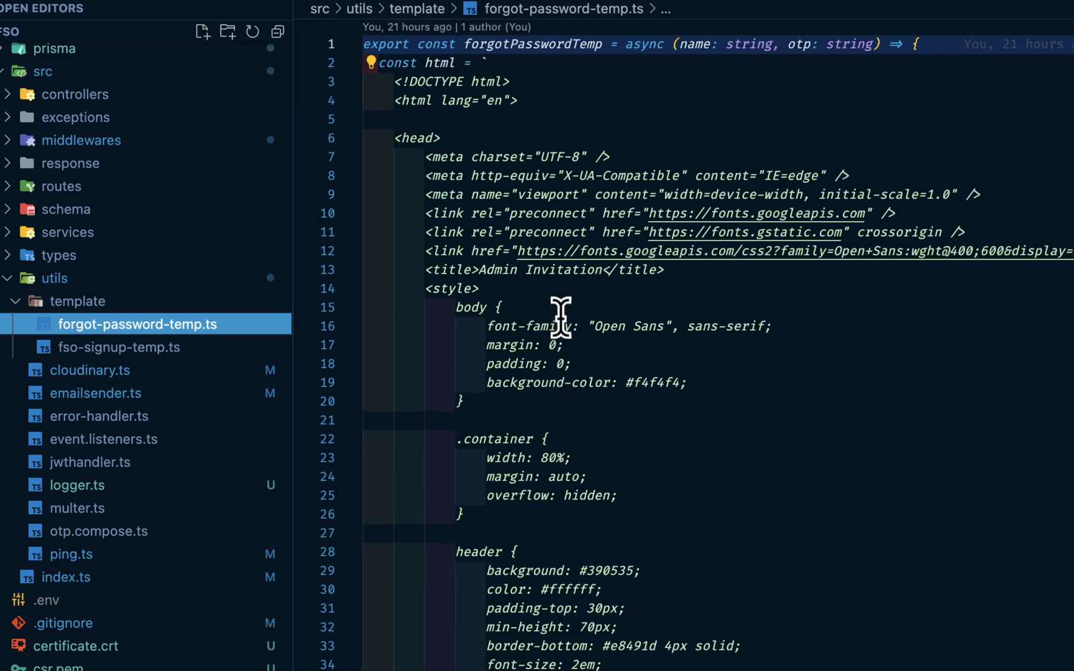
pyautogui.moveTo(564, 300)
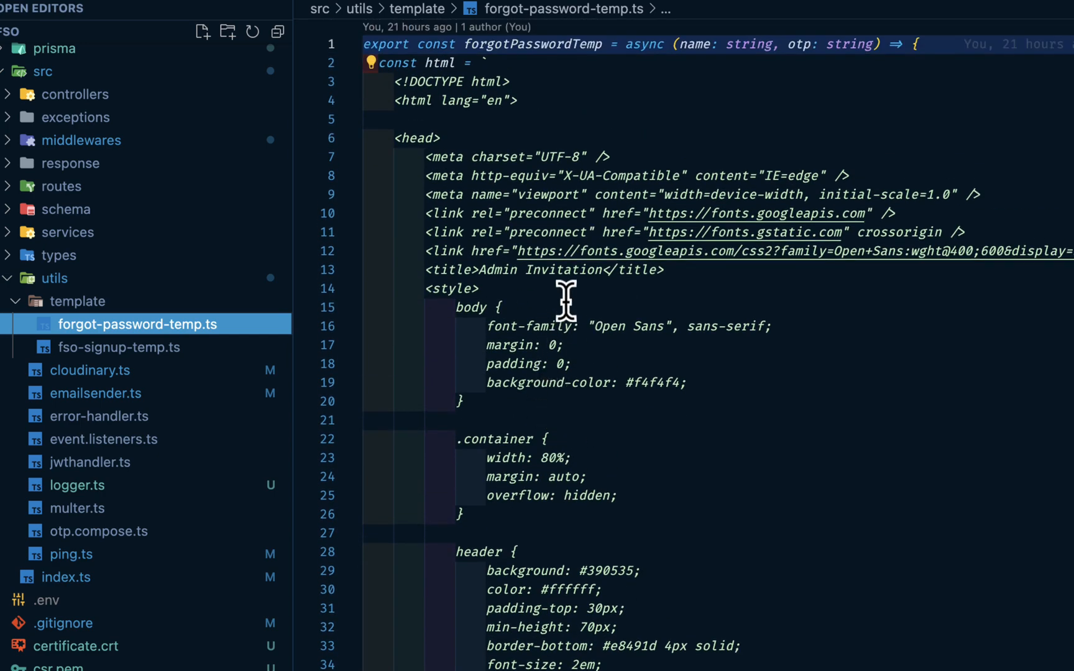
pyautogui.moveTo(579, 435)
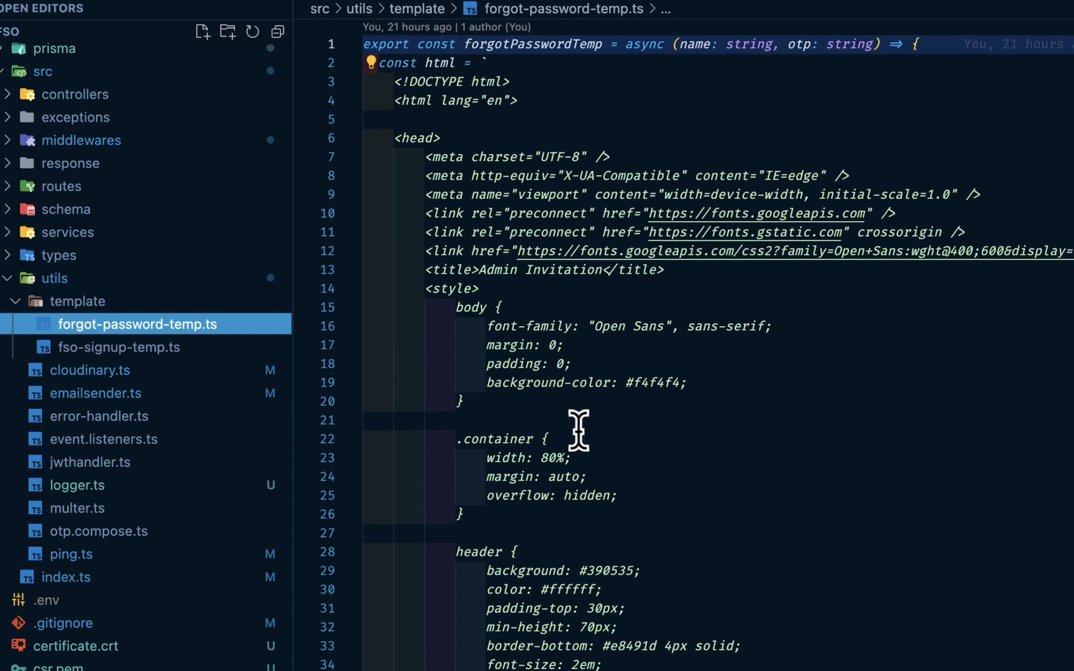
pyautogui.scroll(-3)
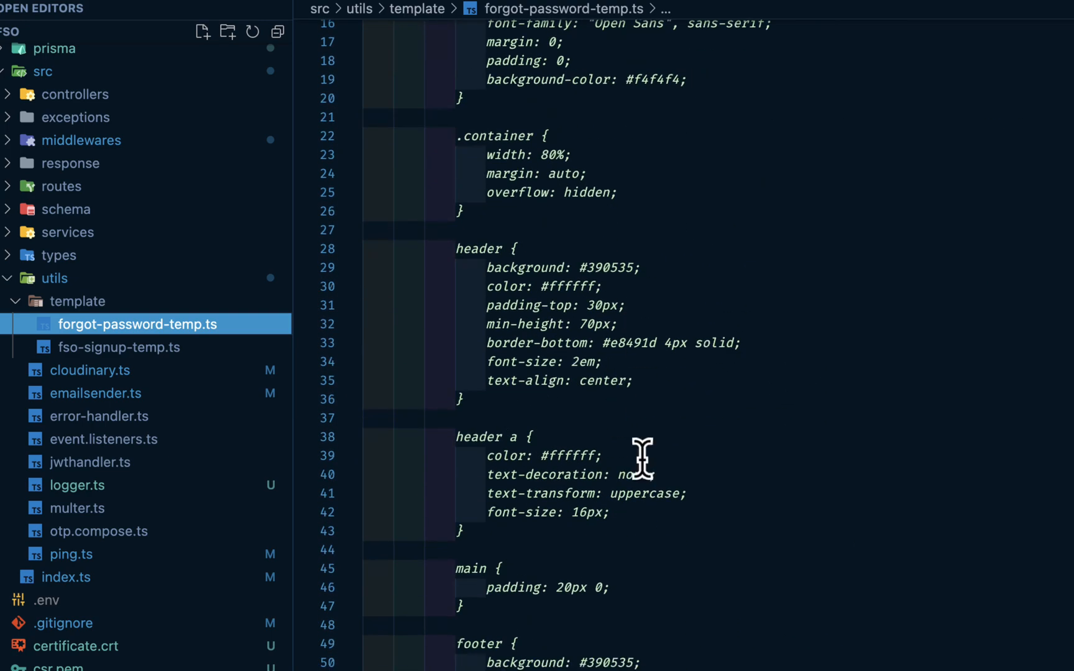
pyautogui.scroll(-3)
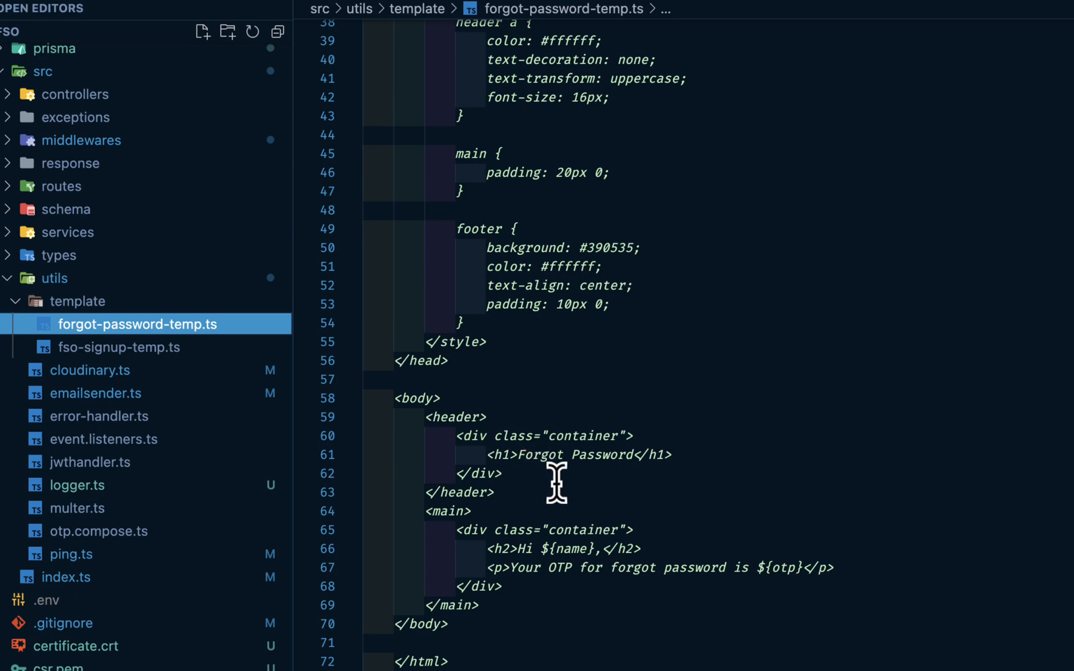
pyautogui.moveTo(634, 516)
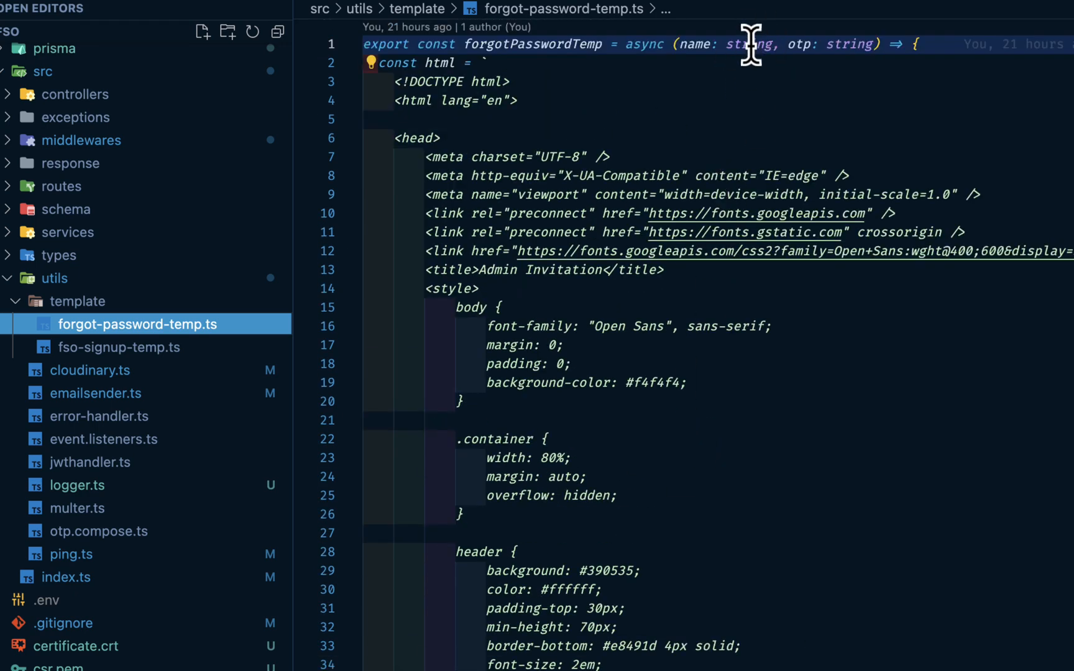
pyautogui.scroll(-3)
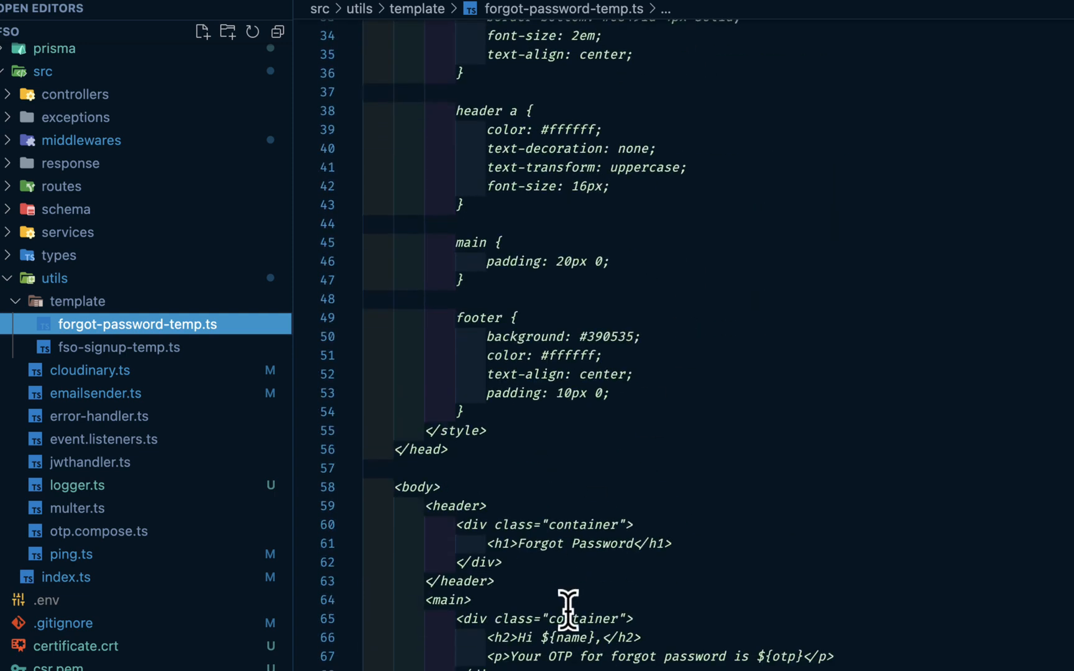
pyautogui.scroll(-3)
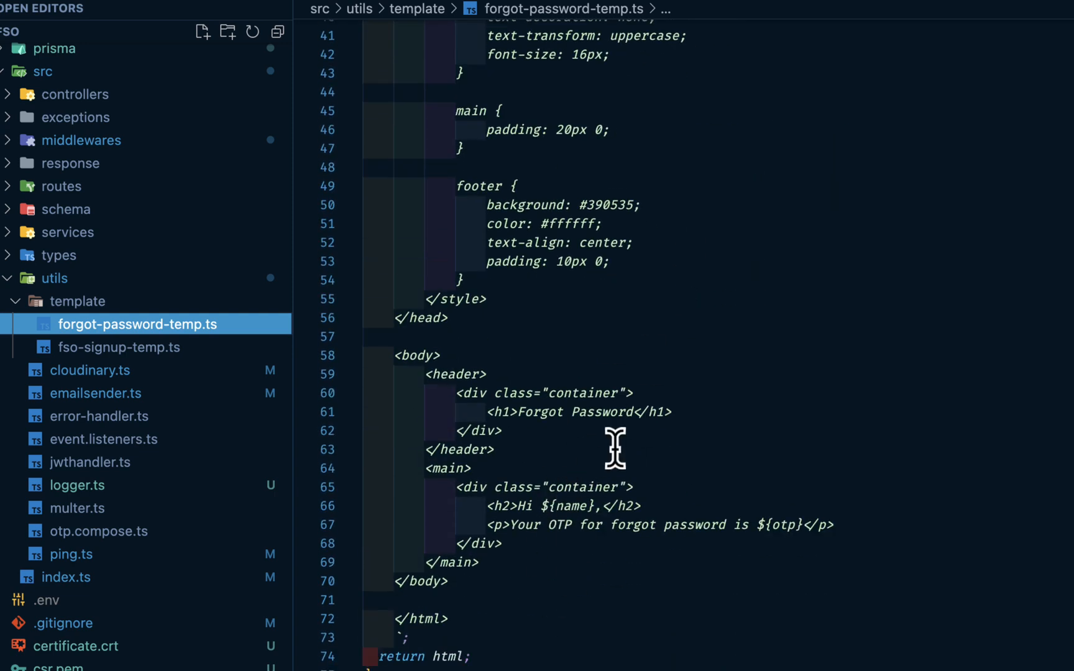
pyautogui.moveTo(422, 382)
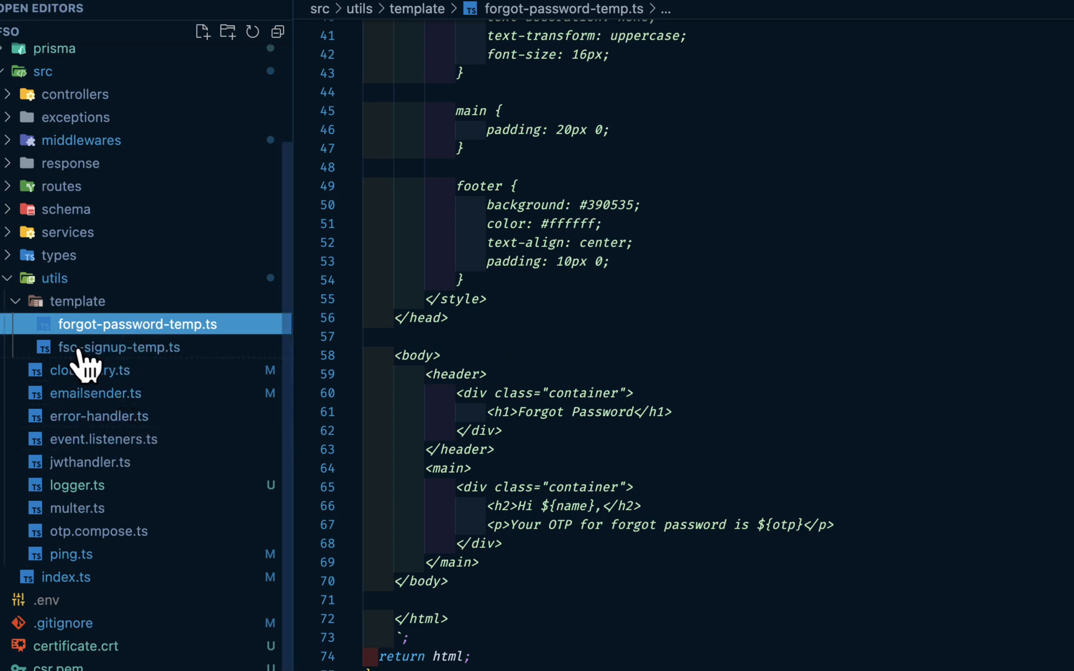
# Step: Open the fso-signup-temp.ts signup email template
pyautogui.click(118, 347)
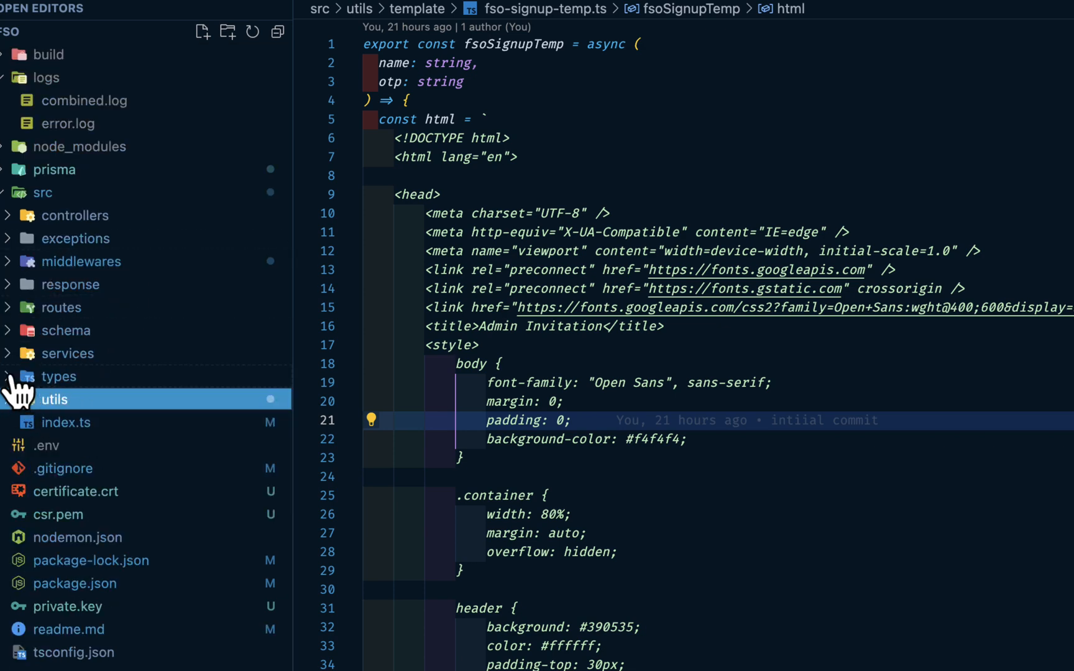
# Step: Review types/express.d.ts's global Express Request user declaration, then collapse the types folder
pyautogui.click(88, 399)
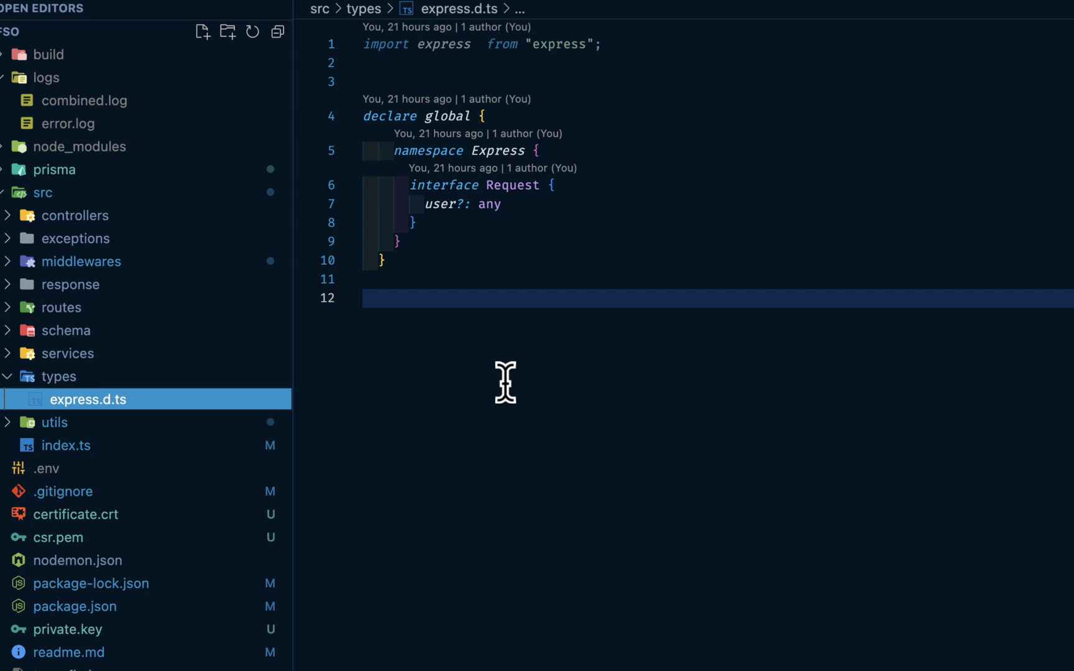
pyautogui.moveTo(437, 218)
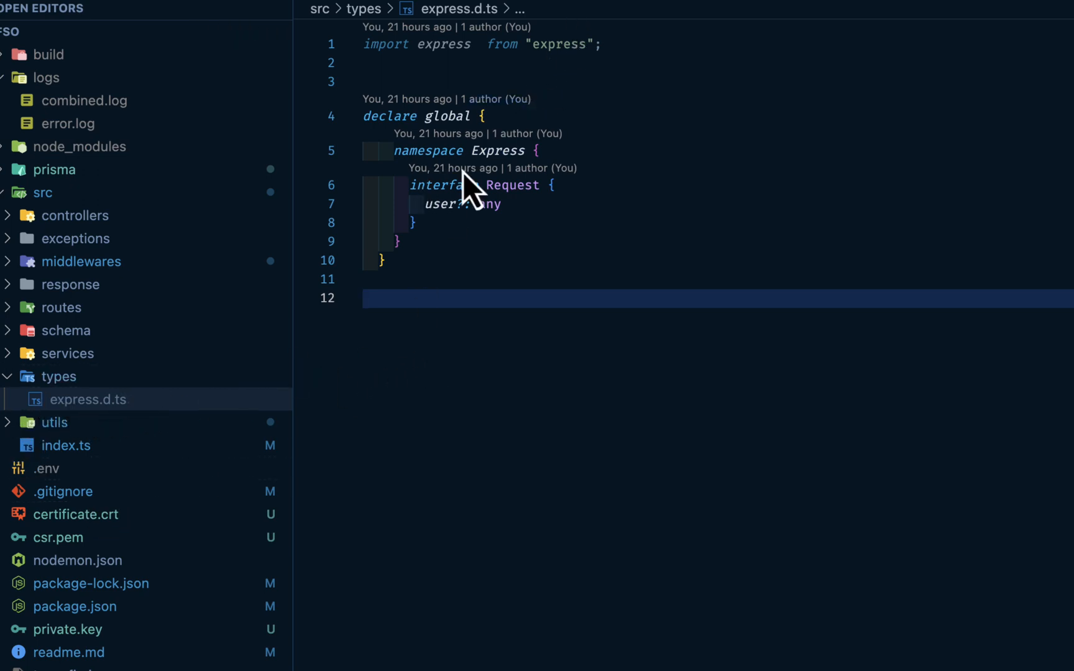
pyautogui.click(90, 468)
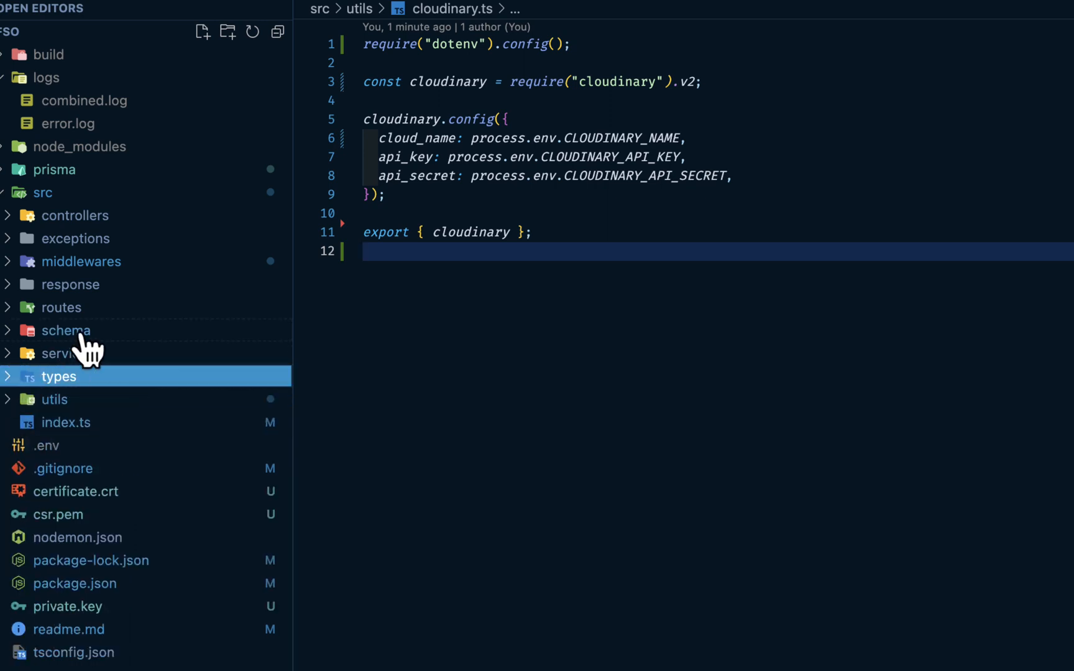
# Step: Expand services and view UserService's findOne, comparePassword, create and update methods
pyautogui.click(68, 353)
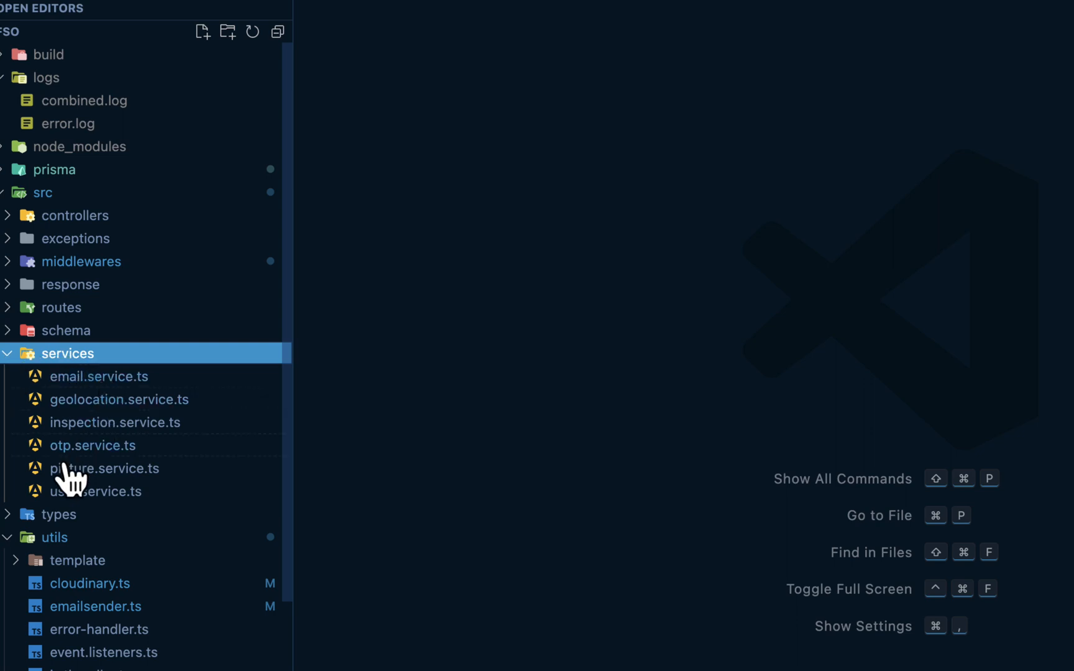
pyautogui.click(97, 491)
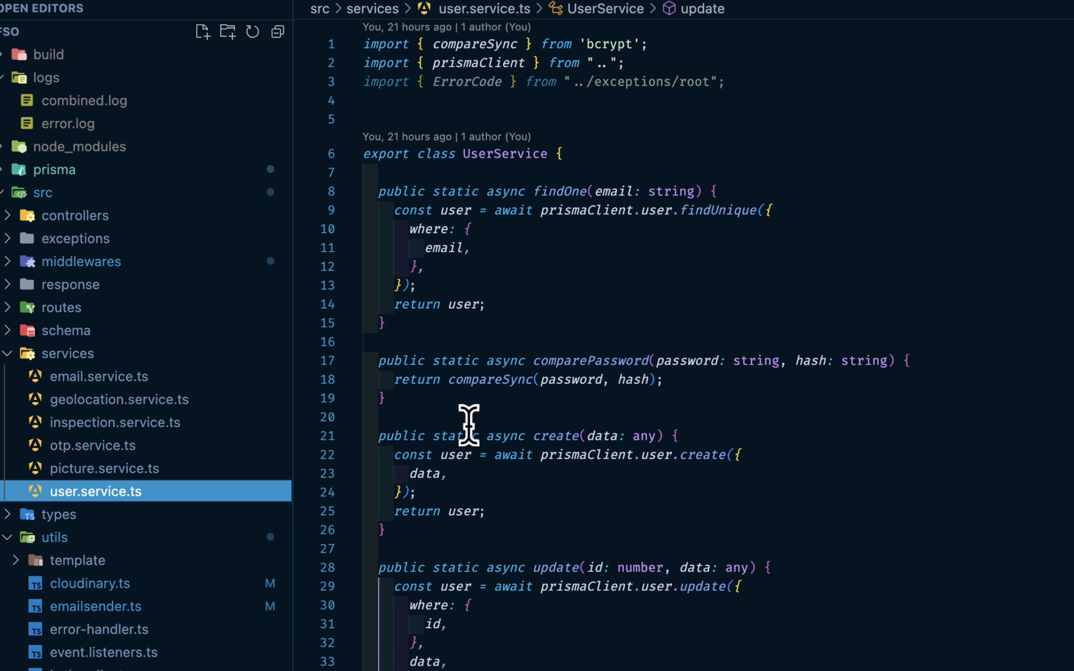
pyautogui.moveTo(423, 402)
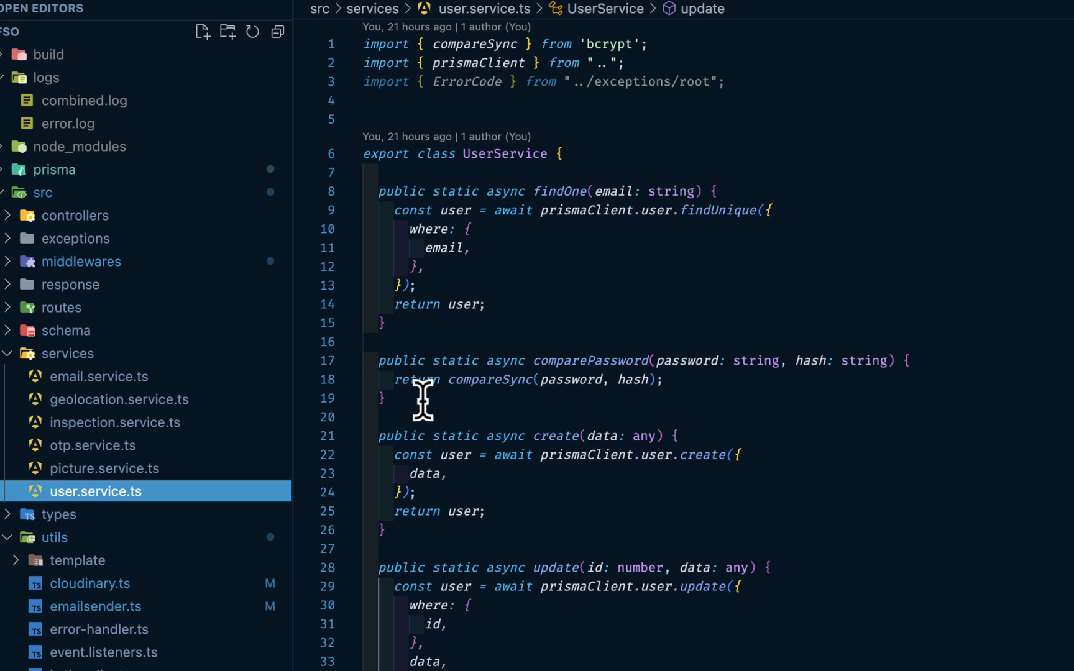
pyautogui.moveTo(365, 401)
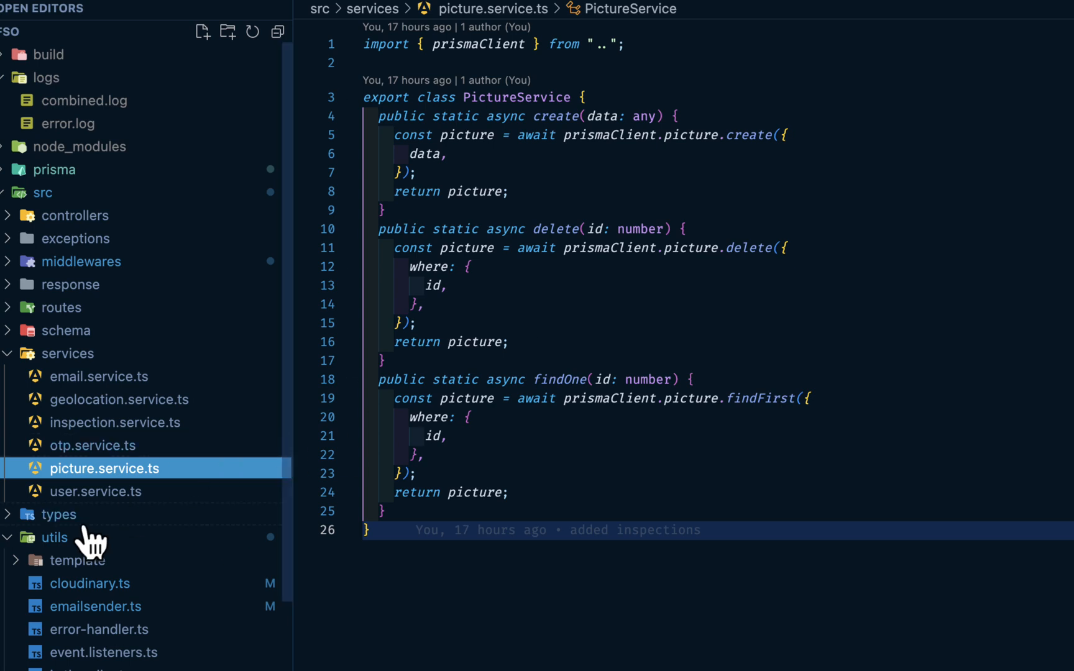
# Step: Read schema/user.ts's Zod signup, OTP, login and password schemas, highlighting the otpSchema object
pyautogui.click(67, 353)
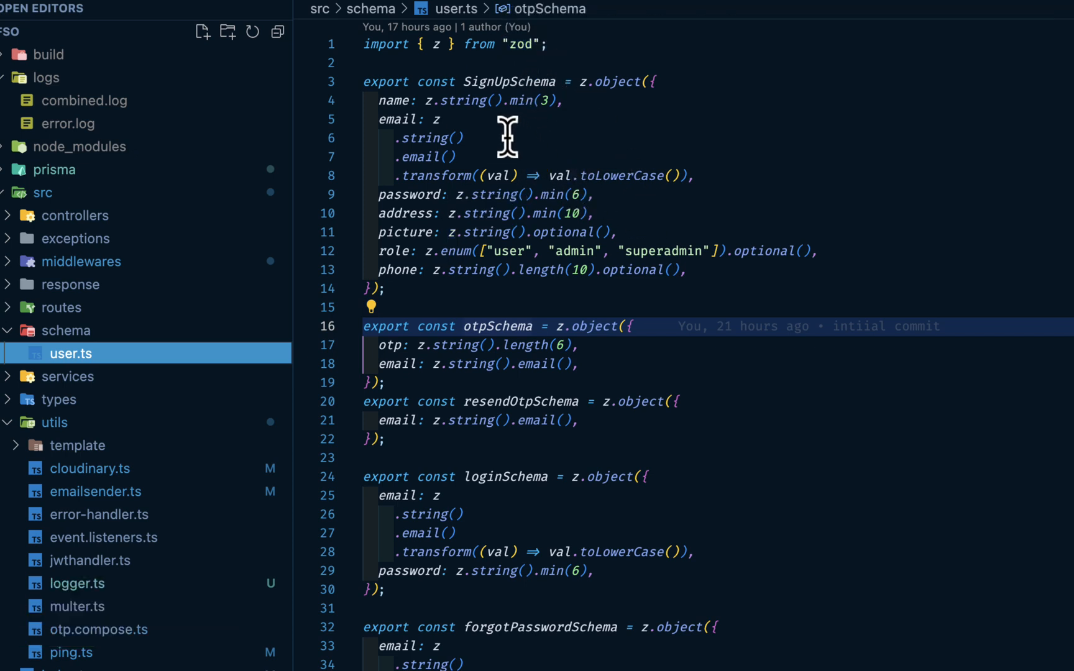
pyautogui.moveTo(445, 93)
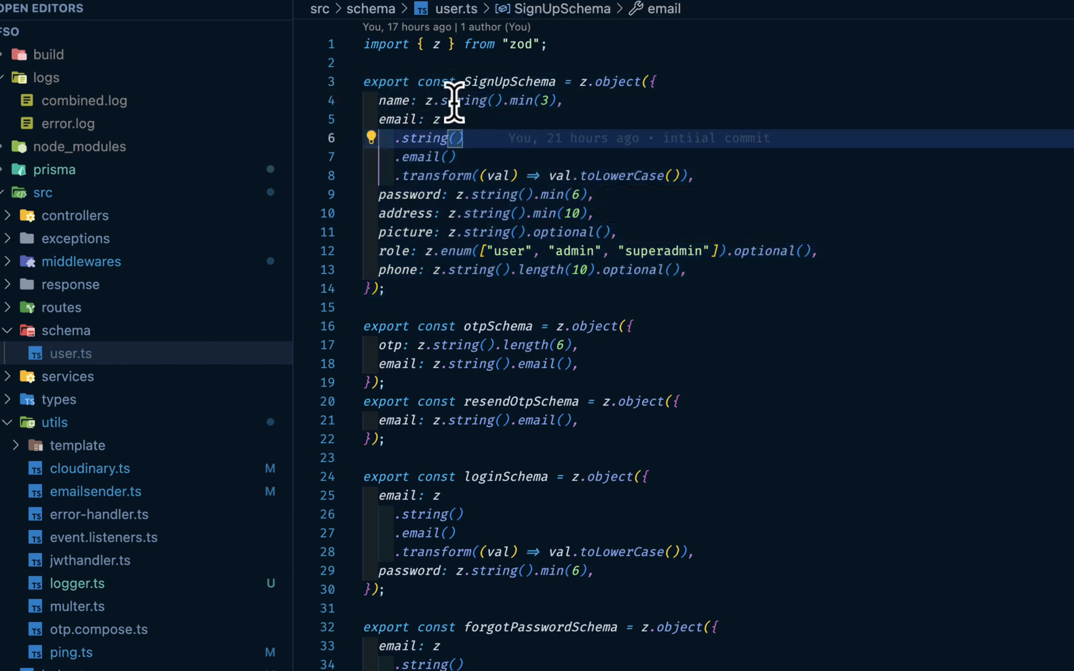
pyautogui.moveTo(440, 117)
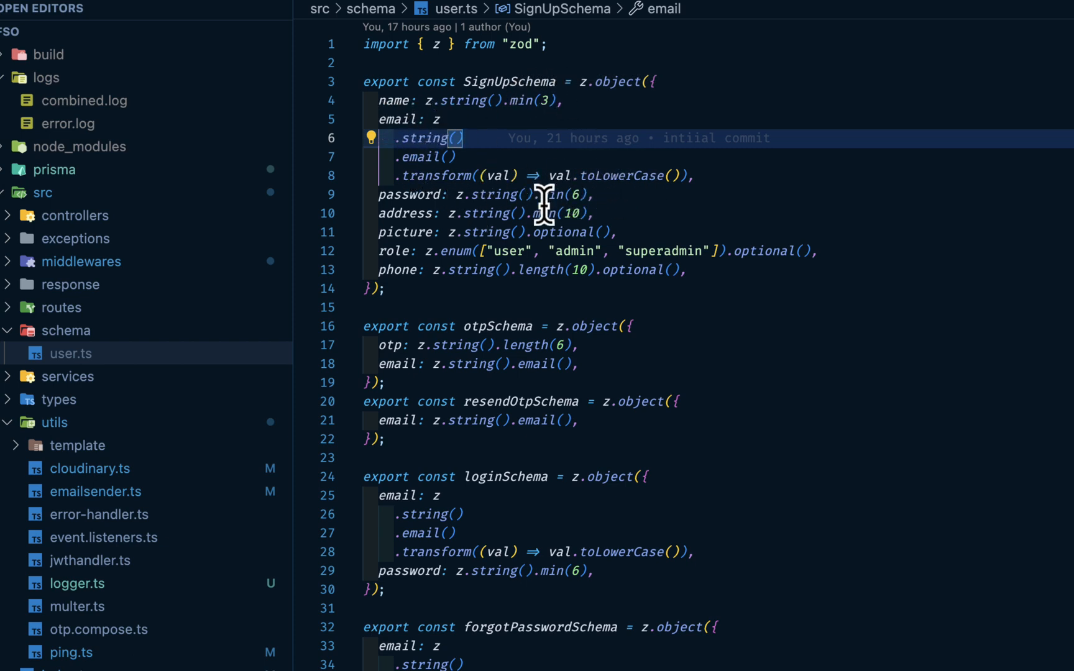
pyautogui.doubleClick(594, 326)
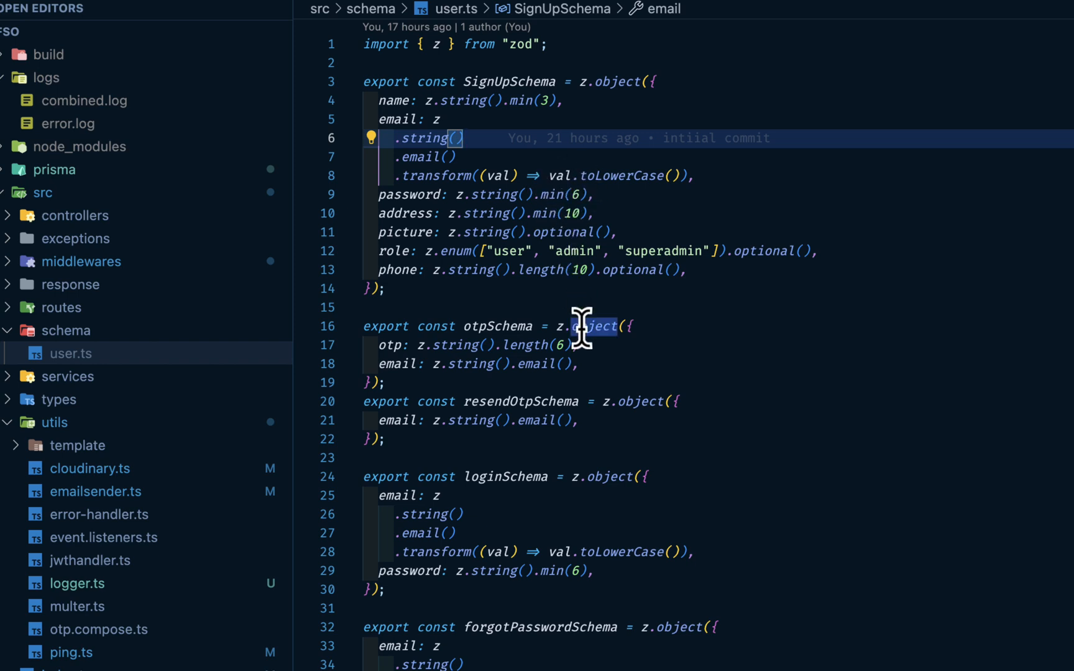
pyautogui.scroll(-3)
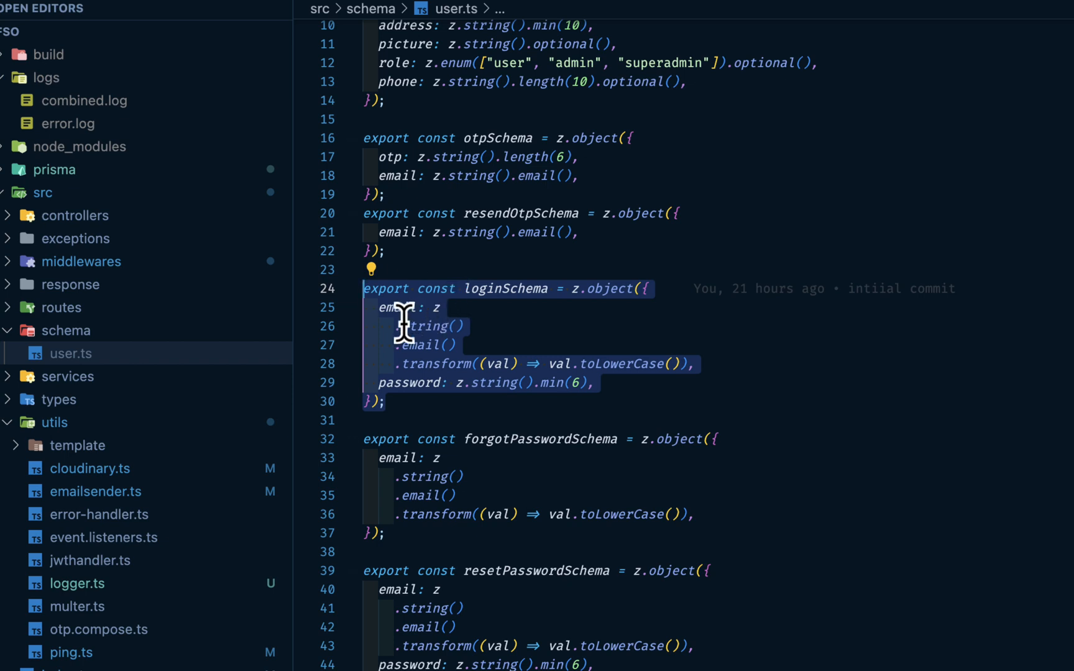
pyautogui.moveTo(613, 370)
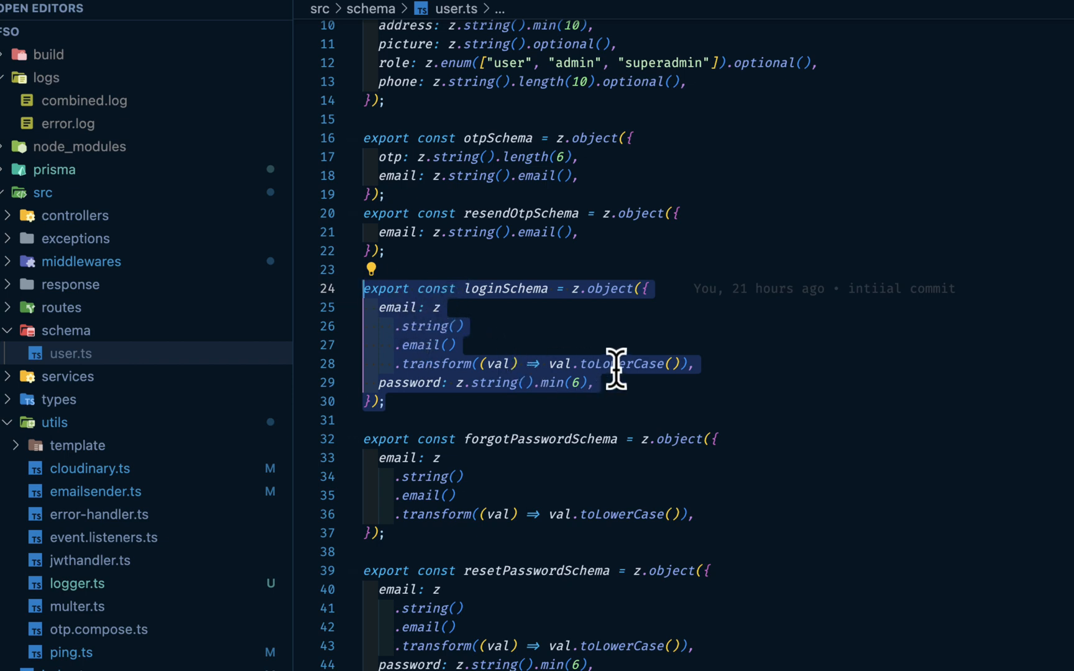
pyautogui.moveTo(572, 387)
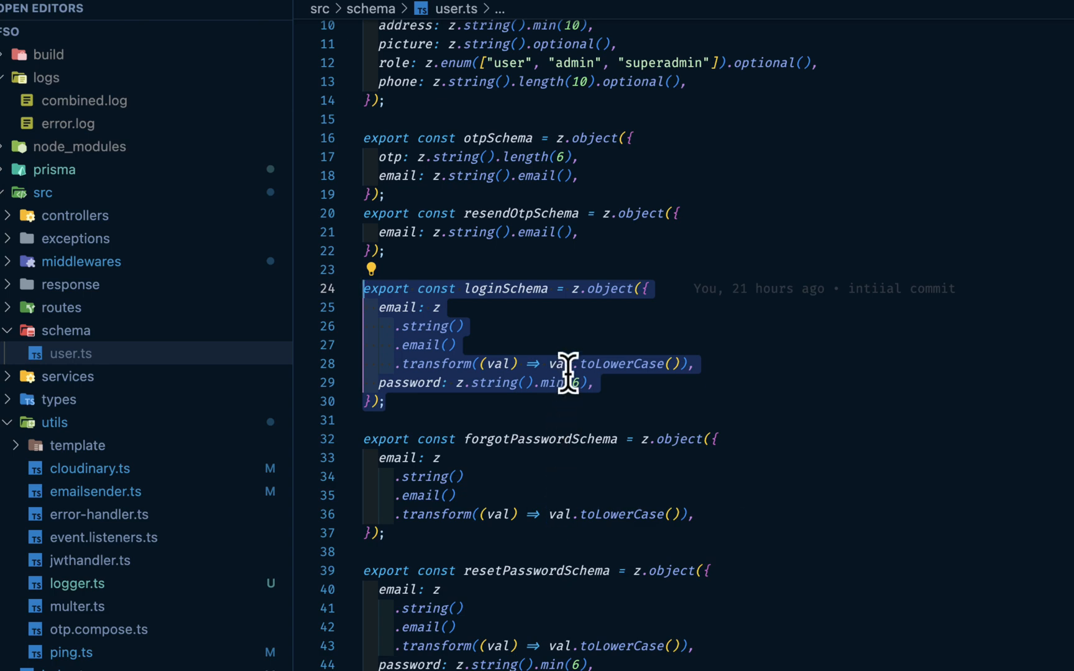
pyautogui.scroll(-3)
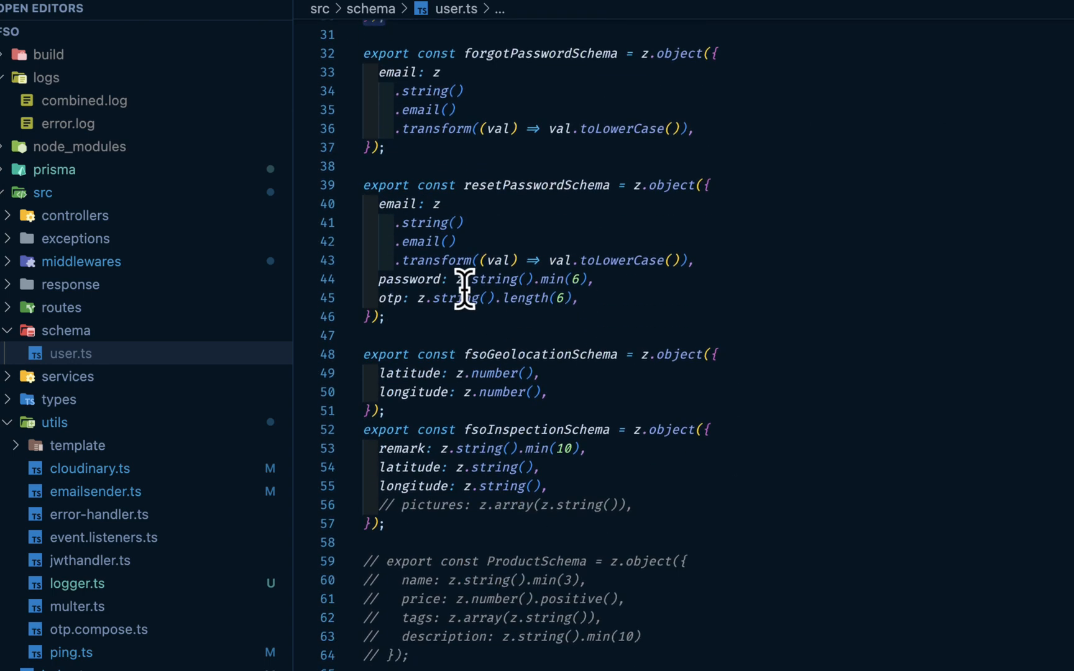
pyautogui.scroll(3)
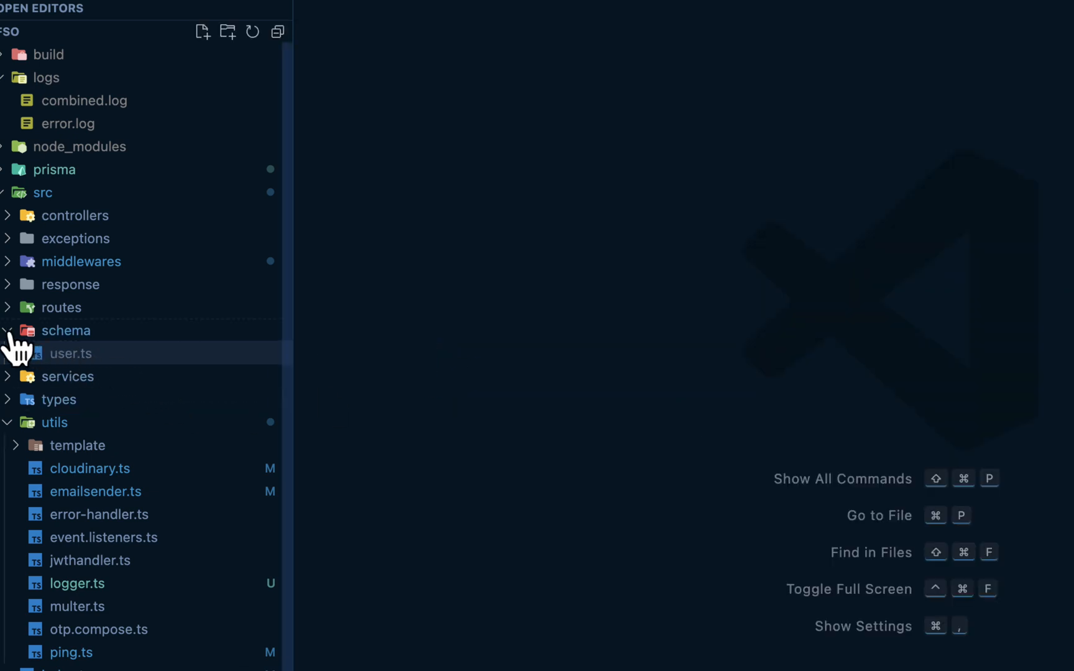
# Step: Collapse schema and routes, then open controllers/auth.ts at the register handler
pyautogui.click(61, 307)
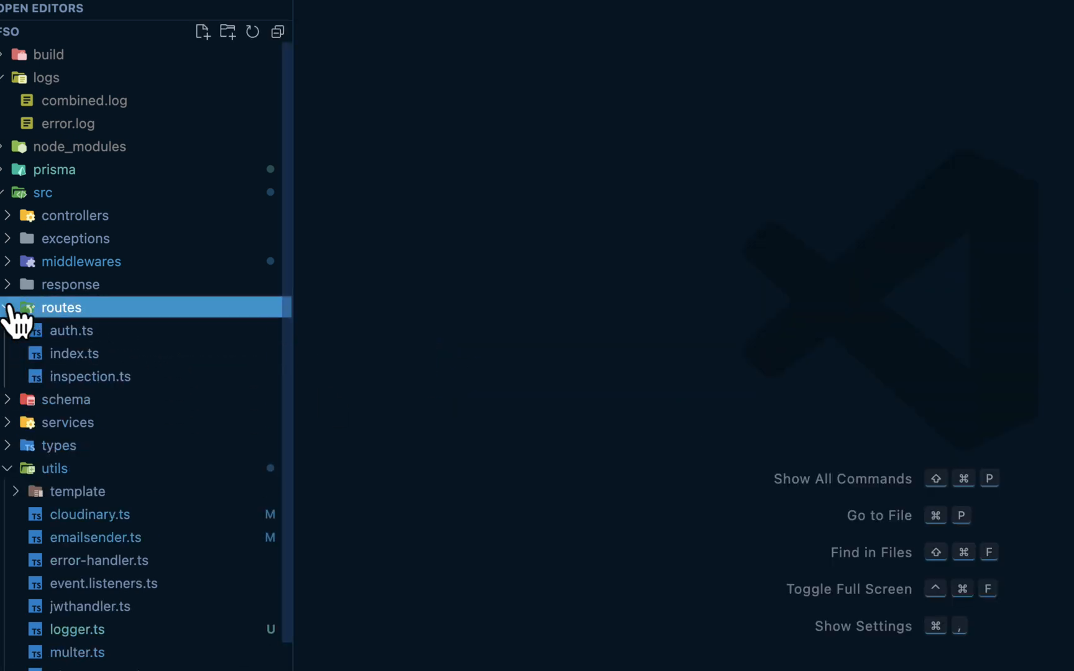
pyautogui.click(59, 307)
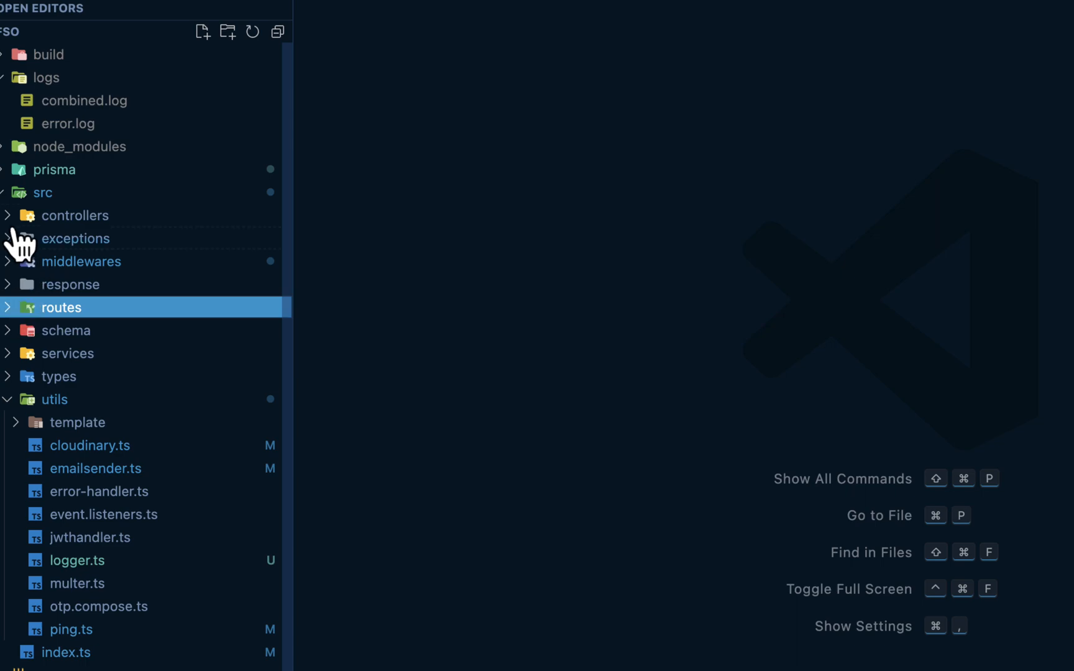
pyautogui.click(75, 215)
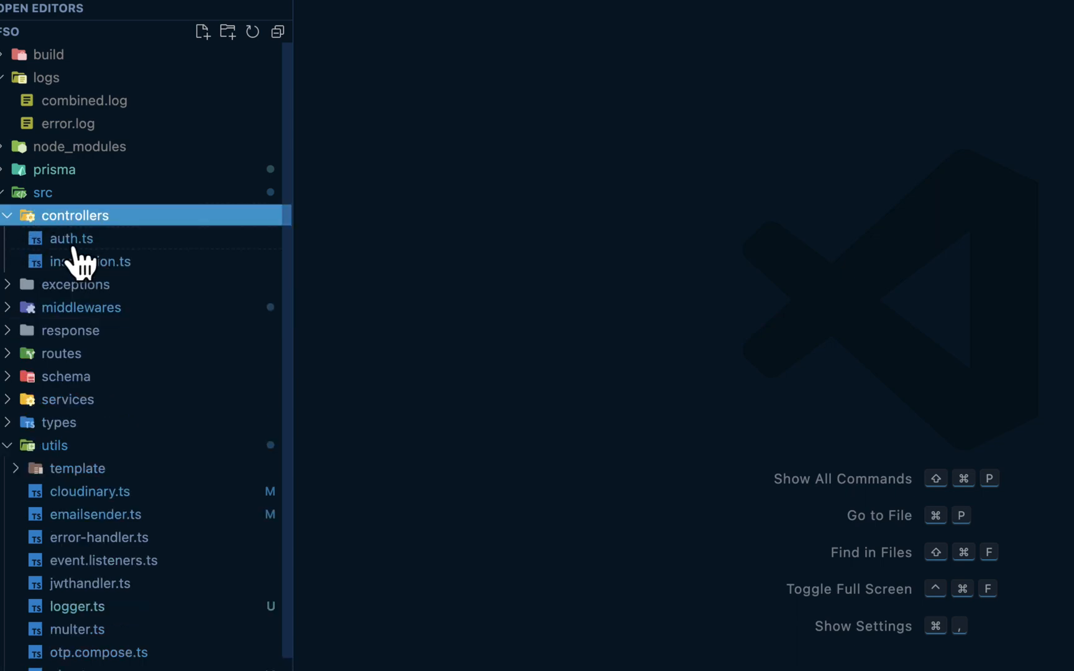
pyautogui.click(70, 239)
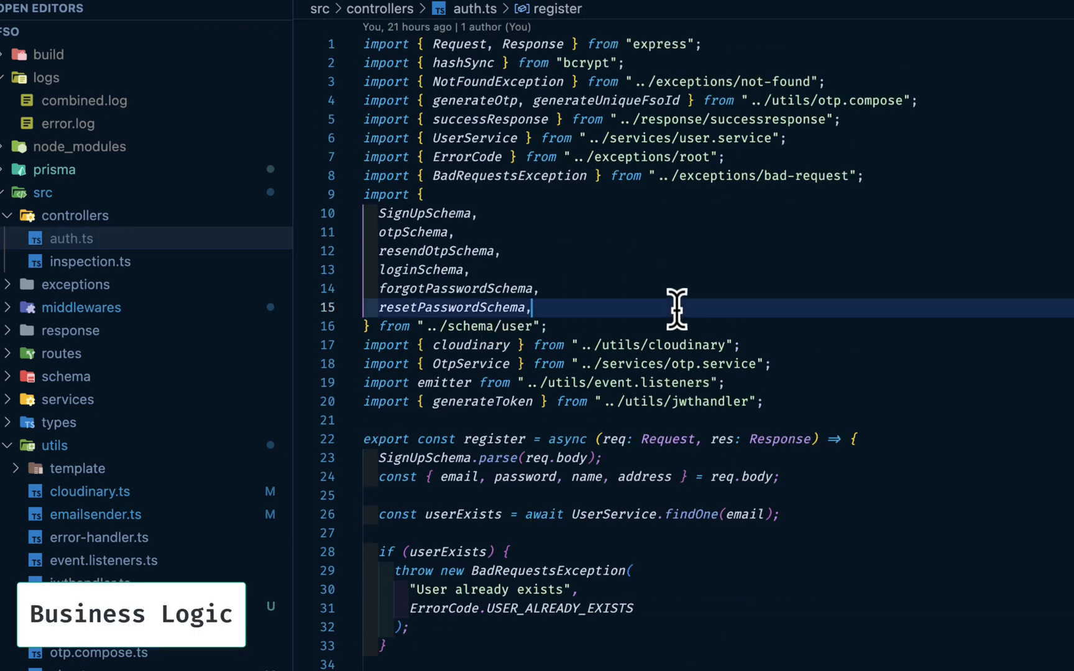
pyautogui.moveTo(595, 525)
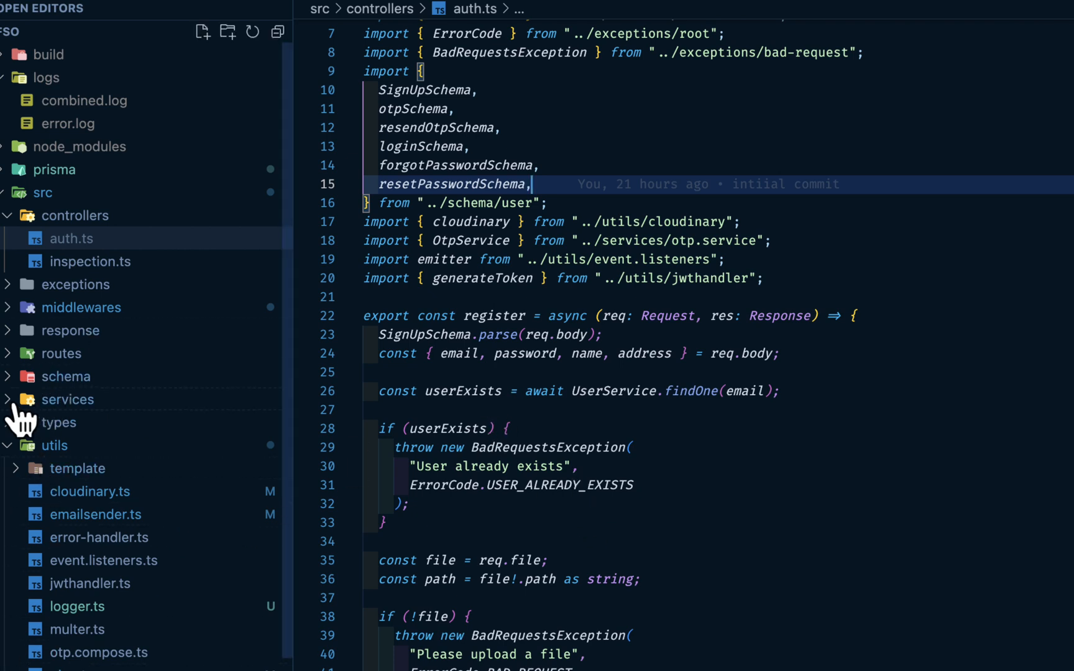
# Step: Look through the register handler's validation and upload steps alongside the services folder
pyautogui.click(67, 399)
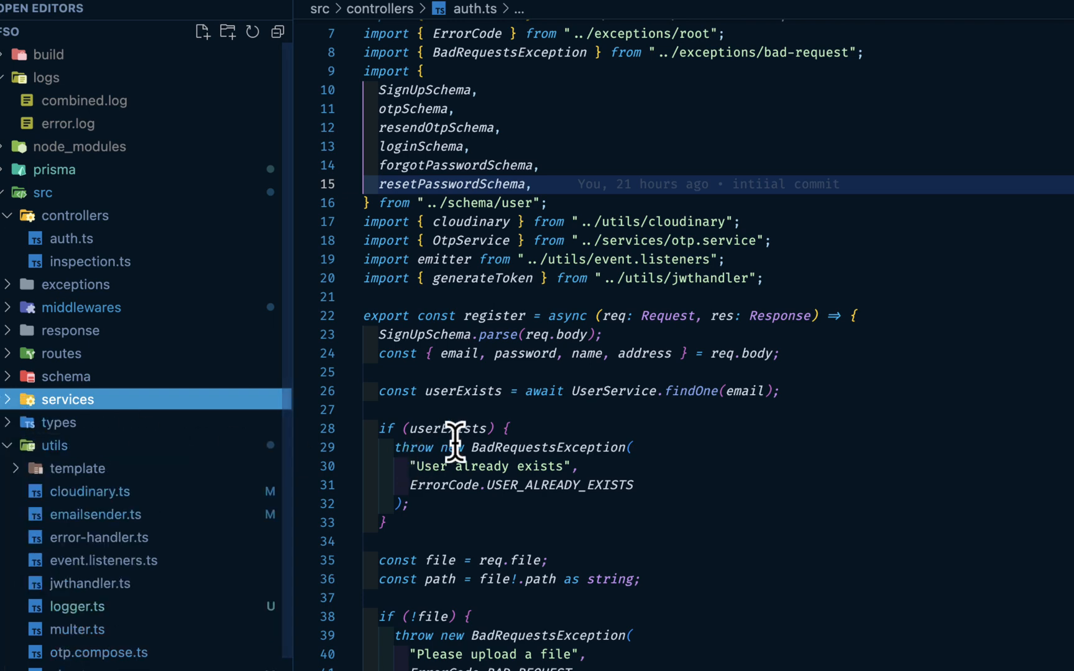
pyautogui.scroll(-3)
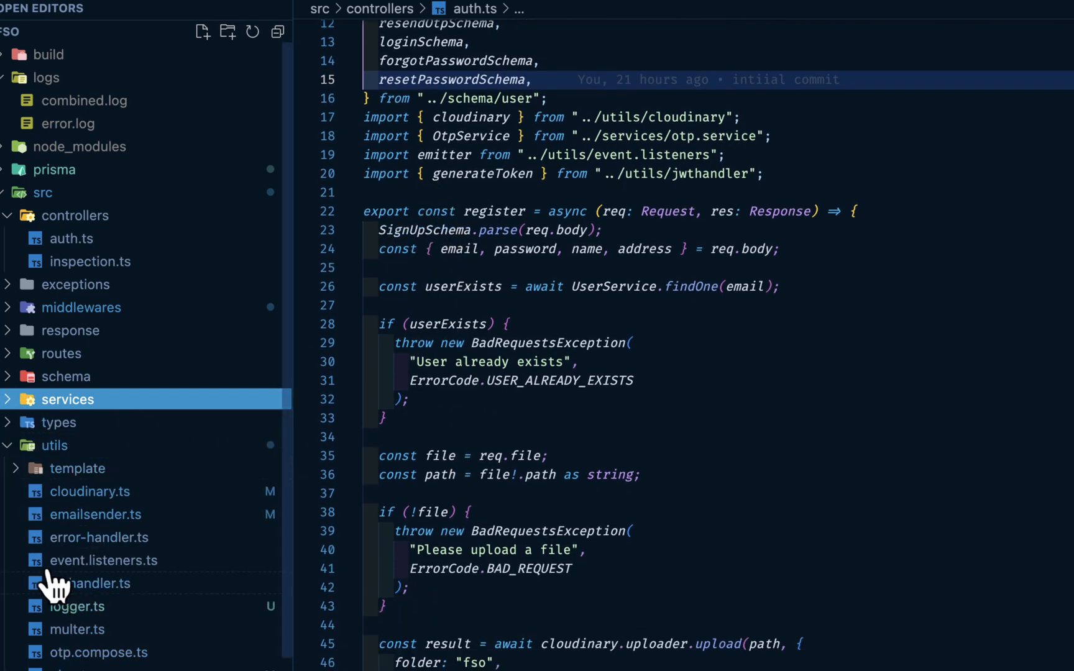
pyautogui.click(66, 377)
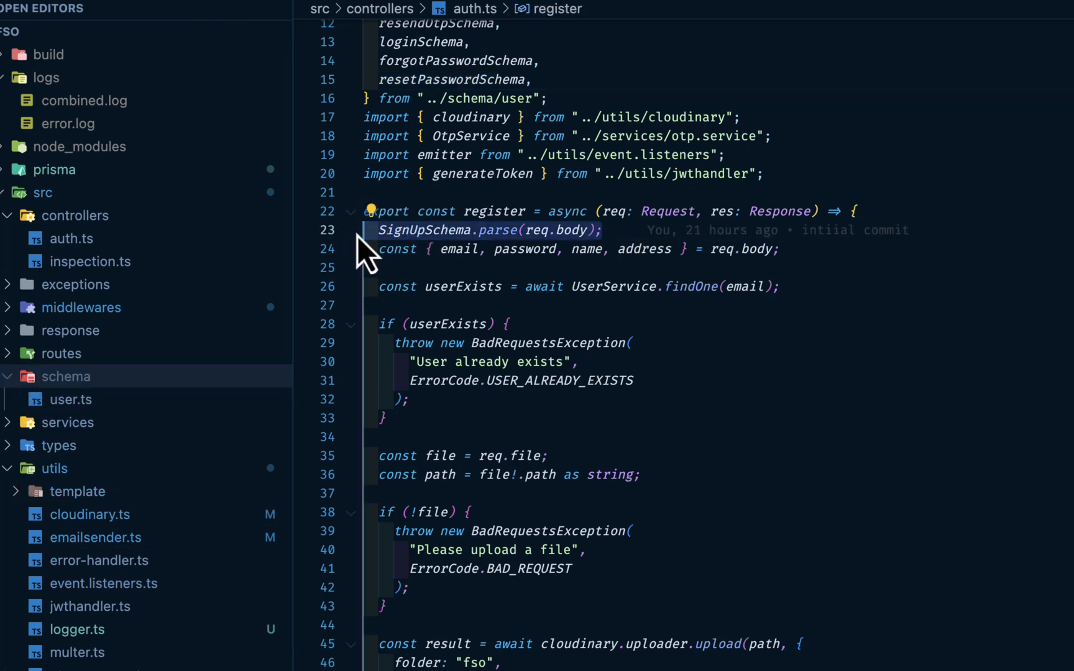
pyautogui.moveTo(575, 582)
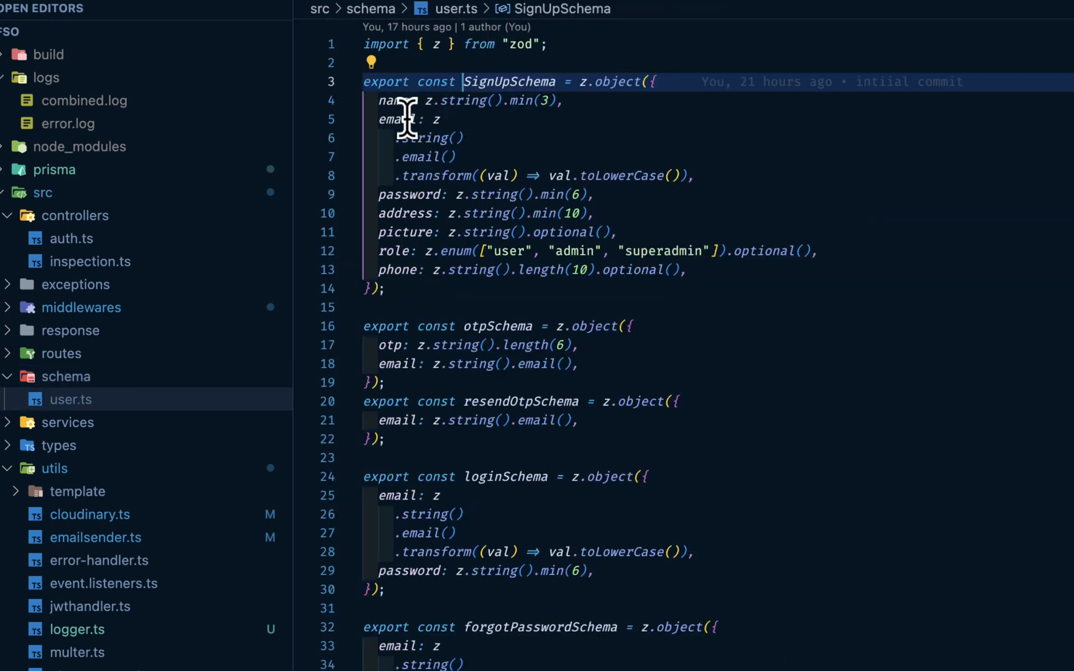
pyautogui.moveTo(449, 199)
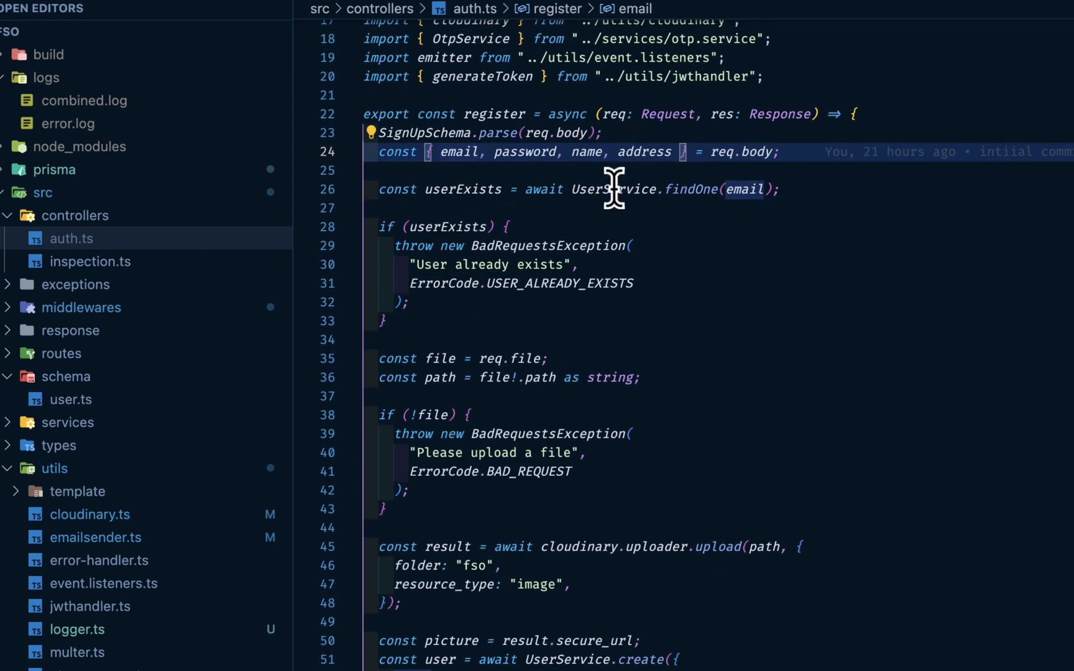
# Step: Follow the existing-user check in auth.ts down to the BadRequestsException usage
pyautogui.click(609, 189)
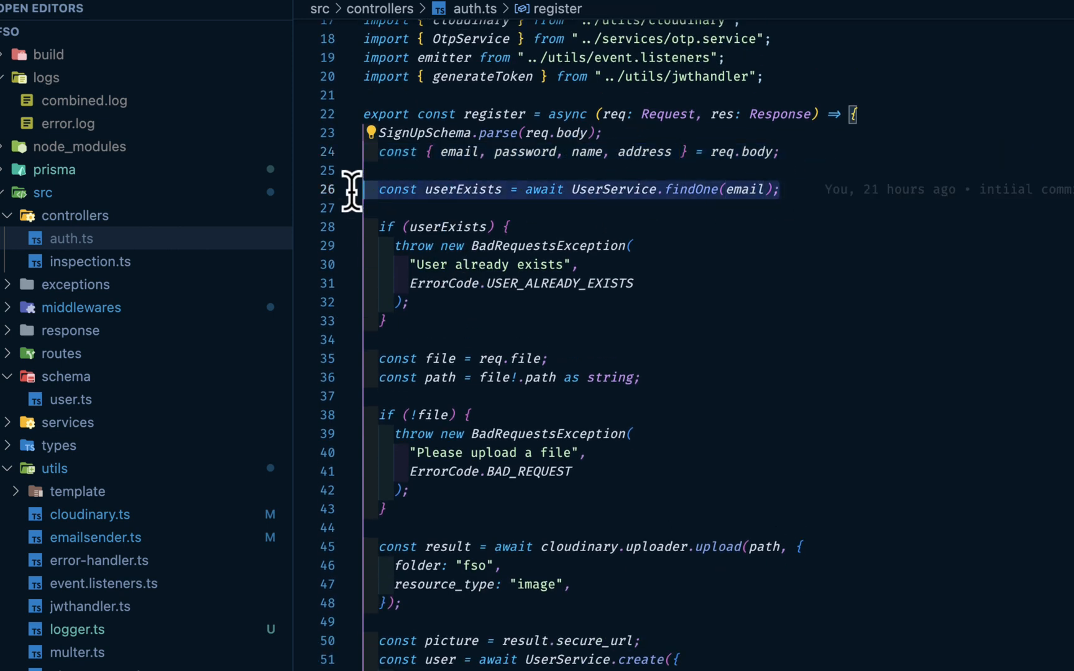
pyautogui.scroll(-3)
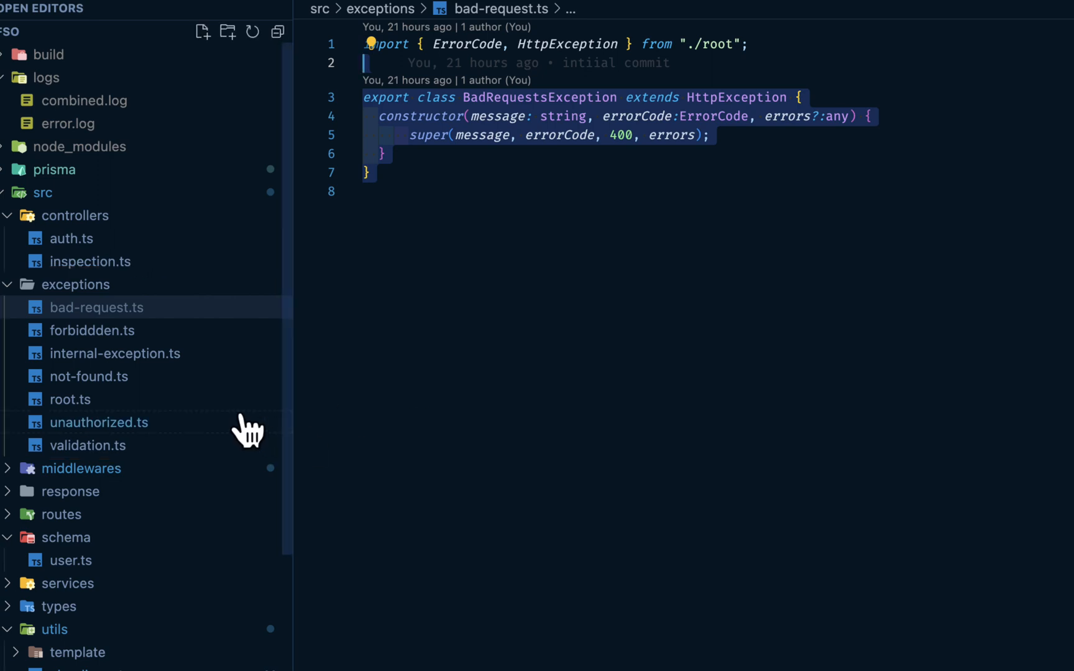
pyautogui.moveTo(127, 331)
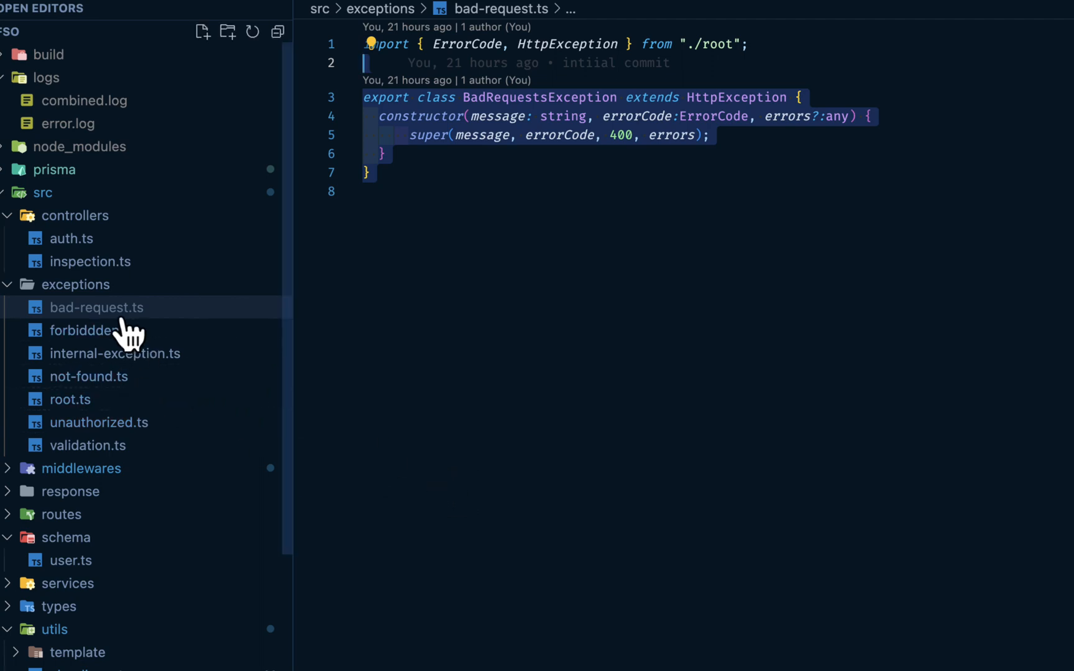
# Step: Browse the forbidden, bad-request, internal, not-found and unauthorized exception classes
pyautogui.click(92, 331)
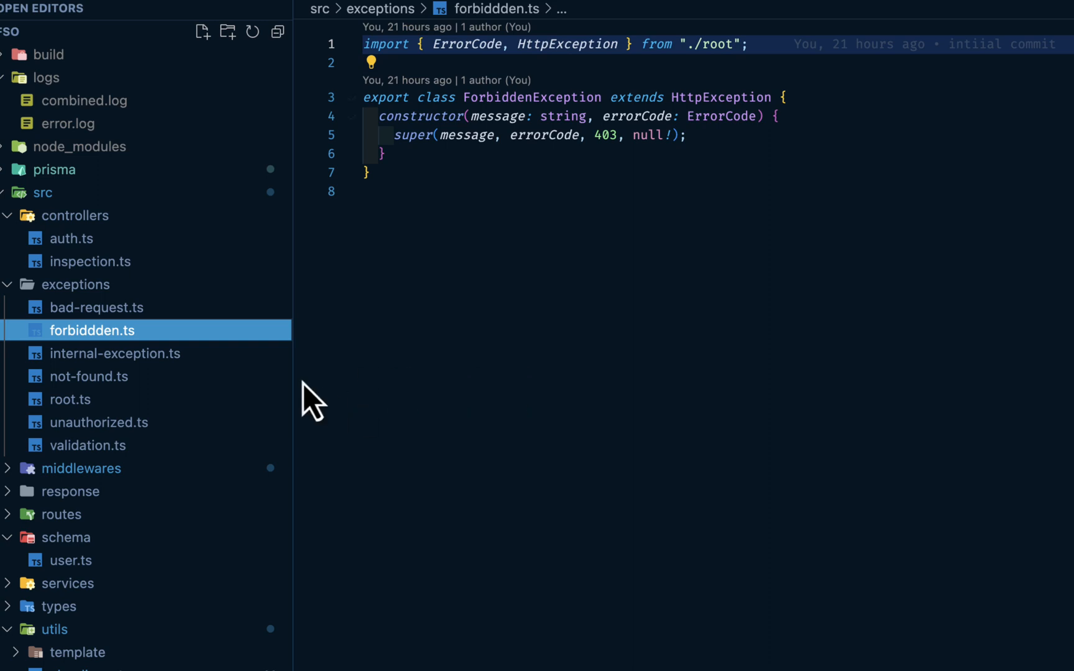
pyautogui.click(97, 307)
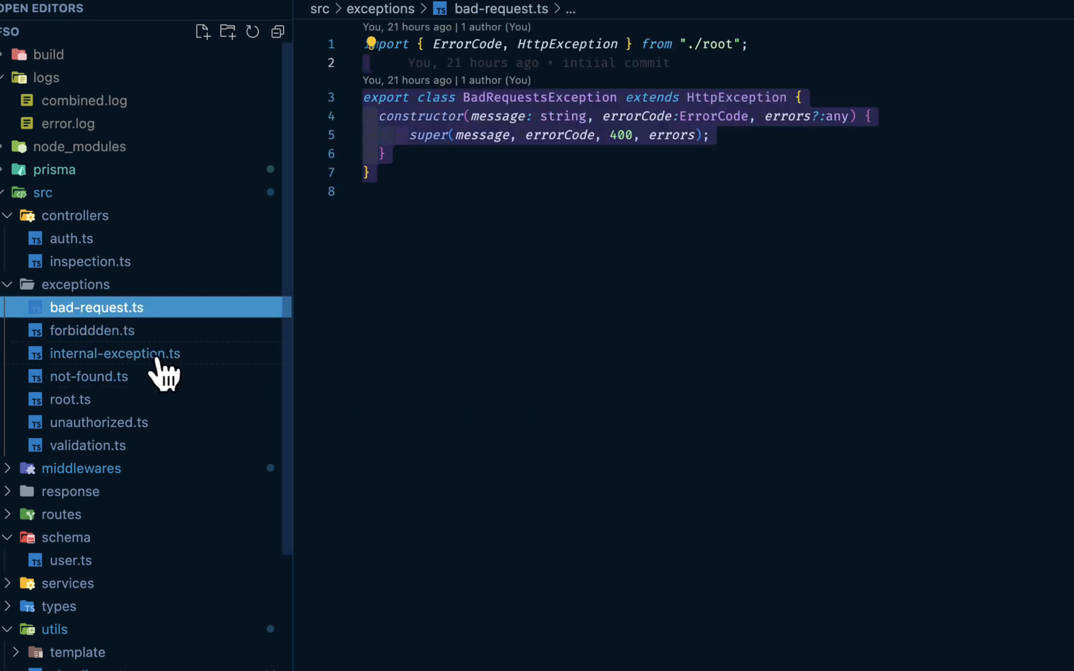
pyautogui.click(116, 353)
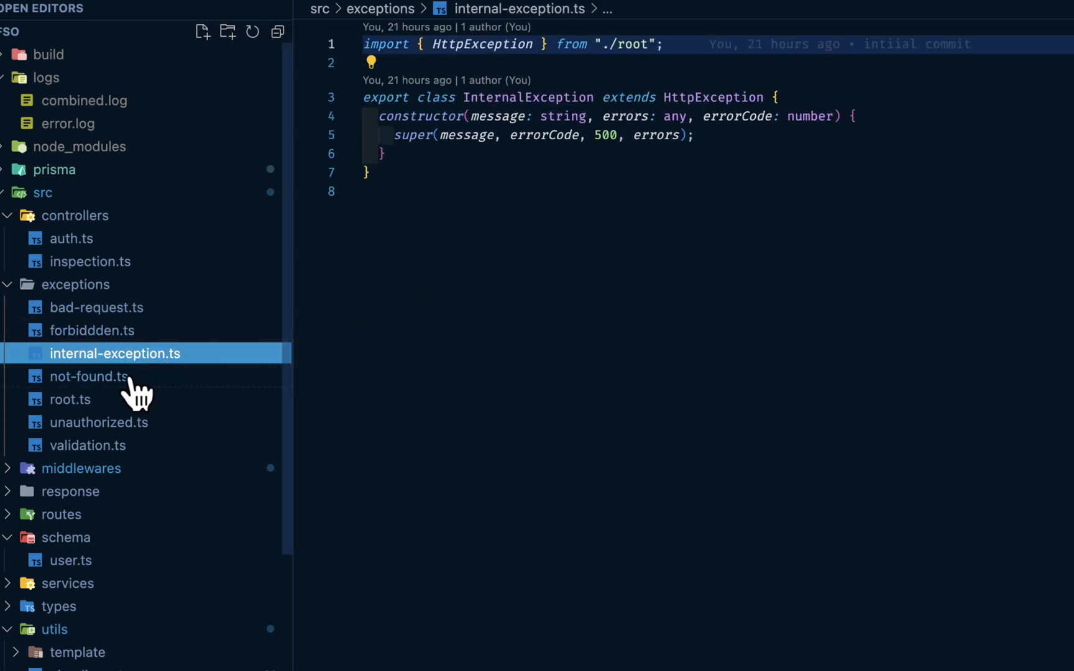
pyautogui.click(88, 376)
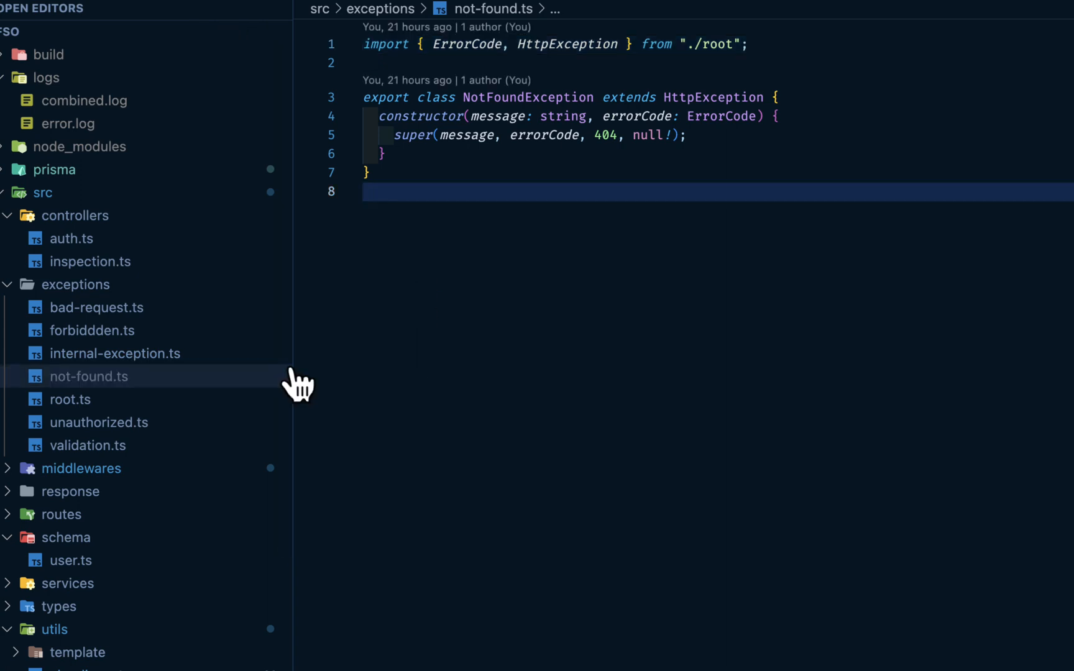
pyautogui.click(100, 423)
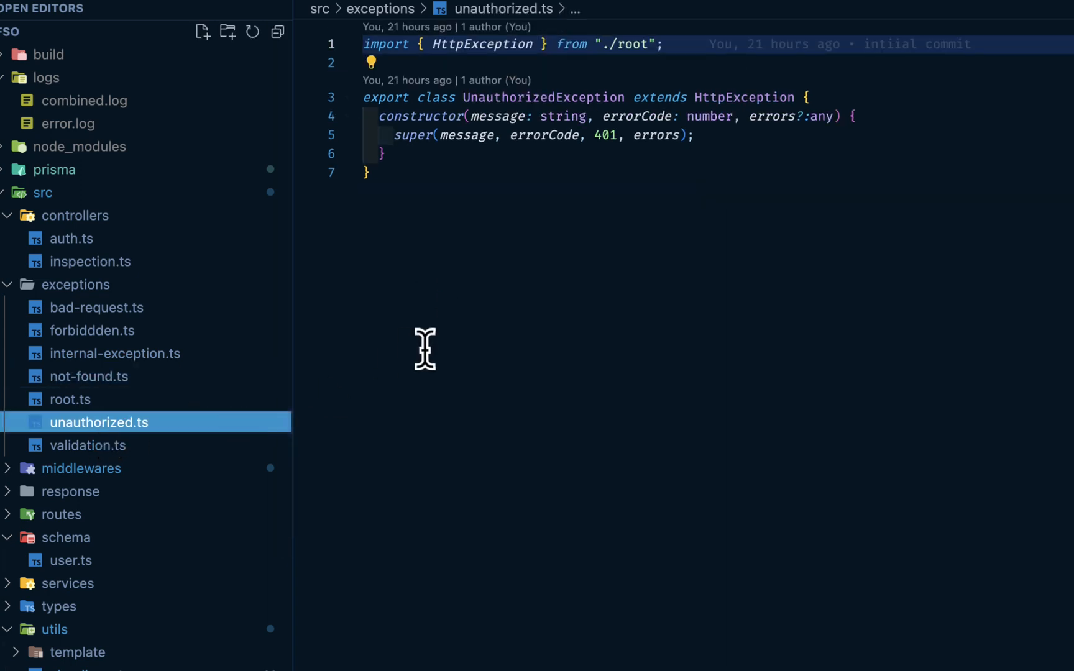
pyautogui.moveTo(438, 463)
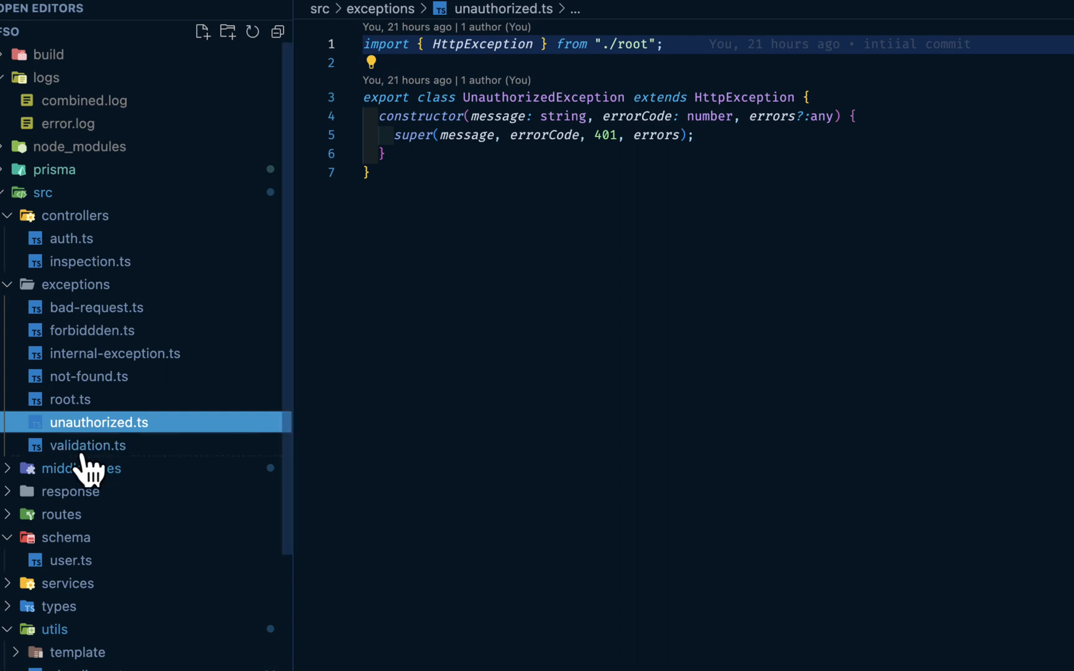
# Step: Review root.ts's HttpException and ErrorCode enum, then collapse the exceptions folder
pyautogui.click(69, 399)
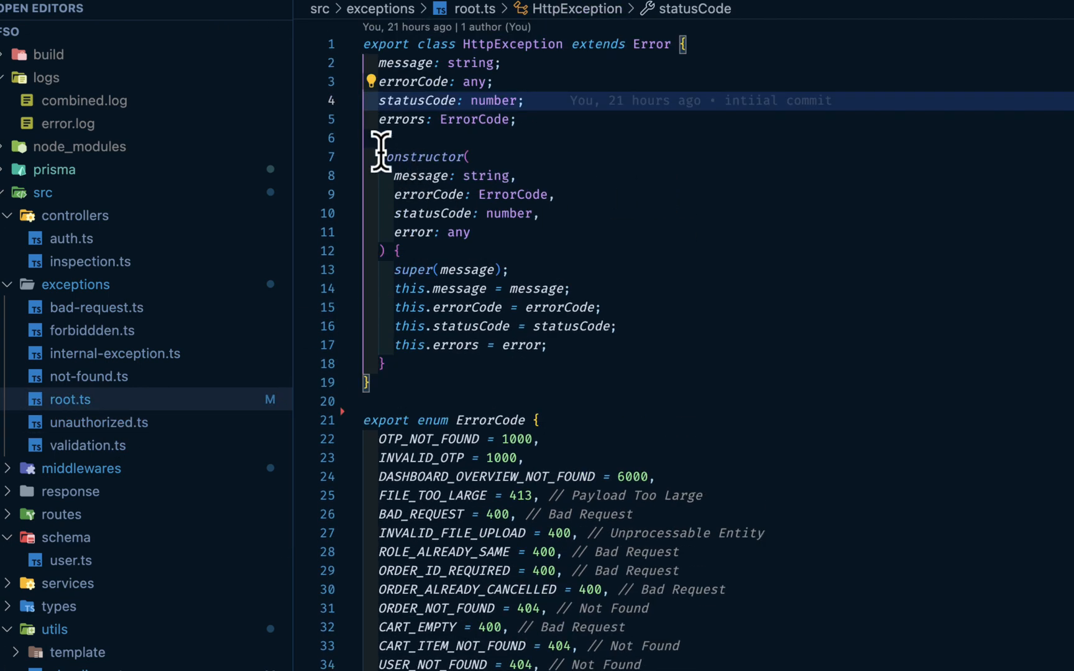
pyautogui.scroll(-3)
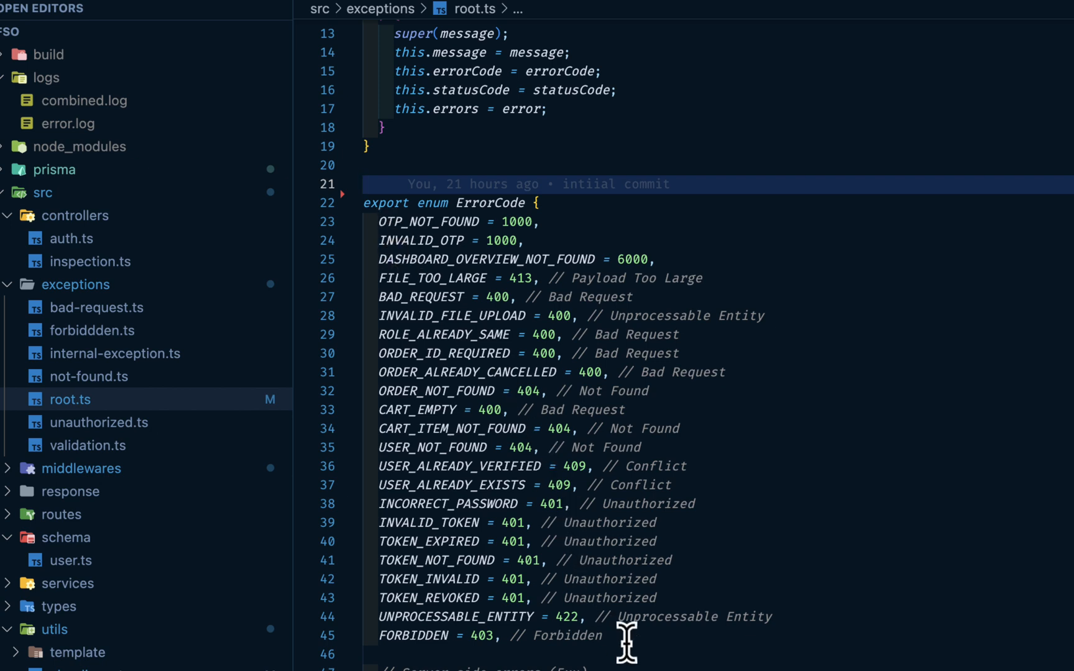
pyautogui.scroll(-3)
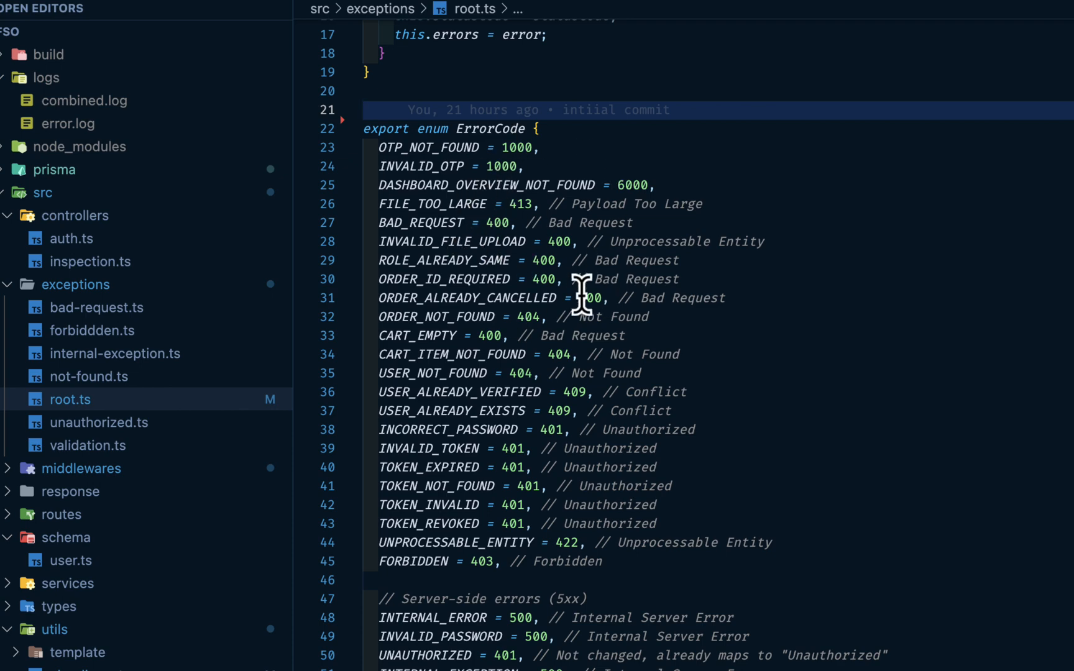
pyautogui.click(71, 238)
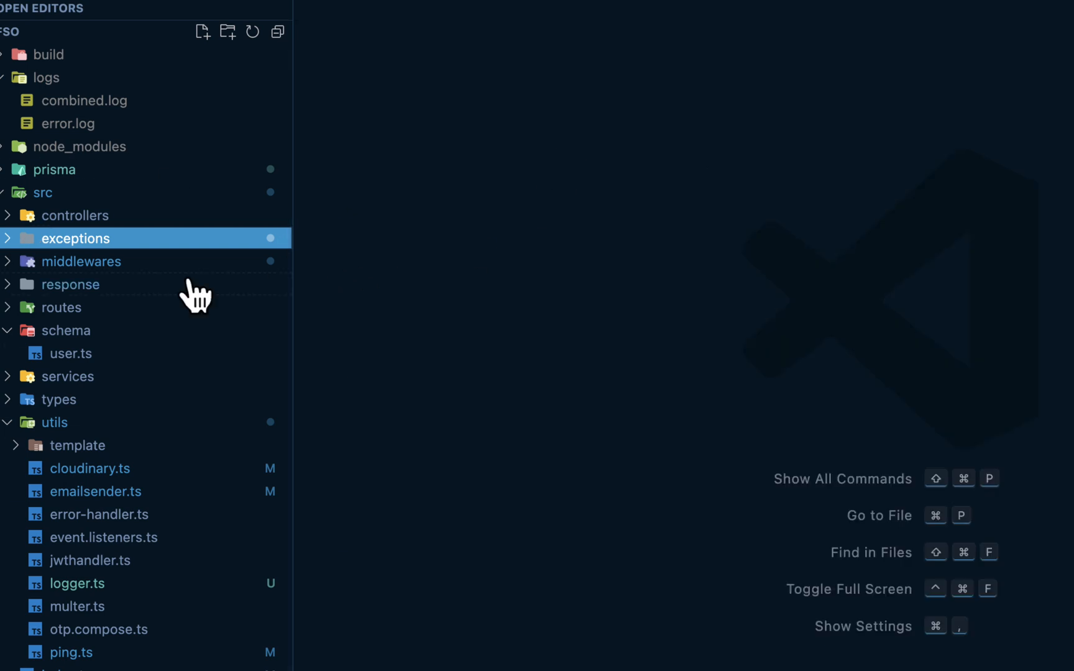
# Step: View routes/auth.ts and index.ts, pointing out the authRoutes Router with register, OTP, login and password routes
pyautogui.click(61, 307)
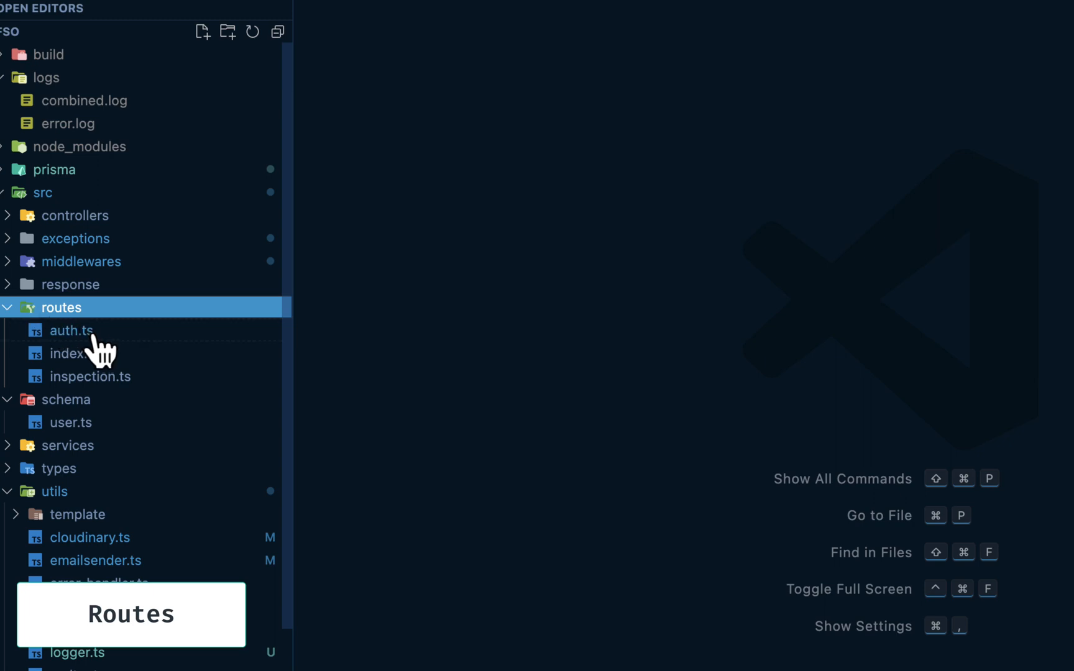
pyautogui.click(71, 330)
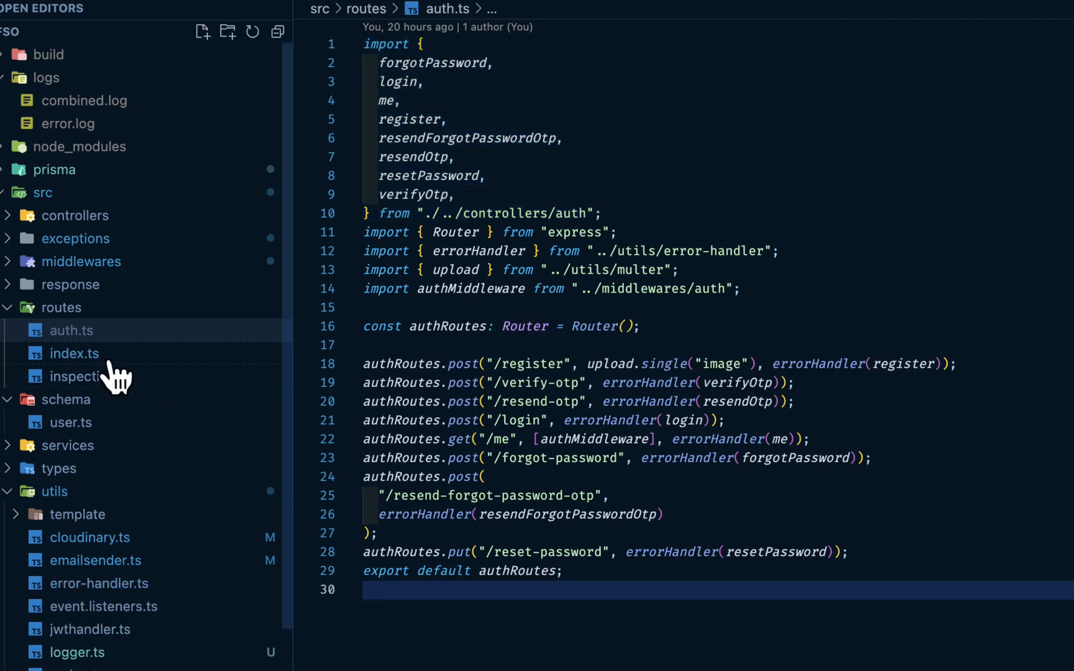
pyautogui.click(74, 353)
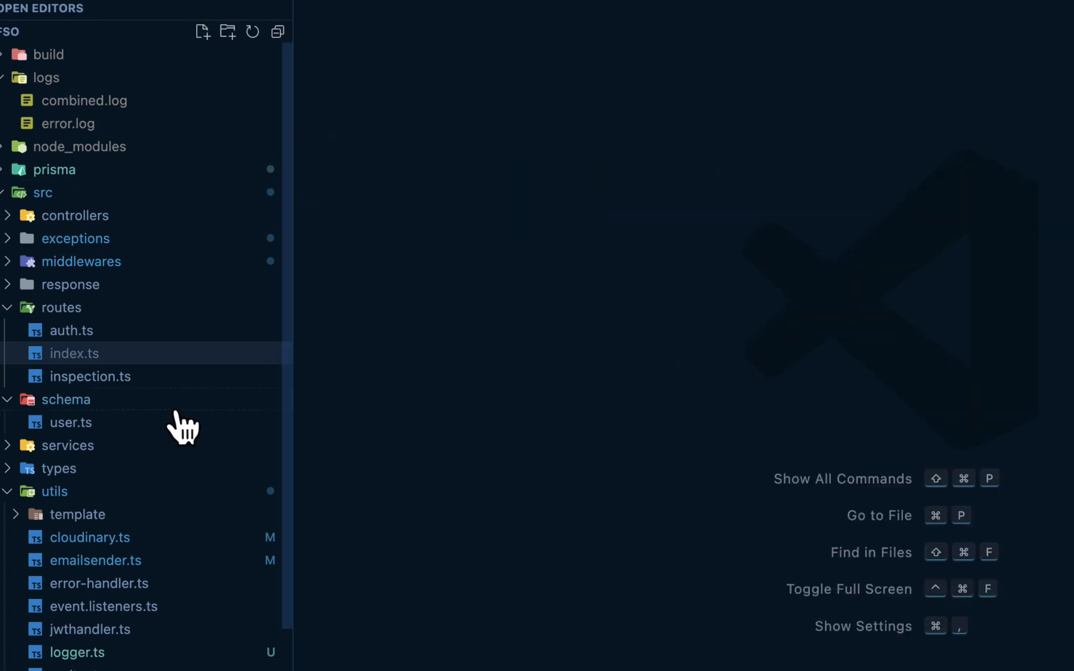
pyautogui.click(72, 330)
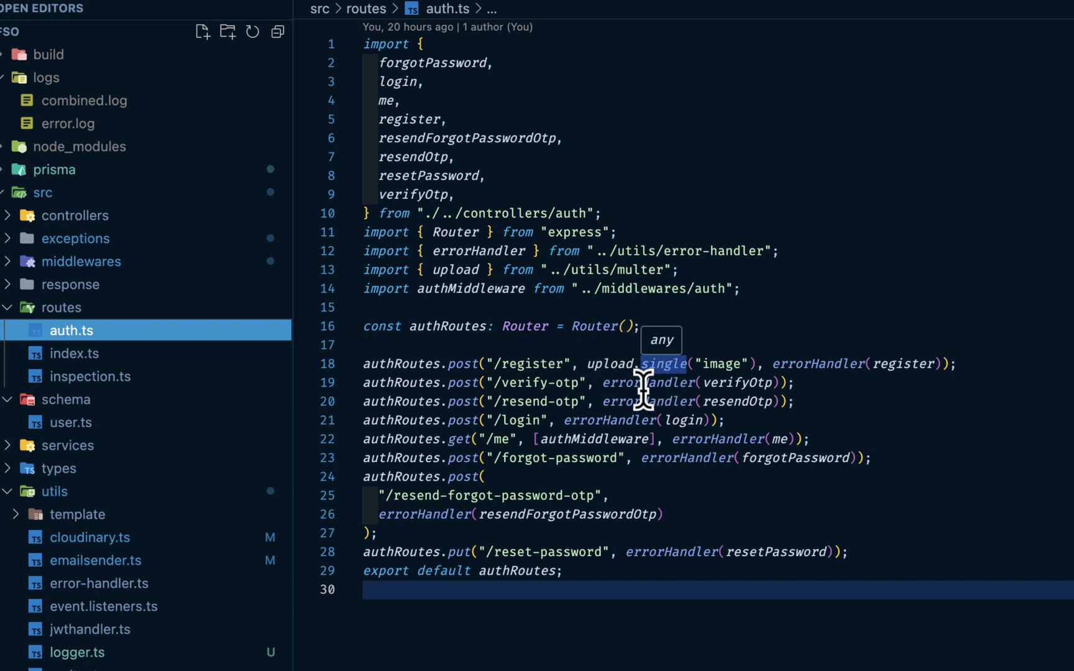
pyautogui.moveTo(591, 394)
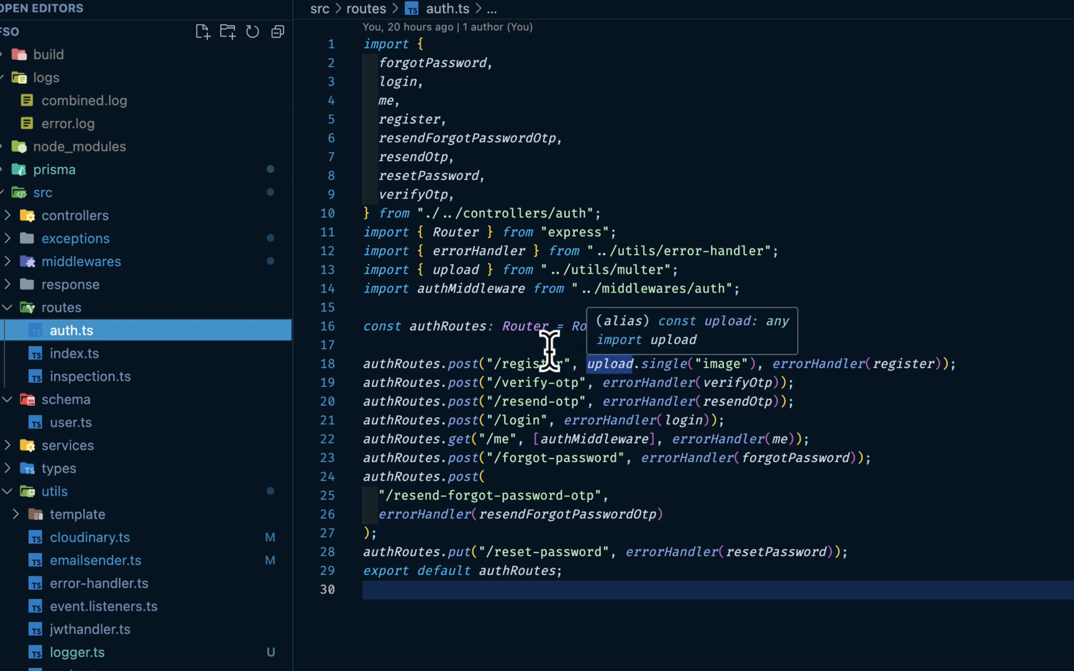
pyautogui.moveTo(452, 178)
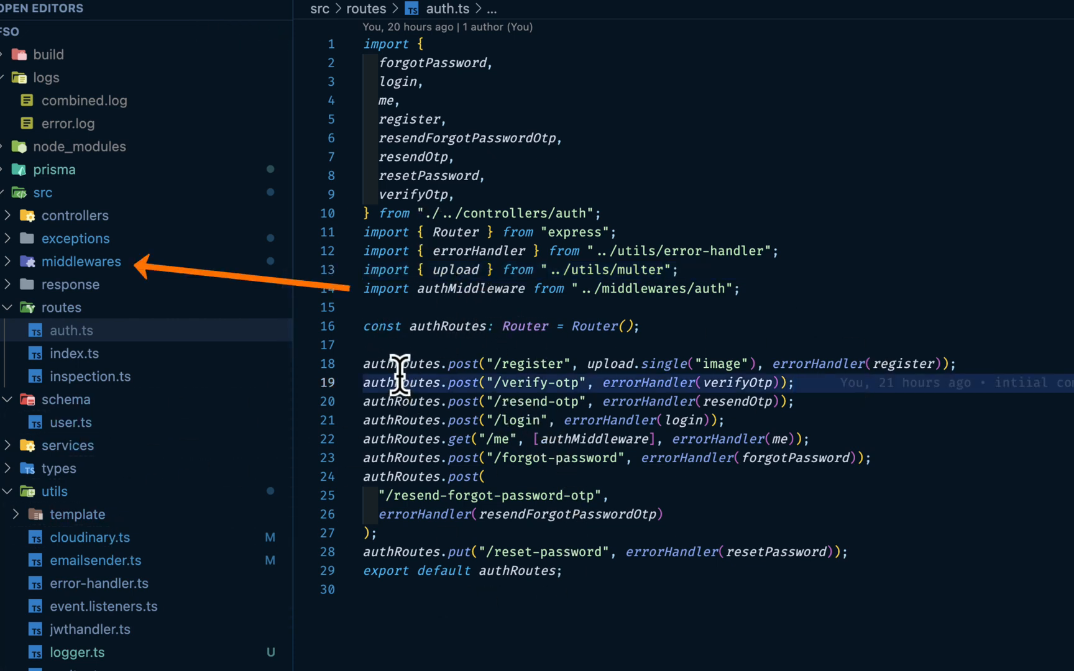
pyautogui.click(604, 326)
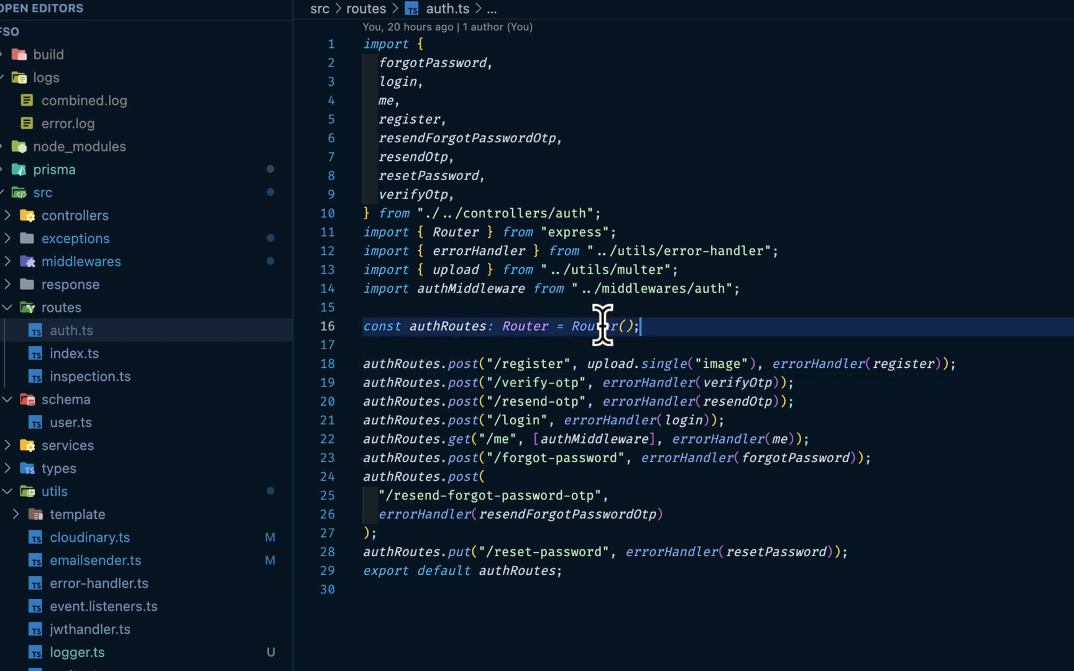
pyautogui.moveTo(458, 364)
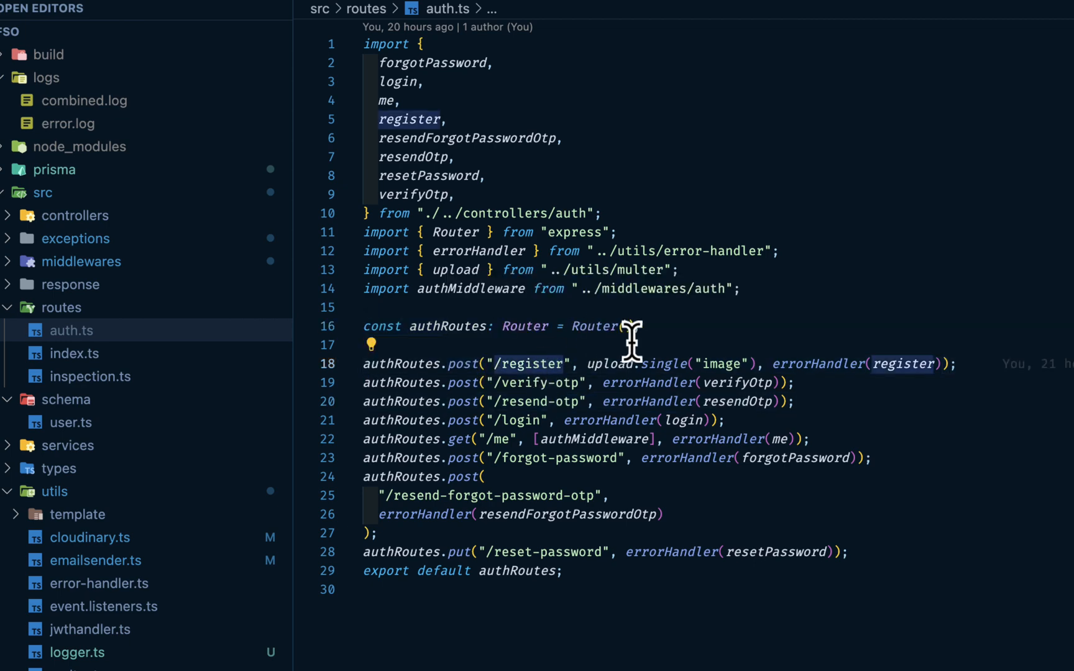
pyautogui.moveTo(593, 365)
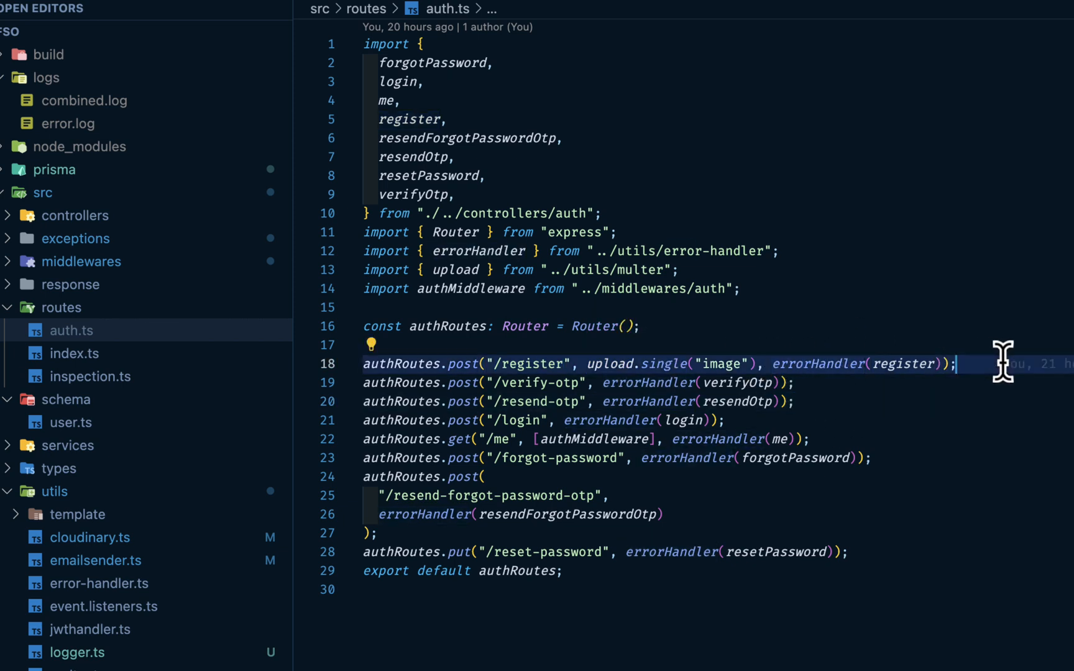
pyautogui.moveTo(1003, 363)
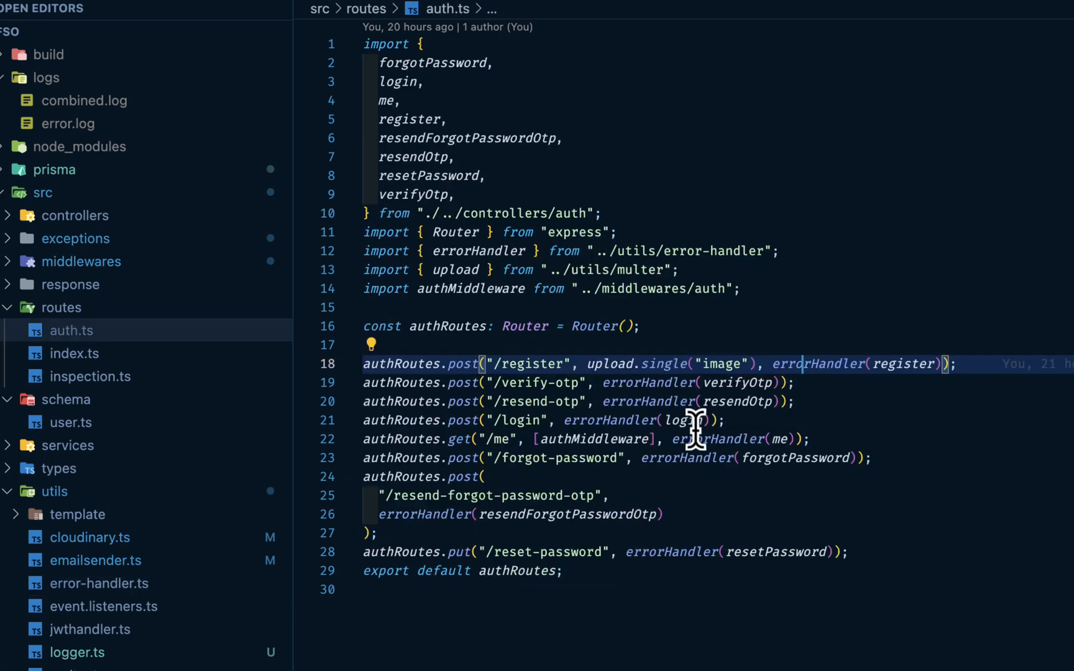
pyautogui.moveTo(890, 365)
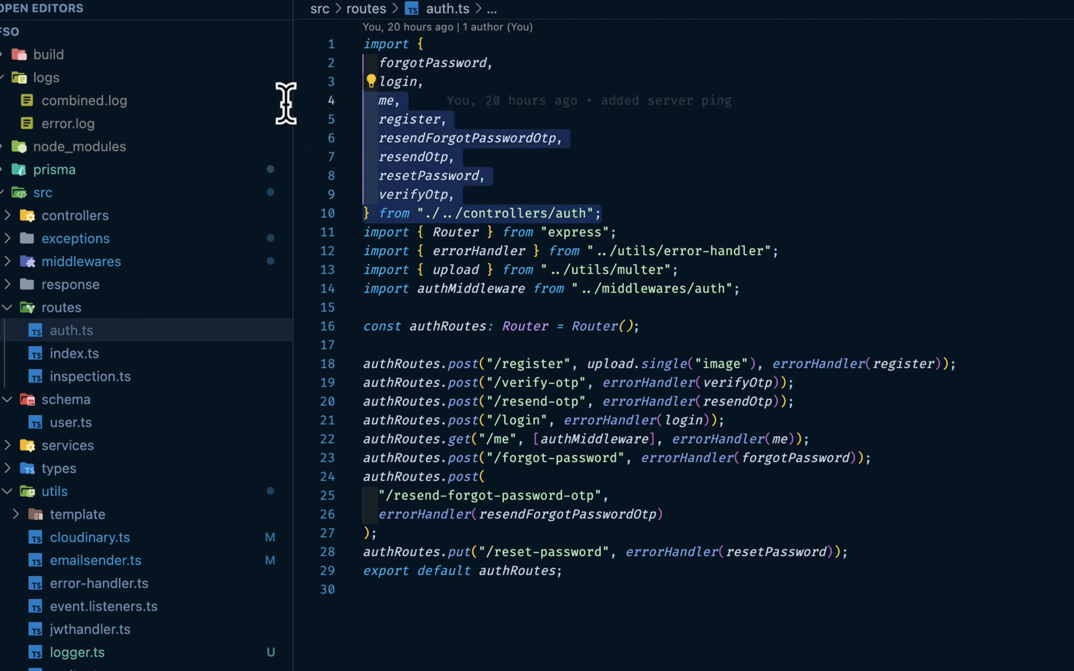
pyautogui.moveTo(894, 364)
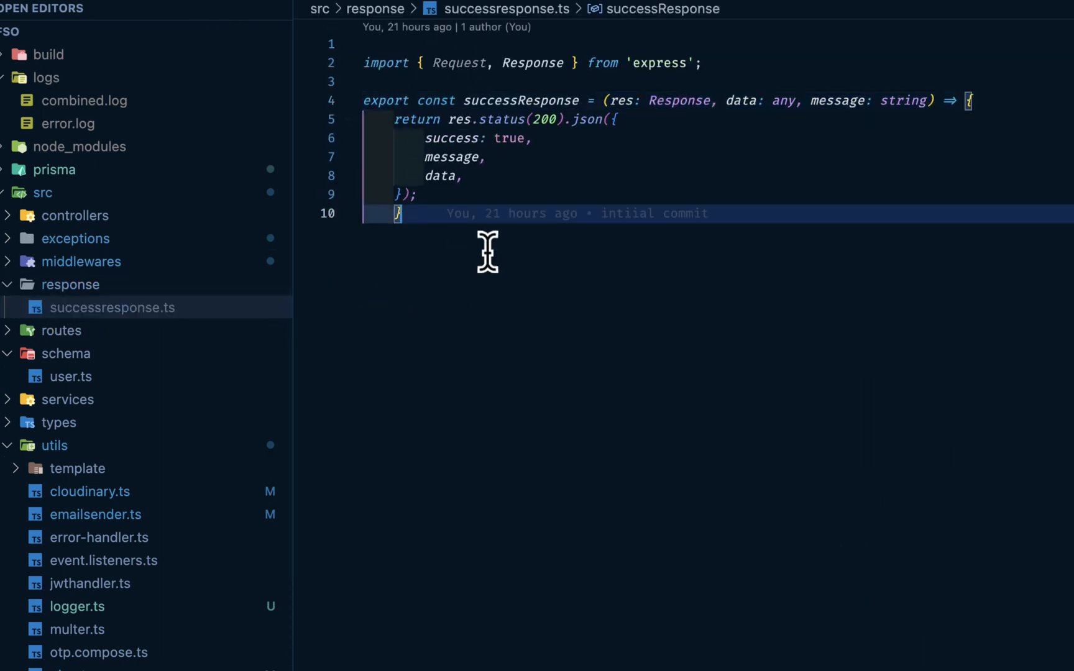
pyautogui.moveTo(480, 280)
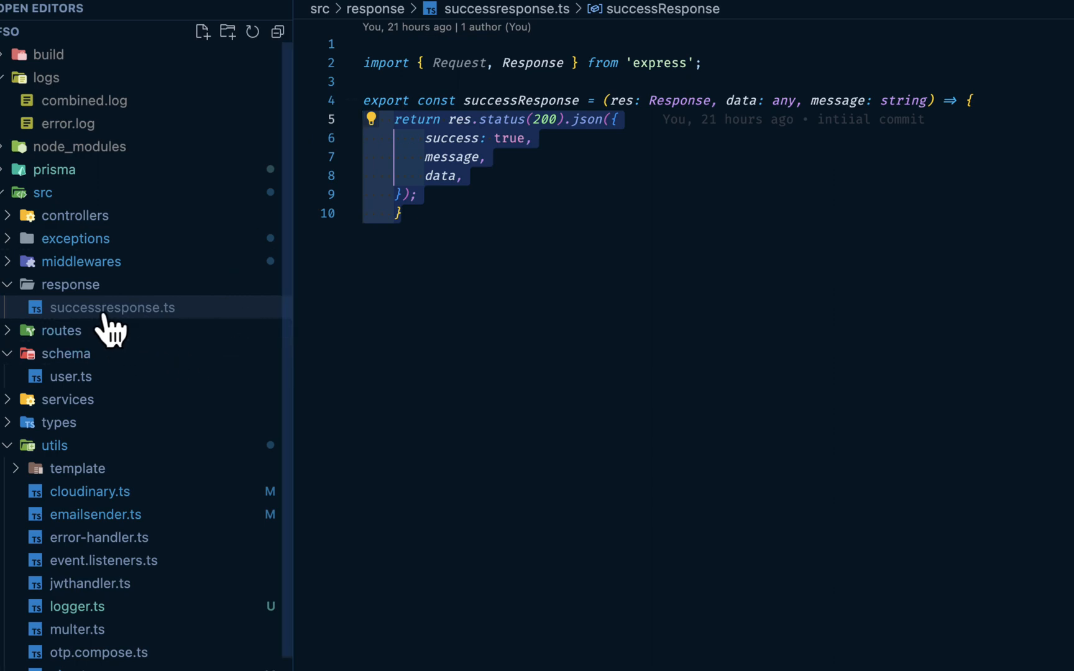
# Step: Expand controllers and view auth.ts's register handler ending in successResponse
pyautogui.click(75, 215)
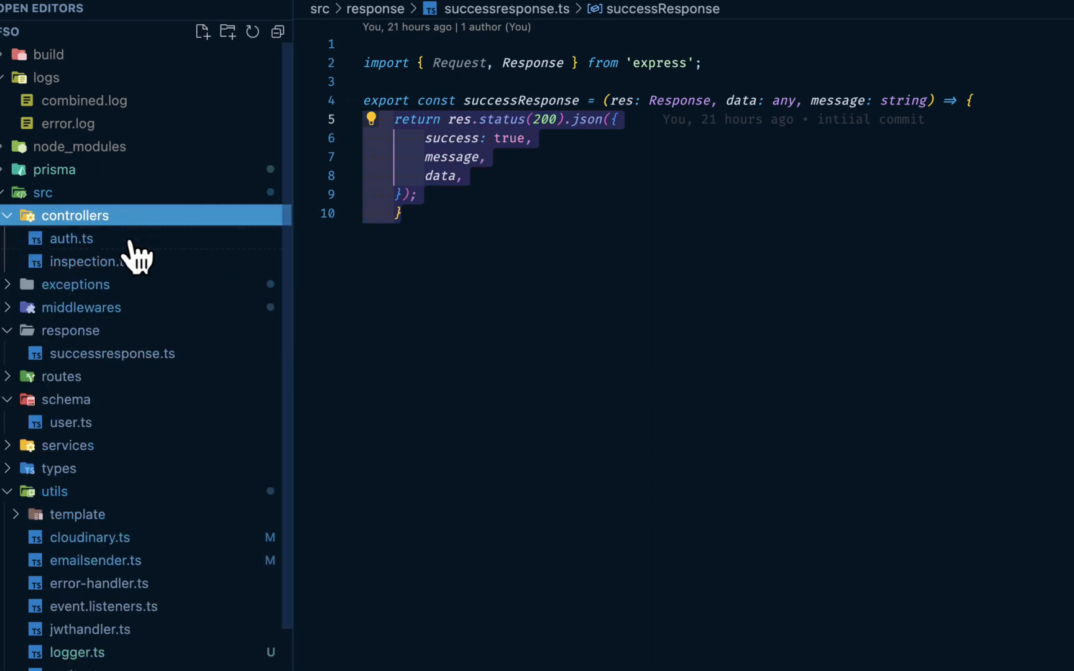
pyautogui.click(71, 238)
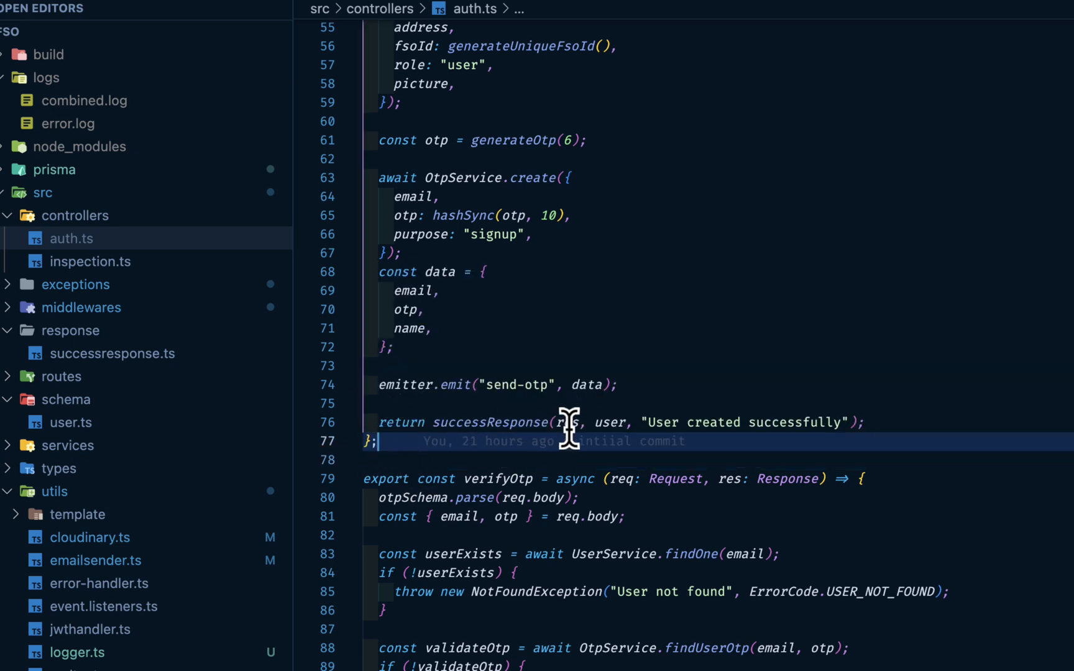
pyautogui.moveTo(567, 421)
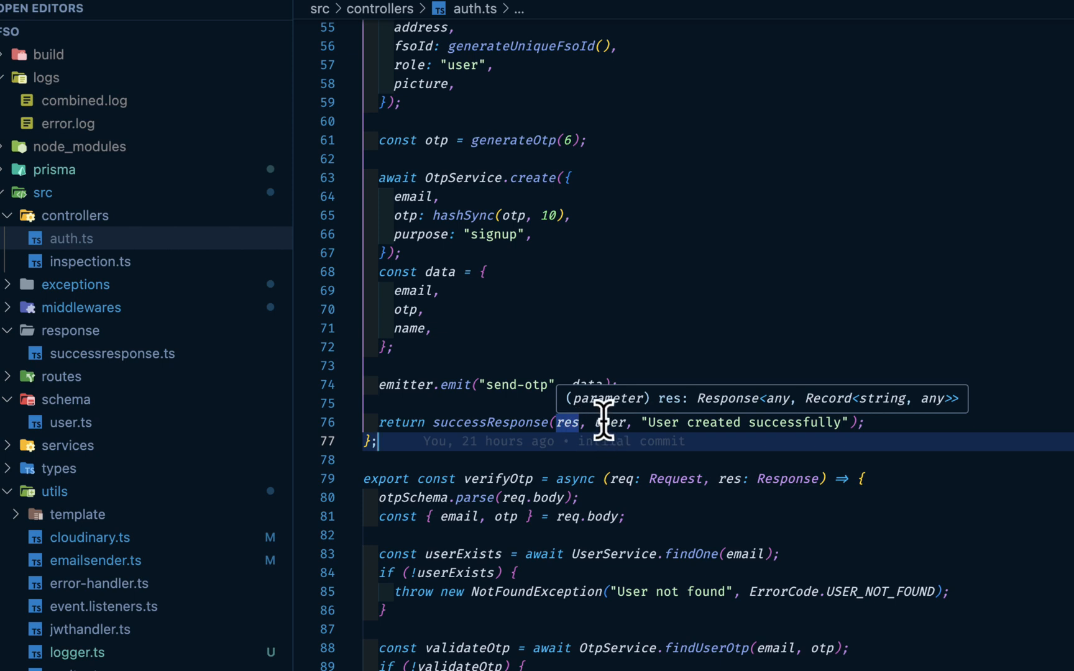
pyautogui.moveTo(640, 421)
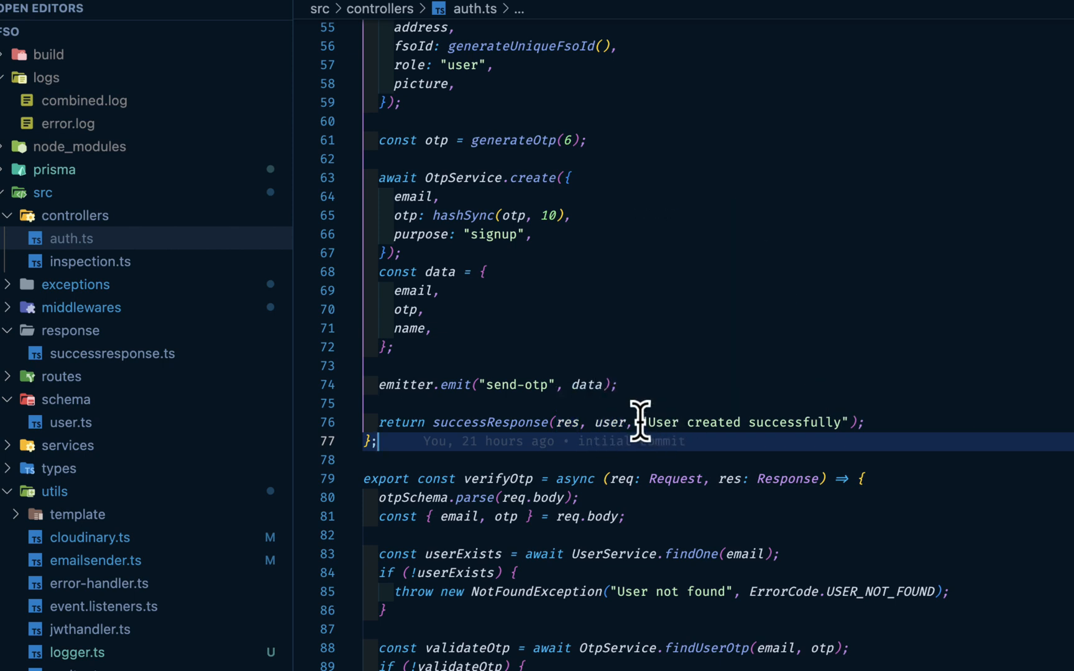
pyautogui.moveTo(489, 422)
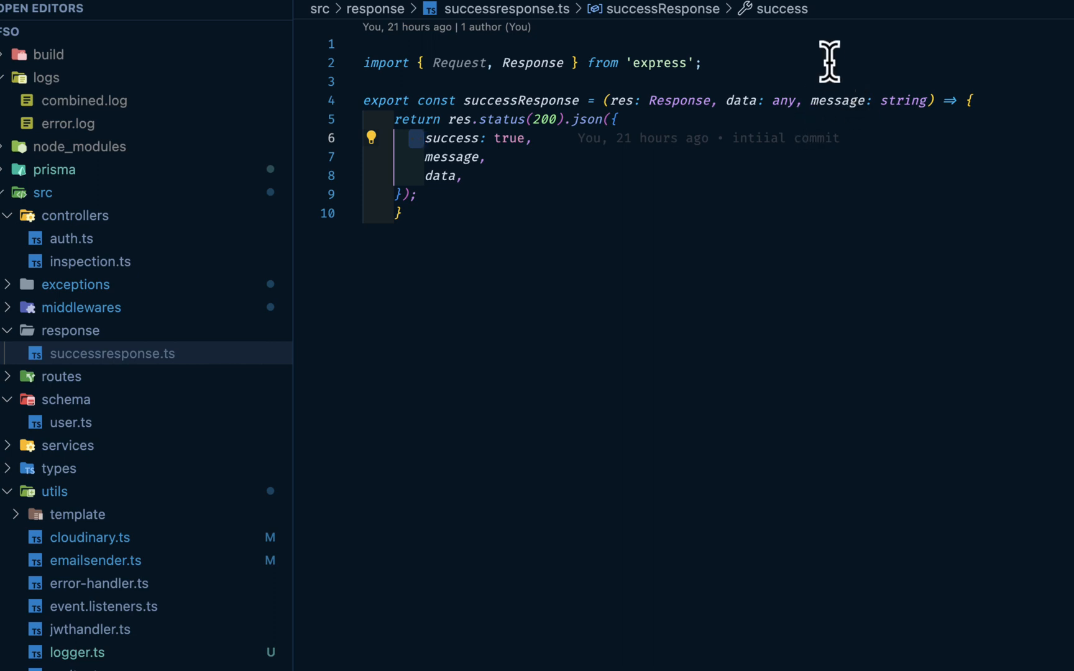
pyautogui.moveTo(431, 179)
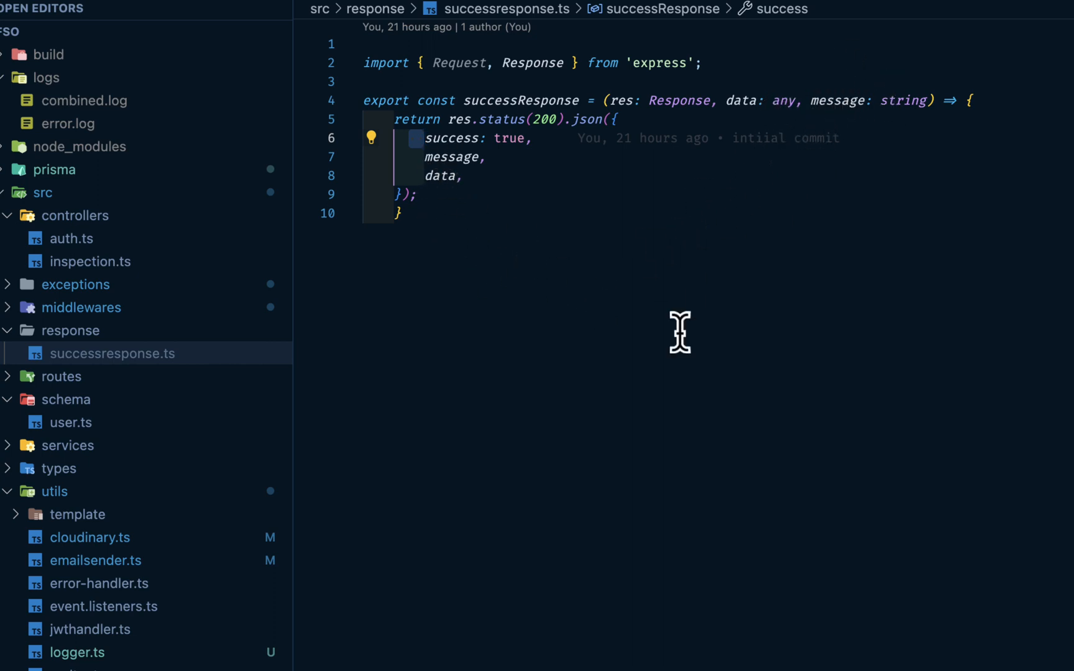
# Step: Review the admin middleware and the auth middleware's token verification code
pyautogui.click(76, 285)
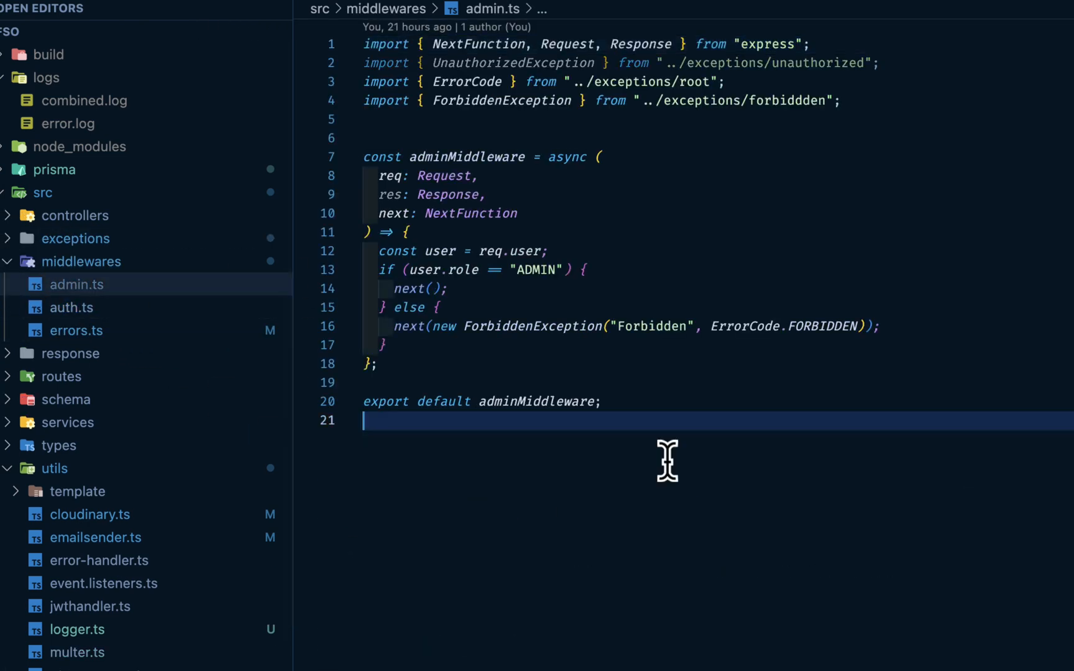
pyautogui.click(71, 307)
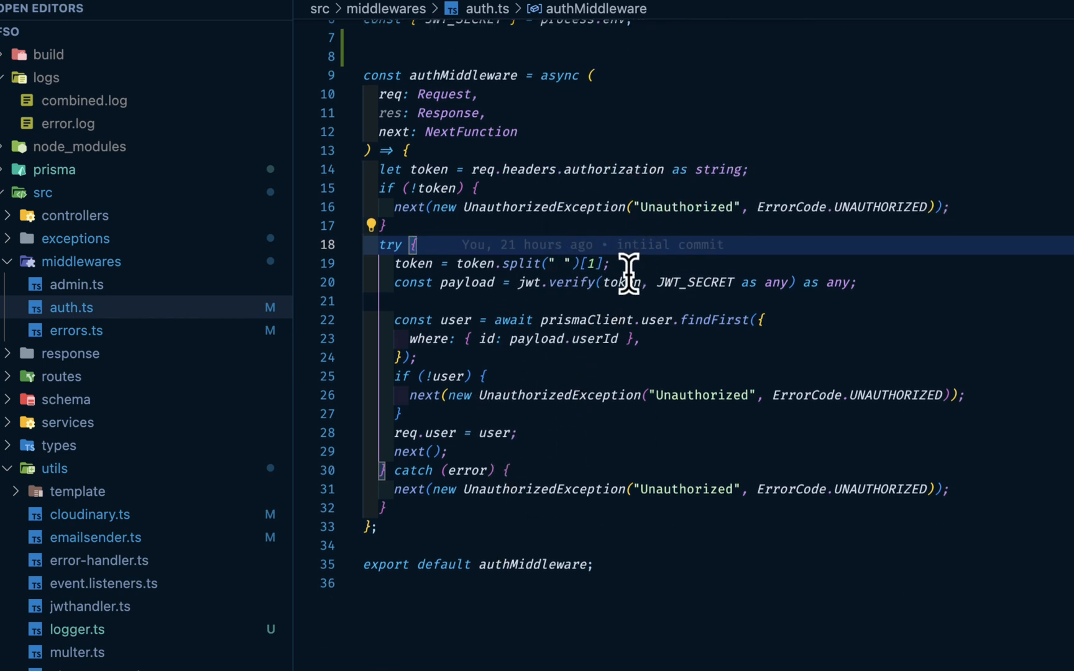
pyautogui.moveTo(696, 317)
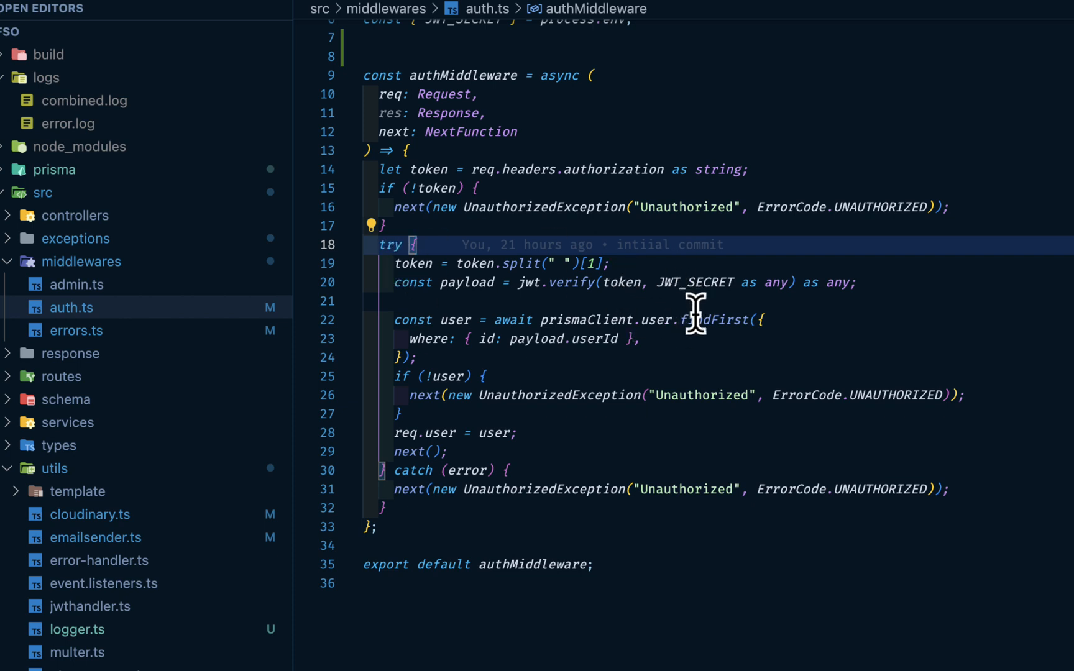
pyautogui.moveTo(698, 285)
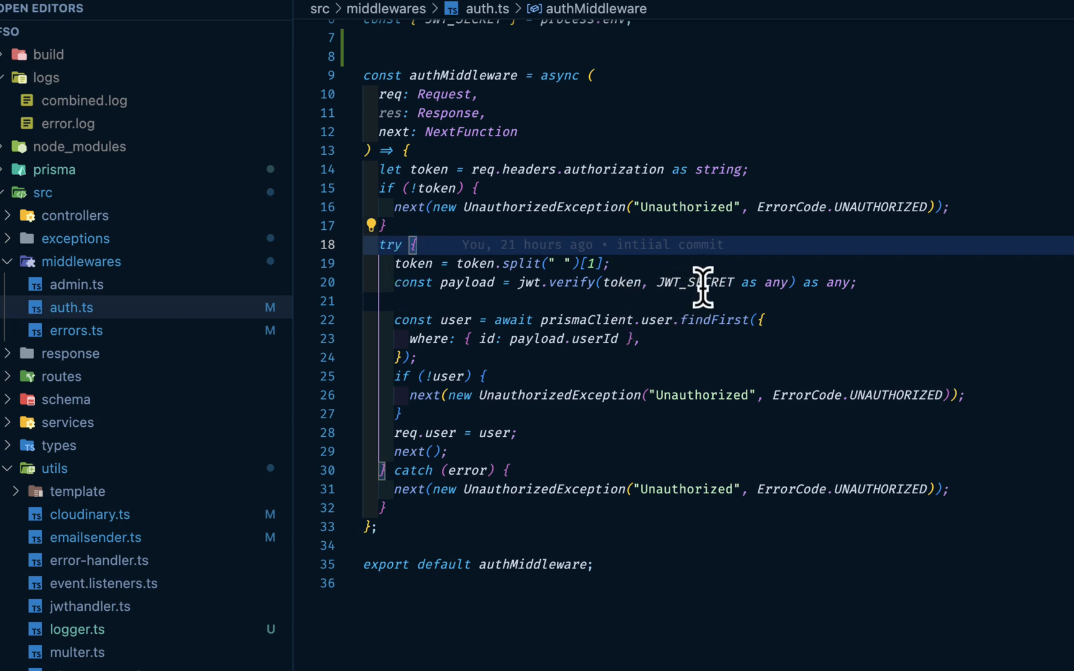
pyautogui.scroll(-3)
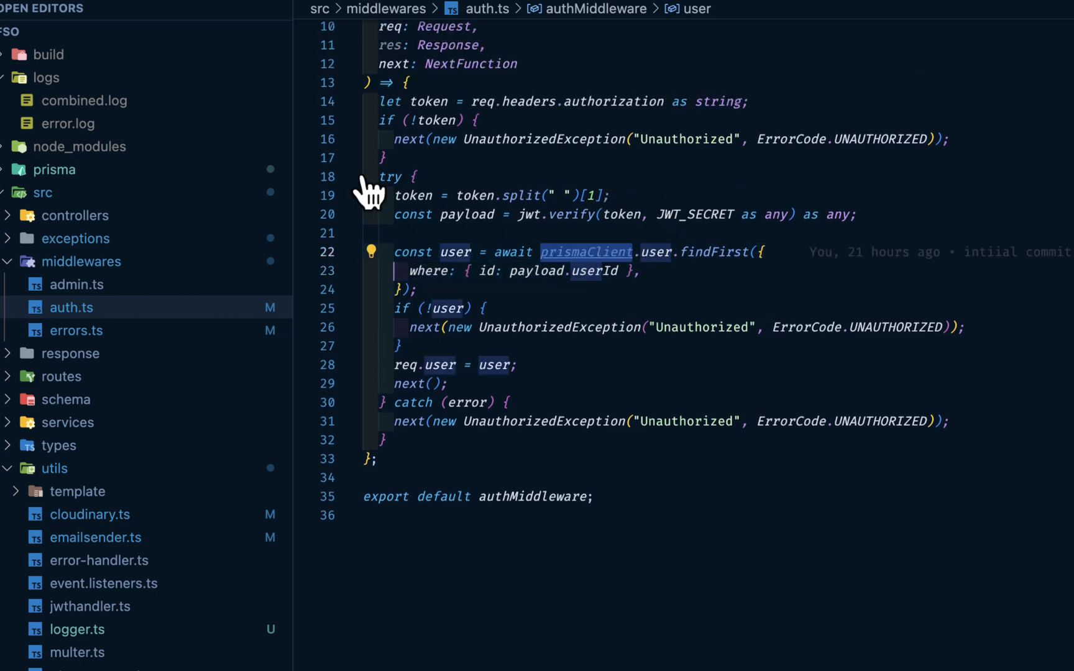
# Step: Check schema.prisma's User model and the Express Request typing, returning to the auth middleware and readme
pyautogui.click(55, 169)
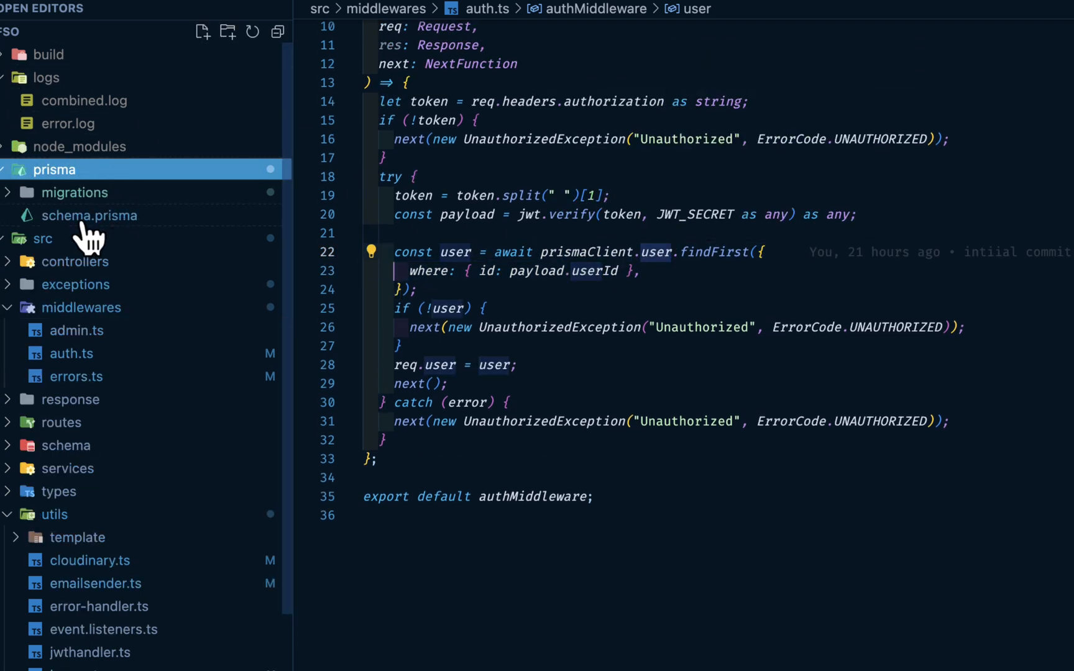
pyautogui.click(90, 215)
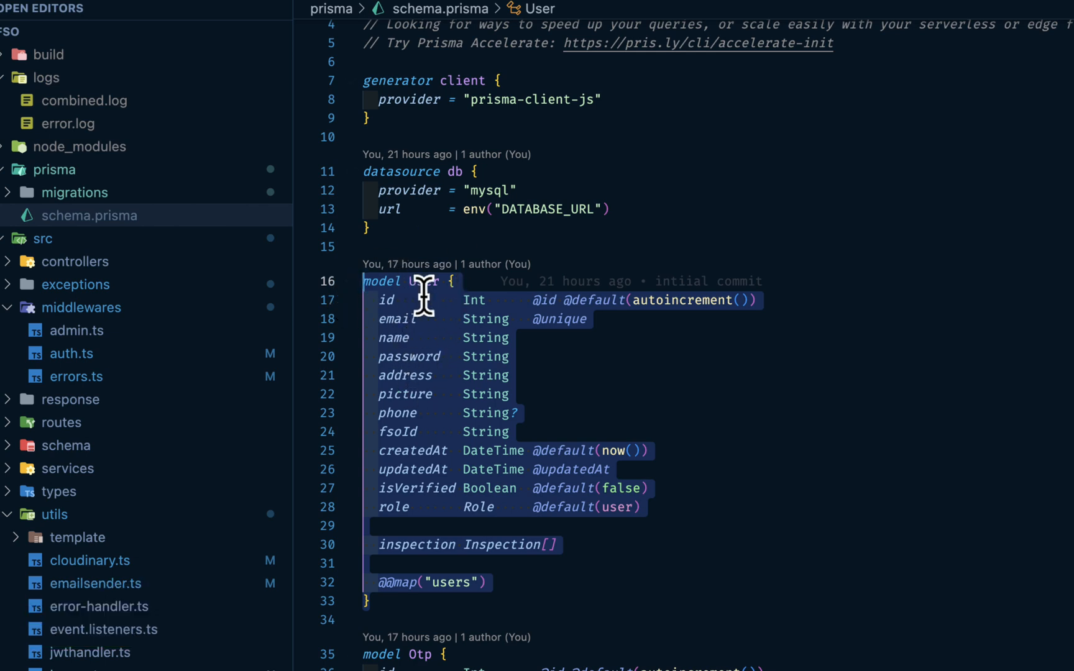
pyautogui.moveTo(462, 357)
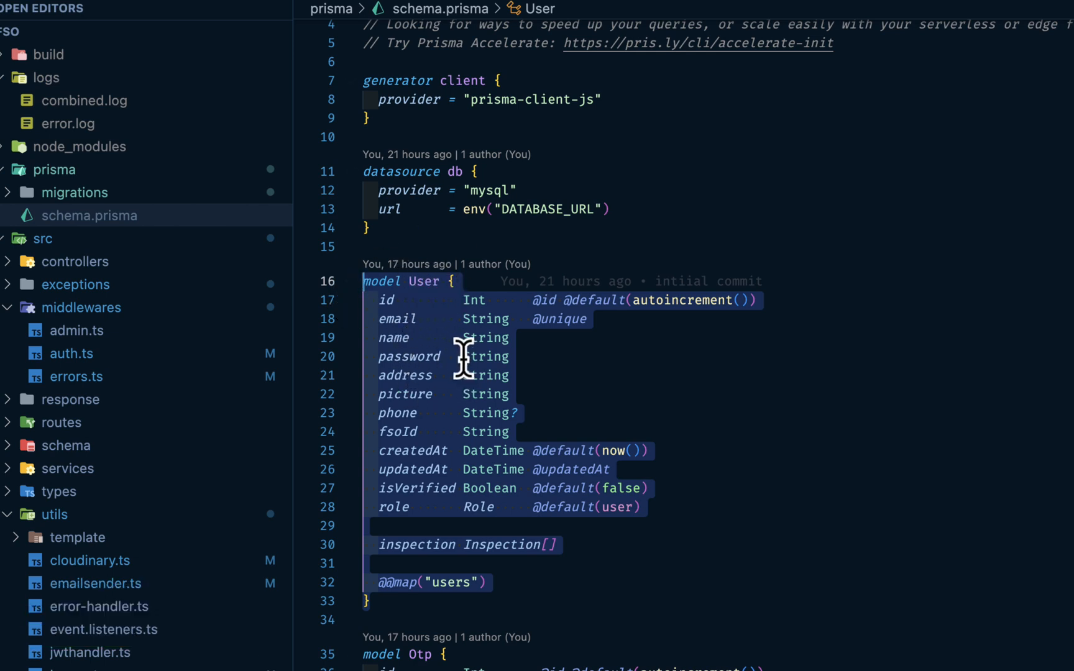
pyautogui.click(71, 353)
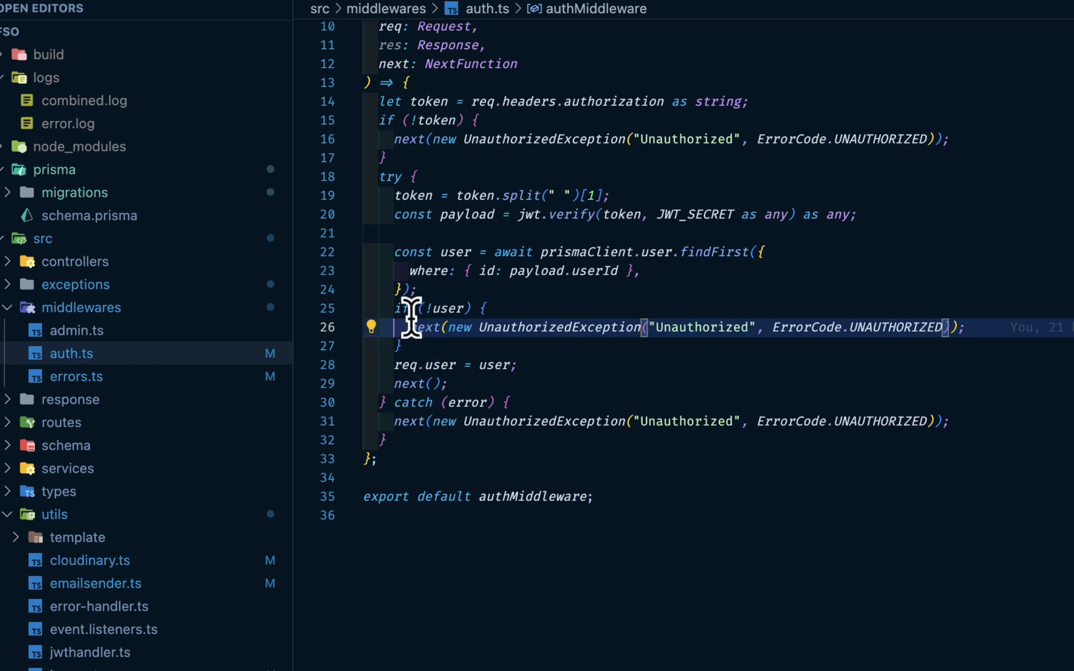
pyautogui.moveTo(517, 346)
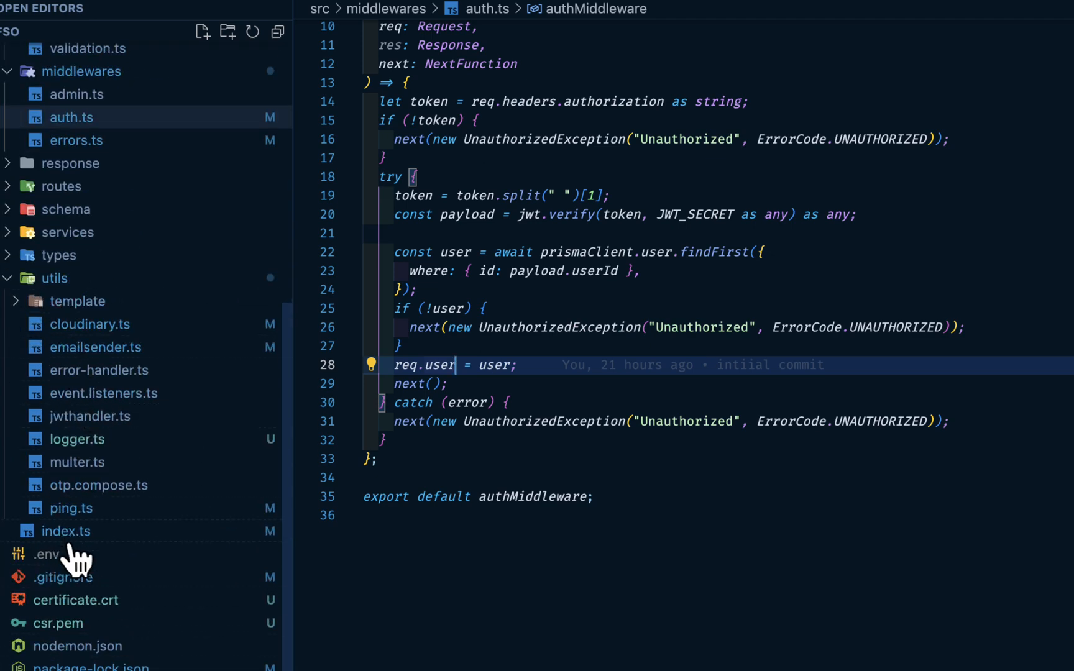
pyautogui.moveTo(58, 322)
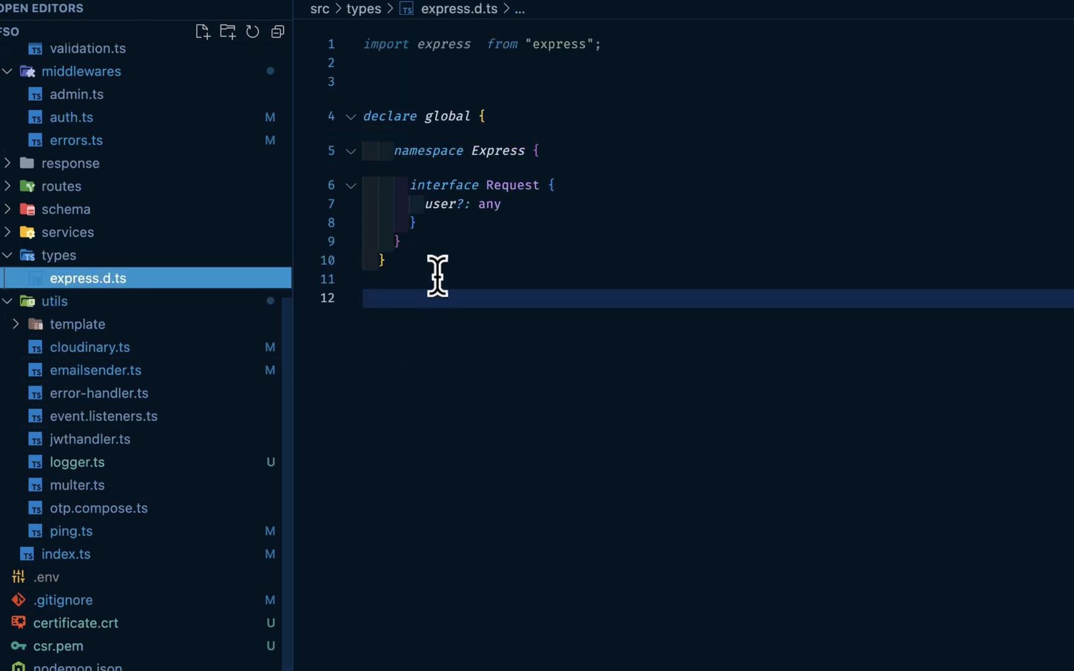
pyautogui.click(71, 117)
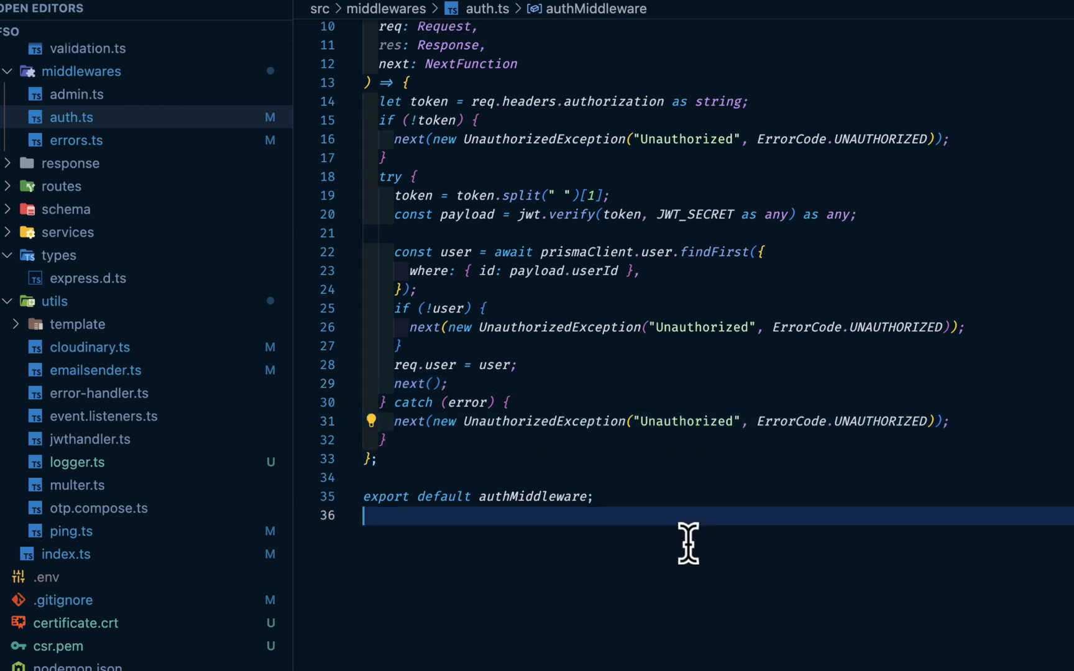
pyautogui.click(89, 169)
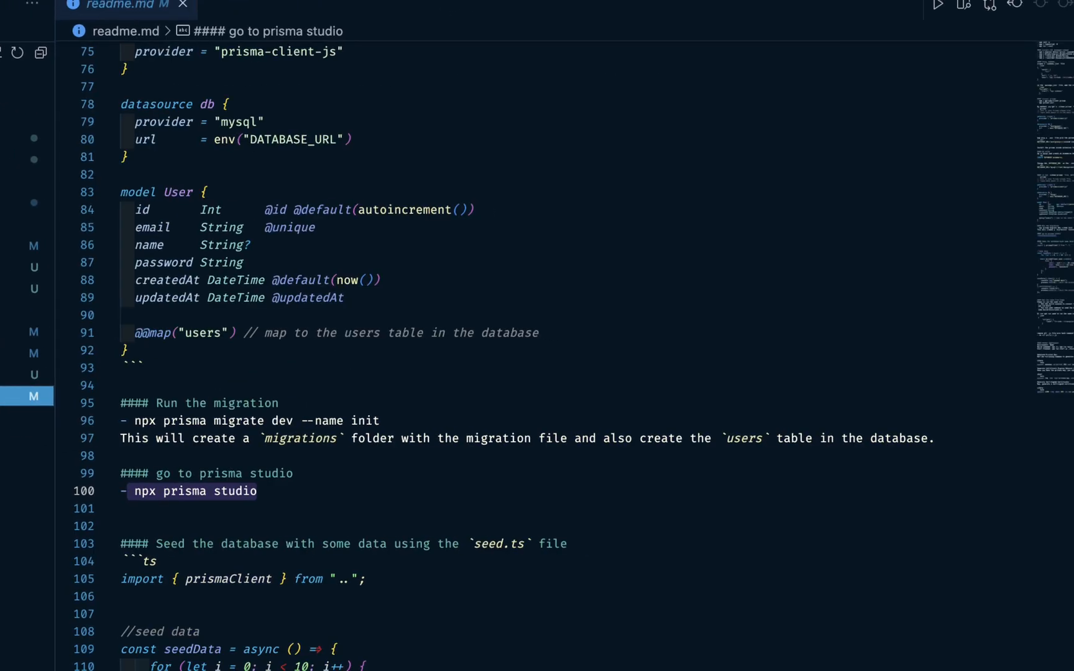
# Step: Show readme.md with its rendered preview beside it, highlighting the postgresql datasource in the install-prisma section
pyautogui.click(482, 10)
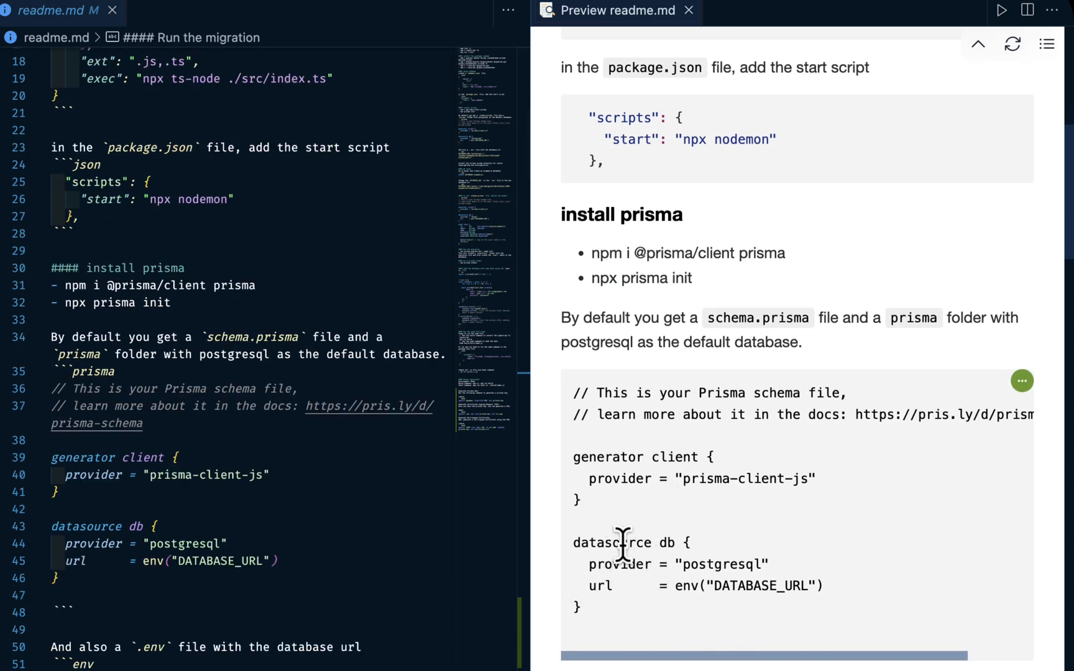
pyautogui.moveTo(736, 572)
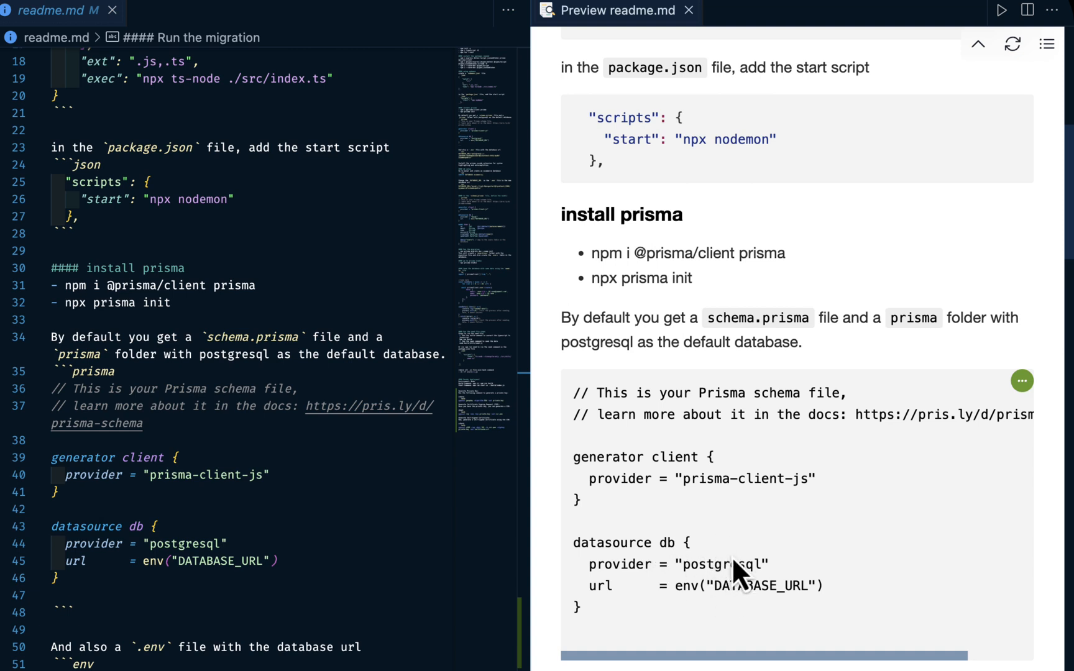
pyautogui.moveTo(720, 579)
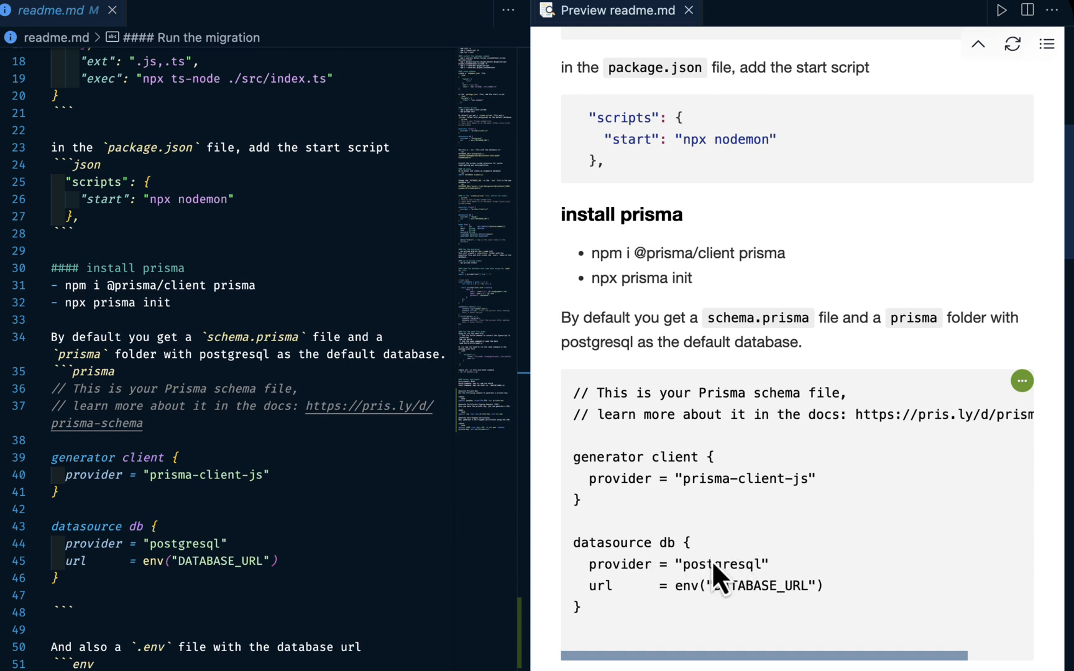
pyautogui.doubleClick(723, 563)
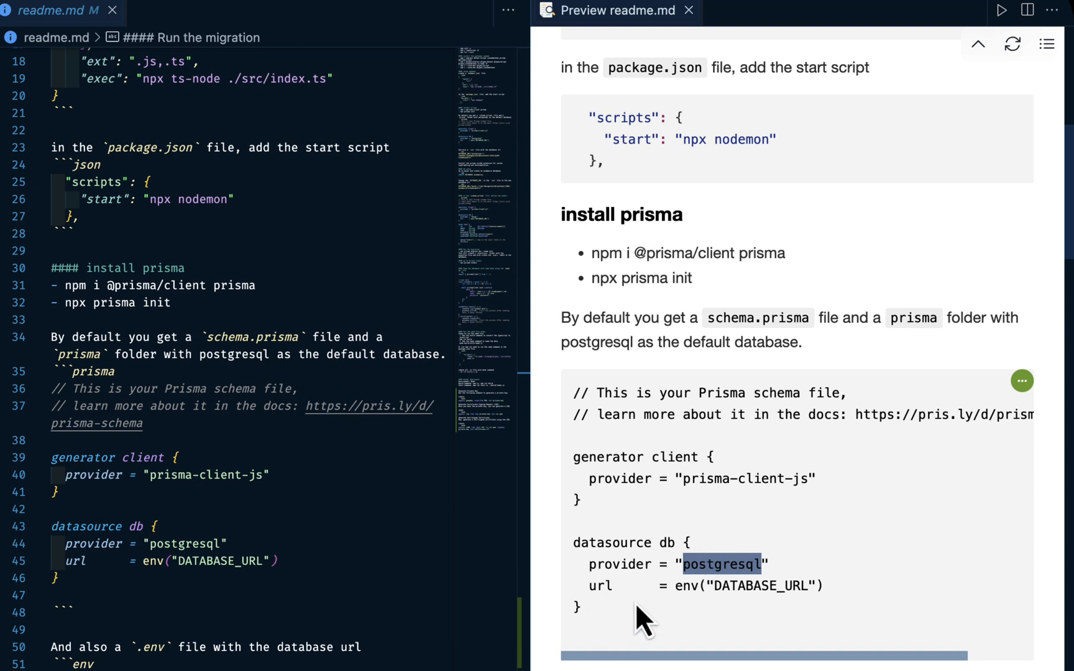
pyautogui.moveTo(769, 590)
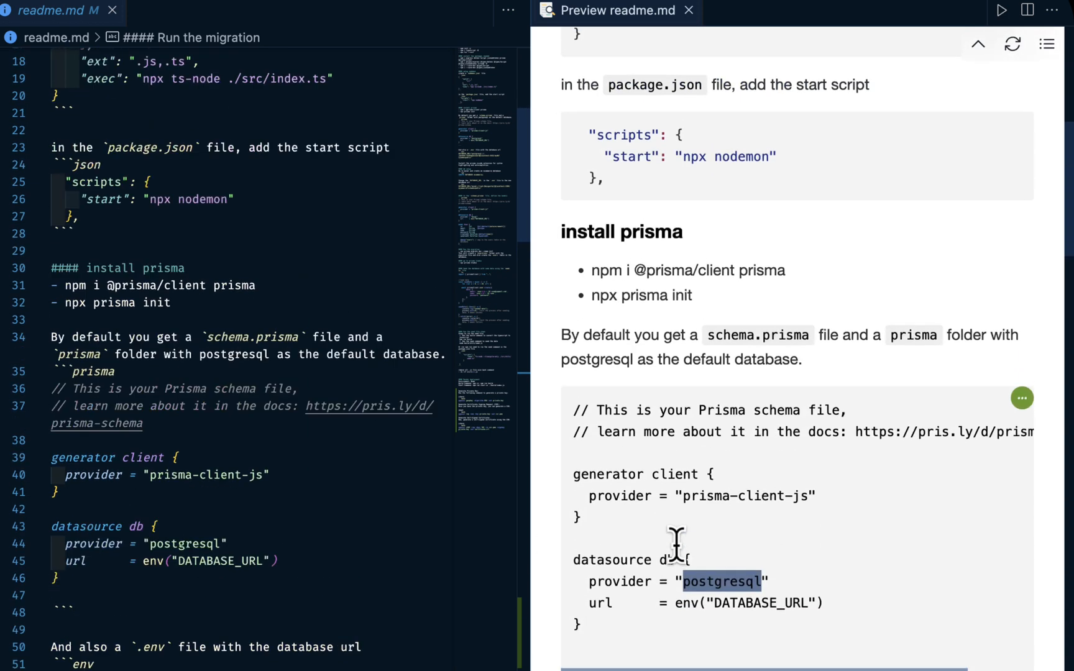
pyautogui.scroll(-3)
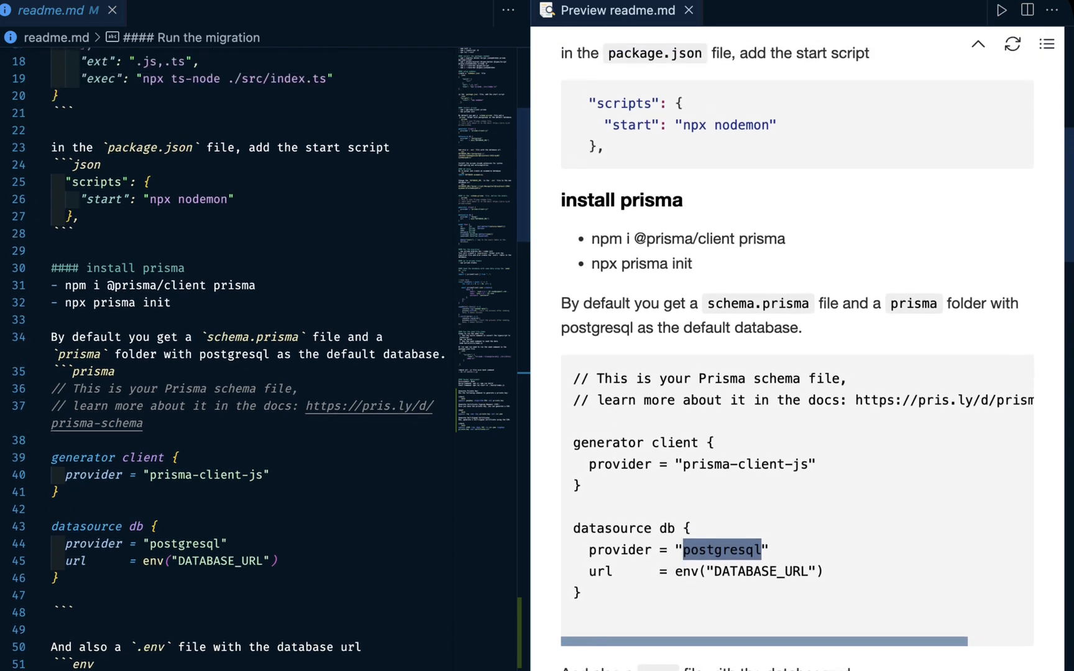
pyautogui.scroll(-3)
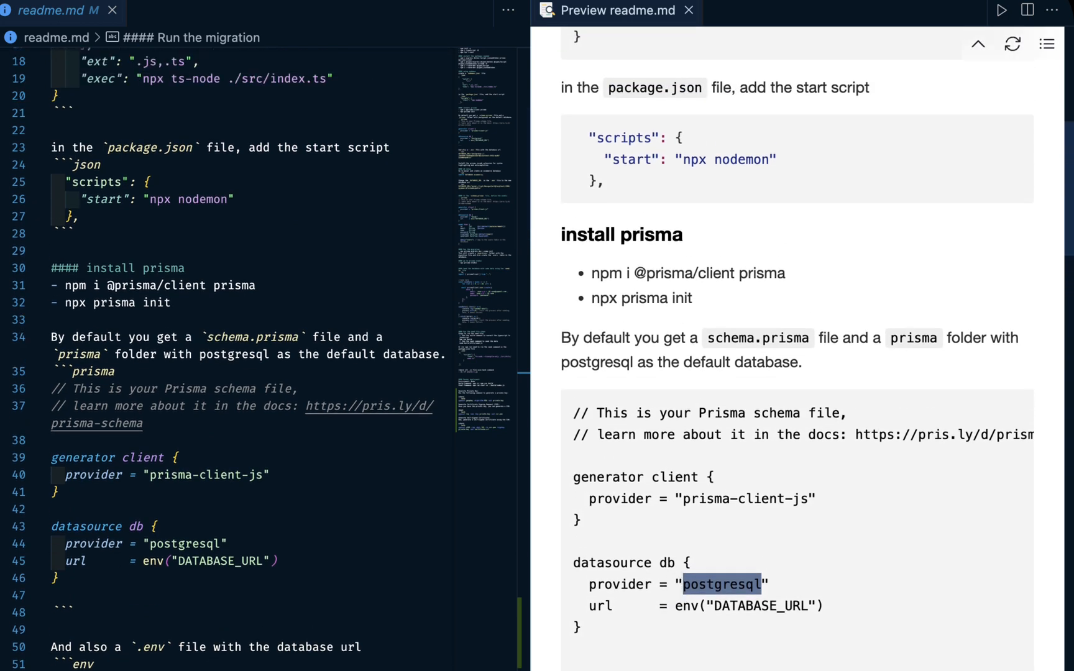